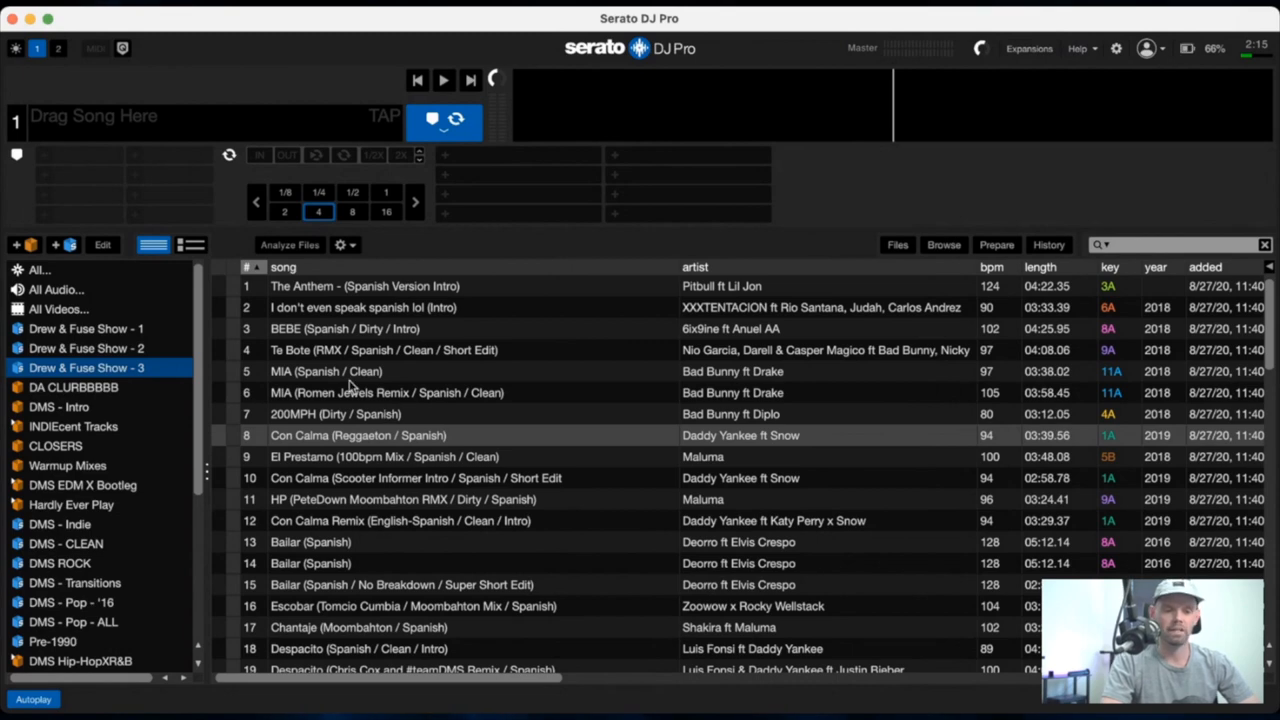
mouse_move(348, 340)
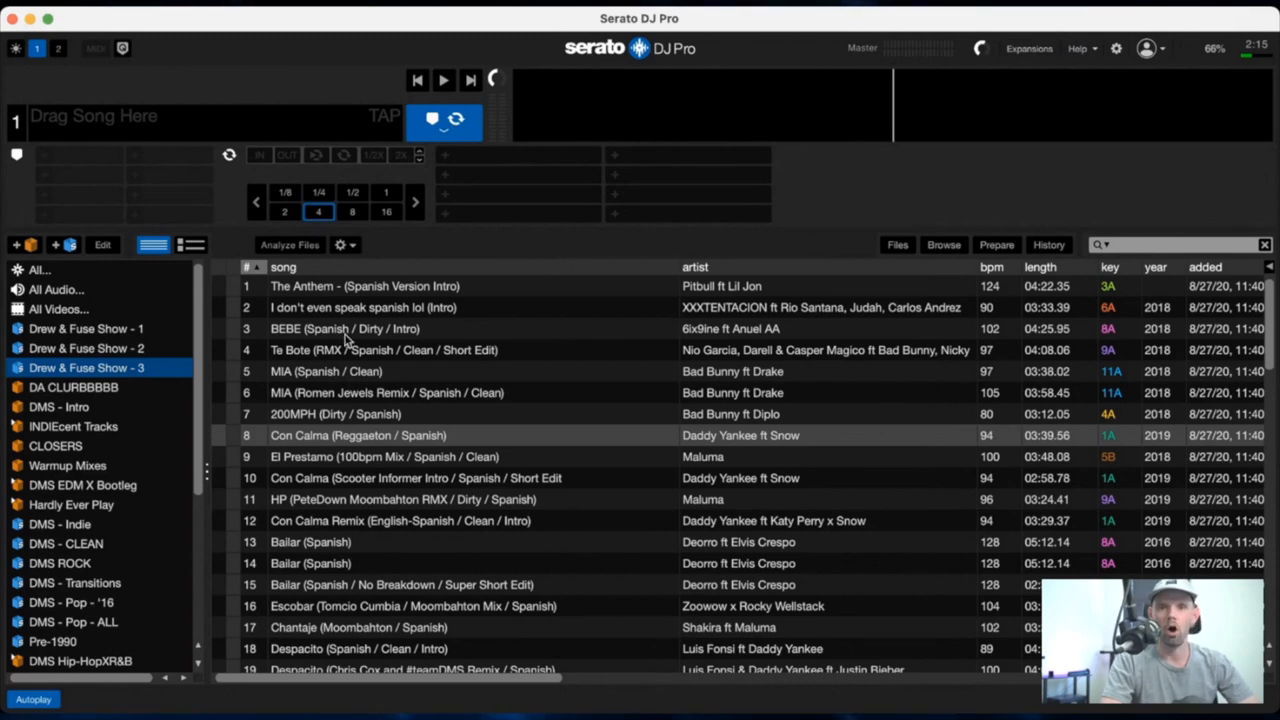
mouse_move(598, 312)
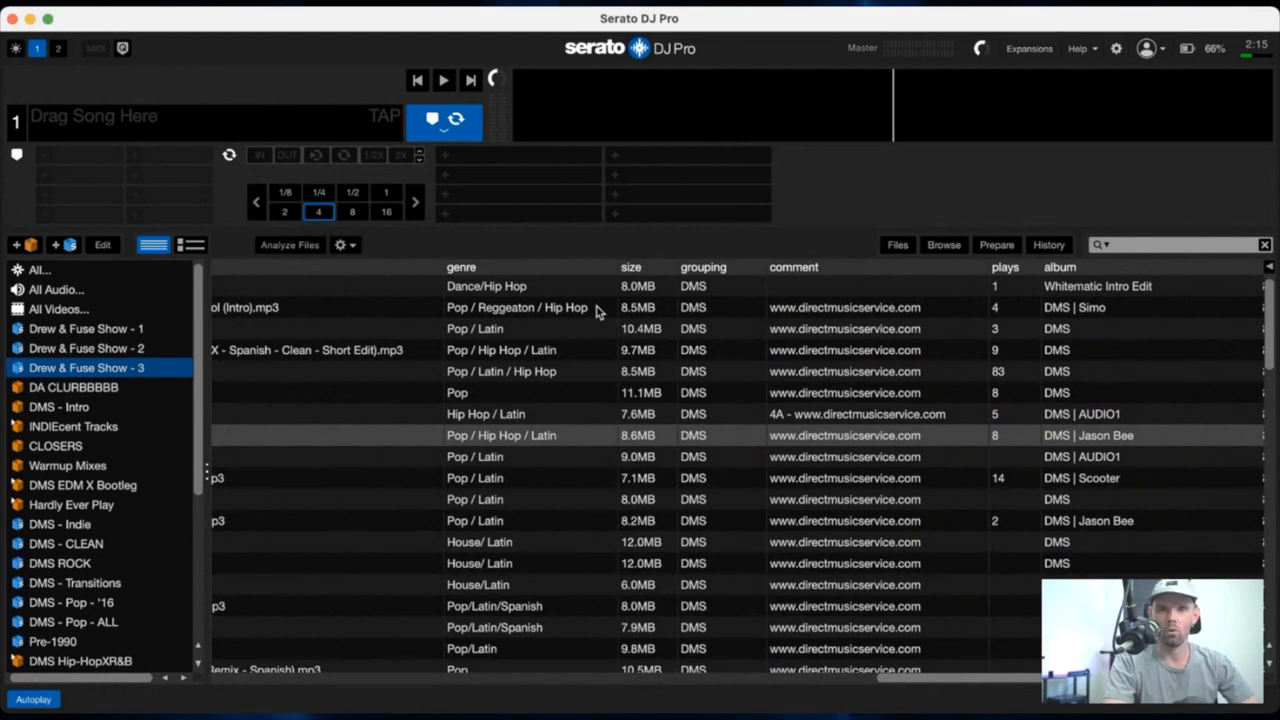
mouse_move(518, 293)
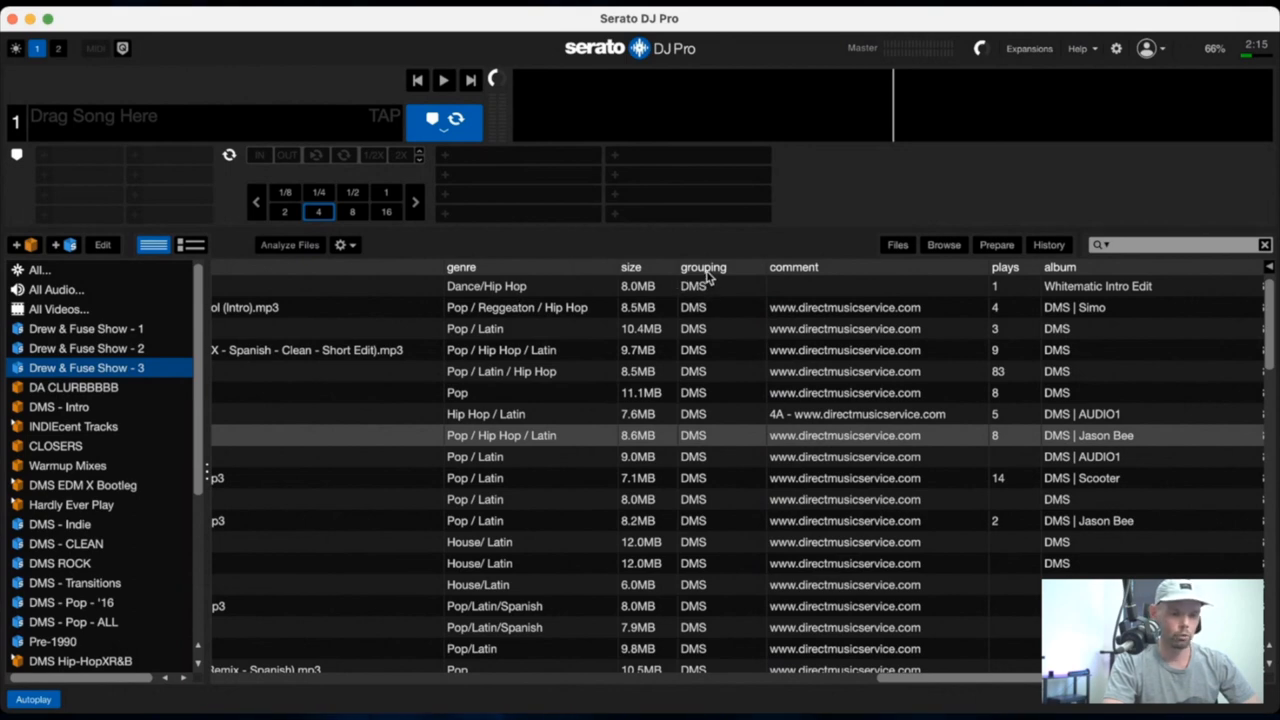
mouse_move(715, 374)
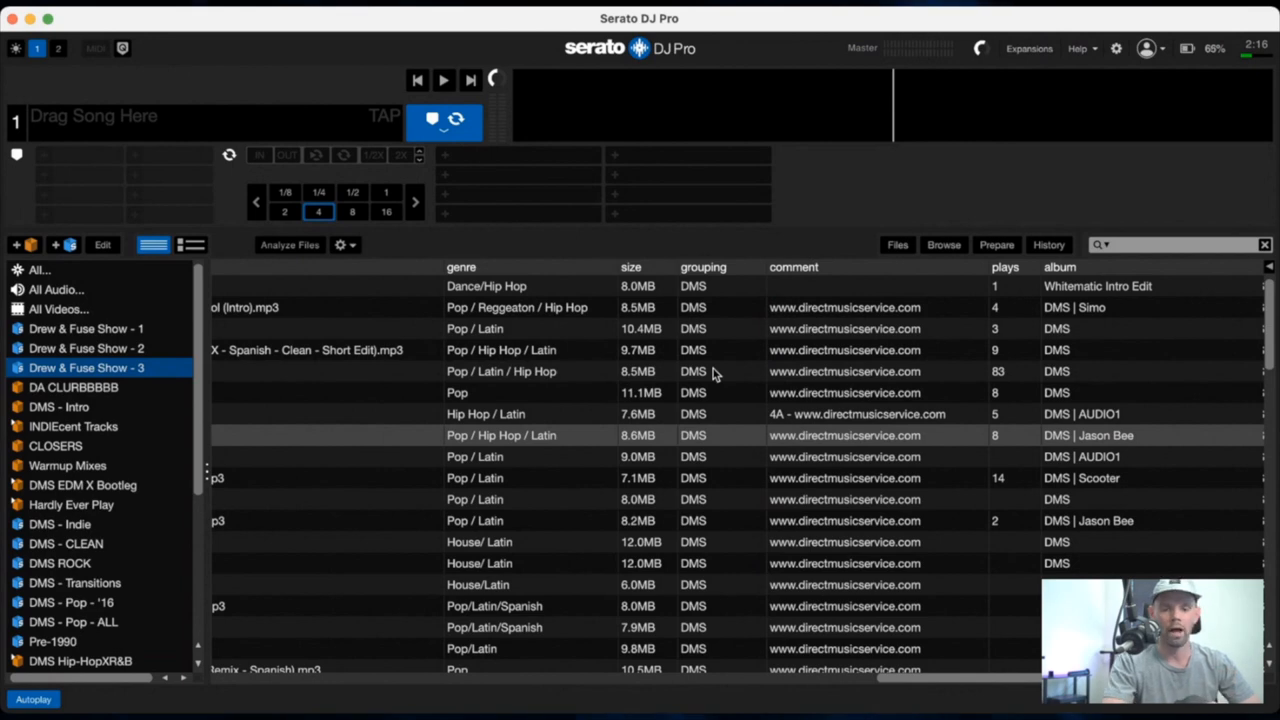
Step: Select the DMS - Intro crate in the sidebar to show its tracks
click(58, 406)
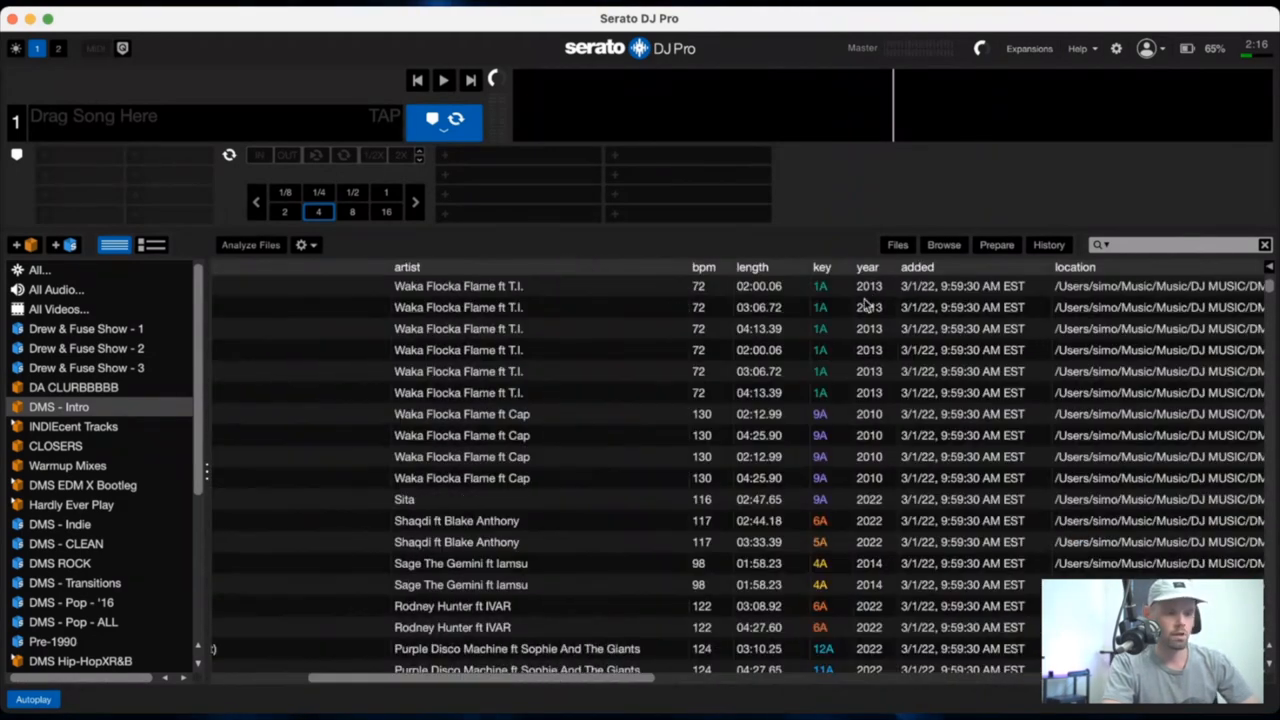
mouse_move(835, 293)
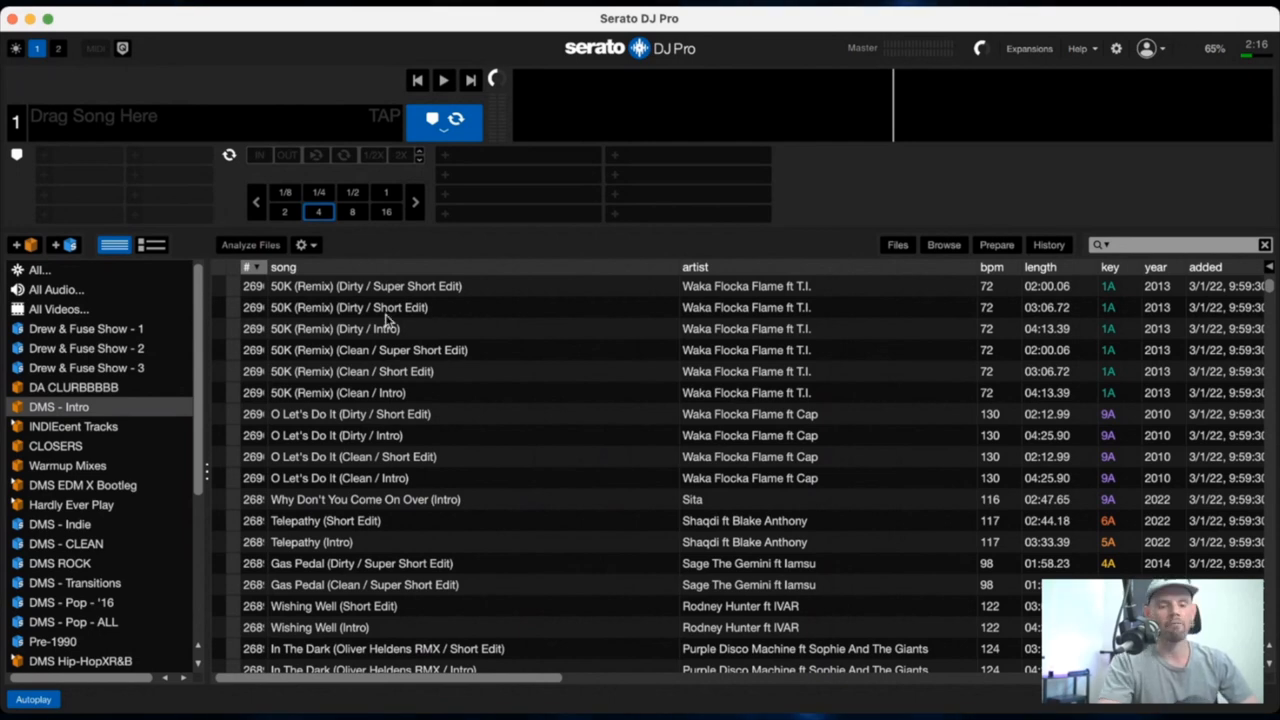
mouse_move(103, 365)
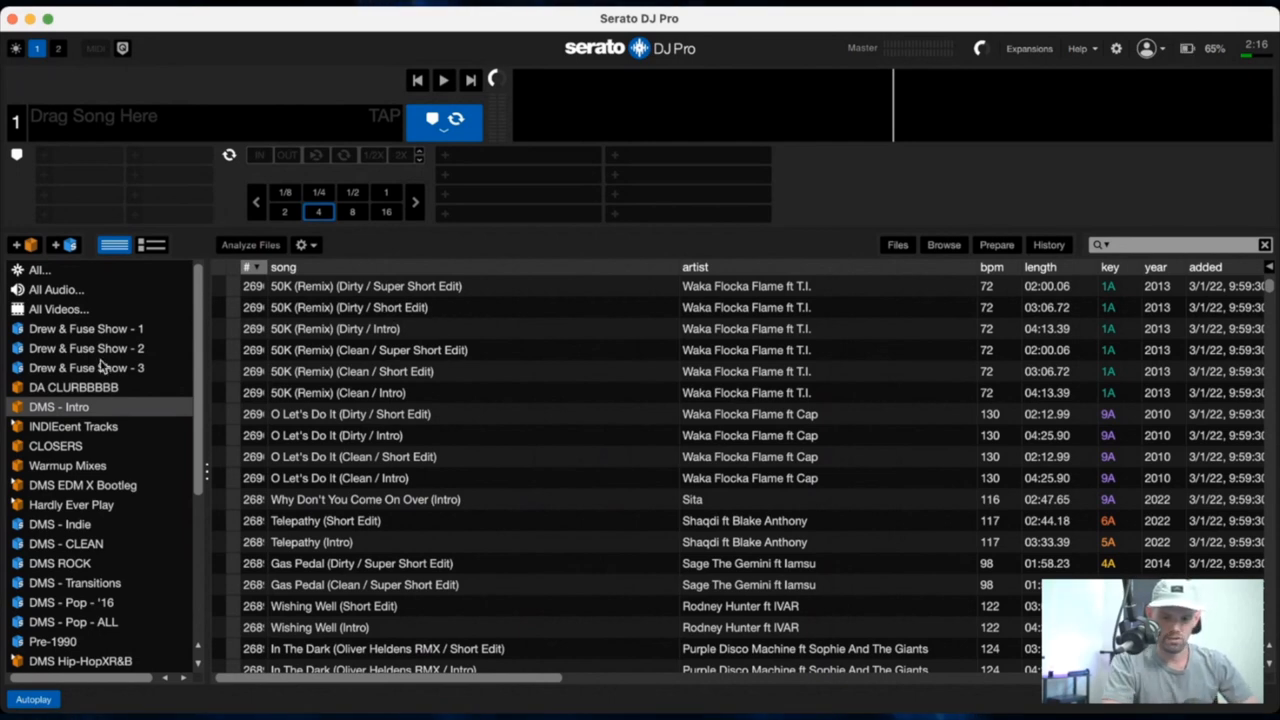
mouse_move(70, 250)
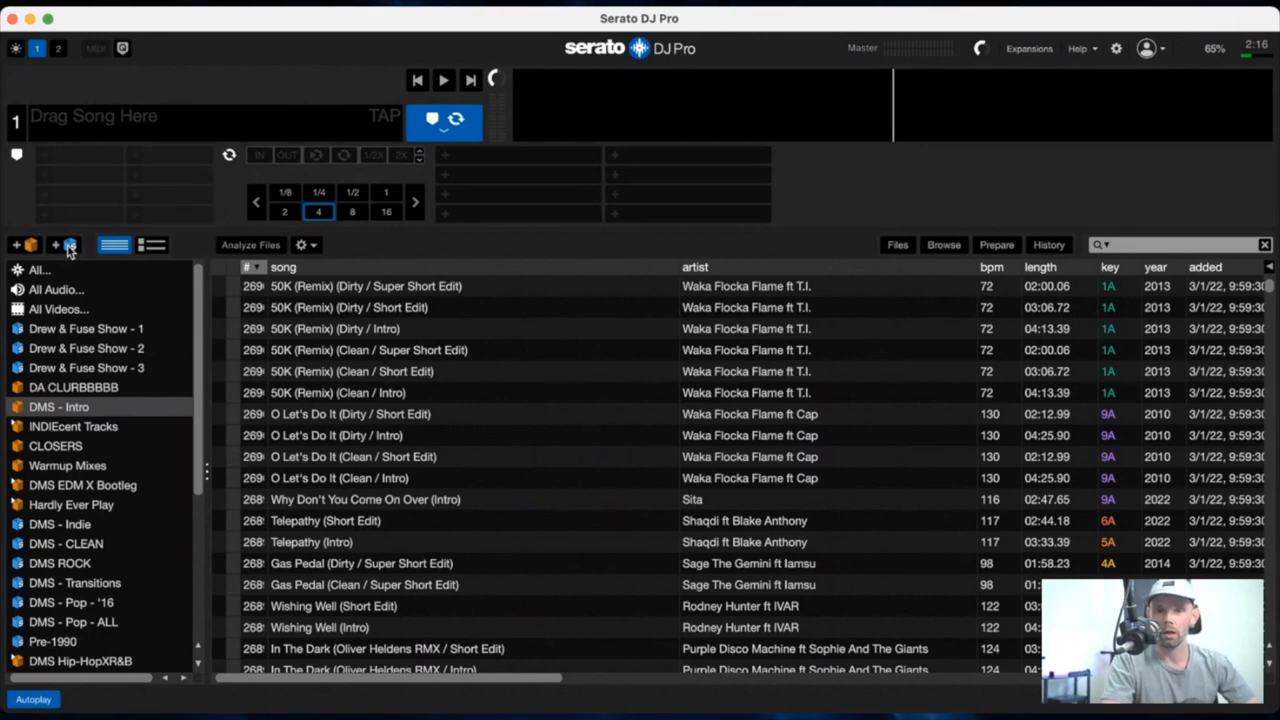
Step: Create a new smart crate and add its first rule
click(69, 245)
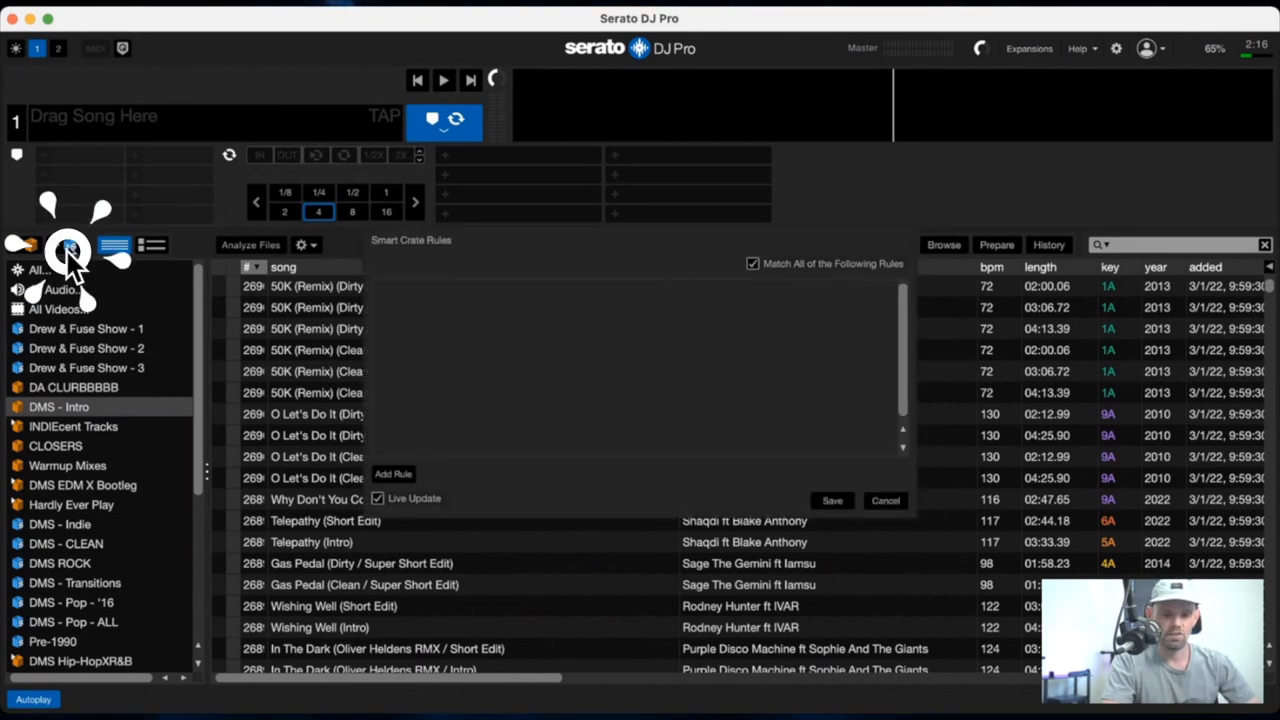
click(70, 250)
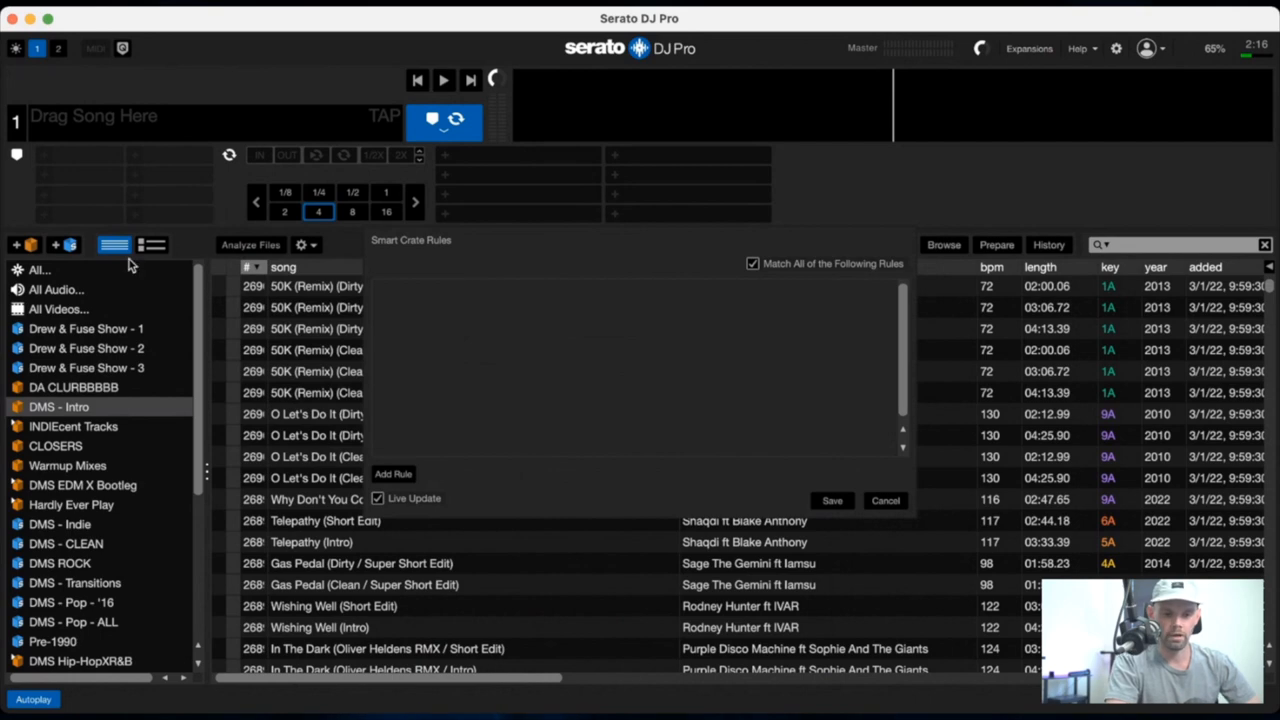
mouse_move(400, 478)
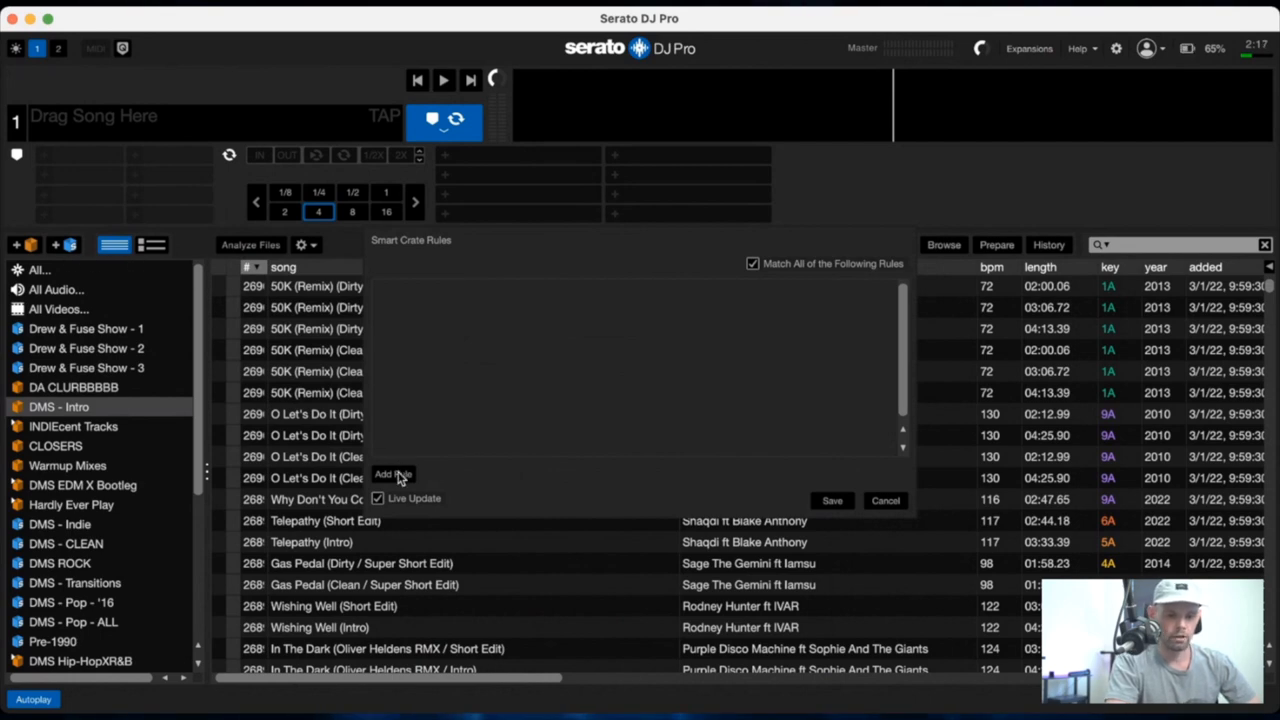
click(393, 474)
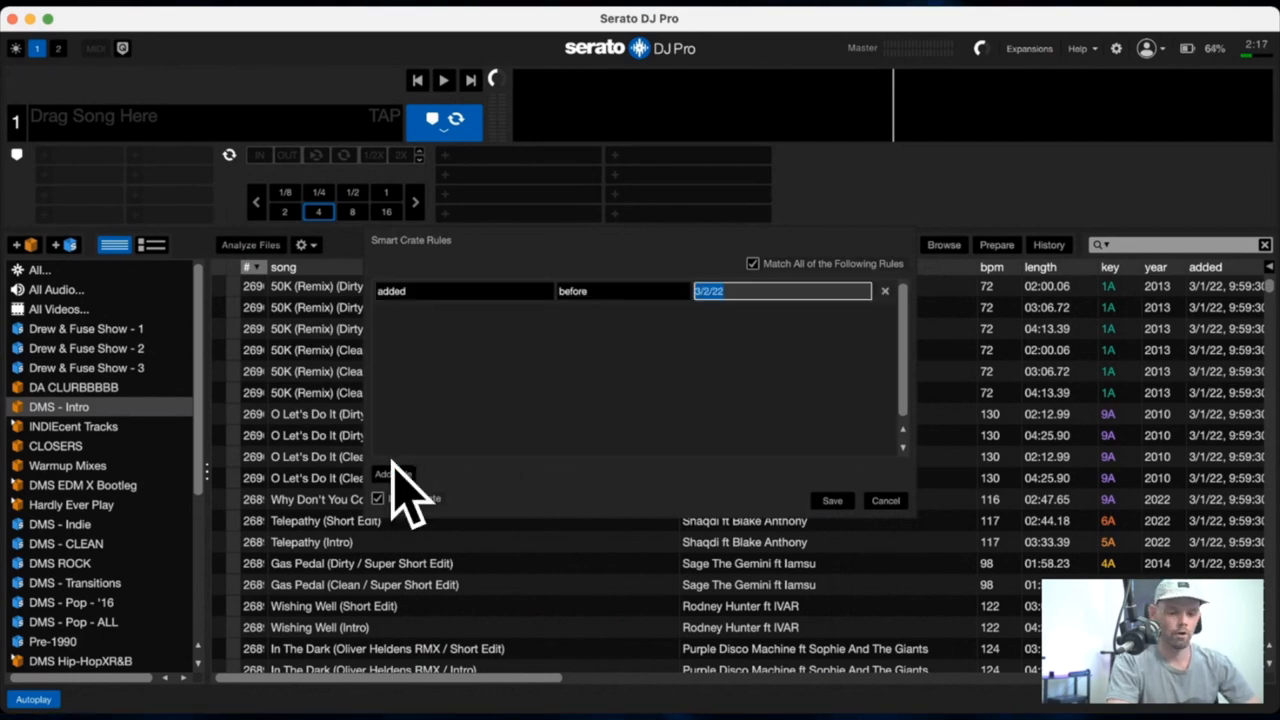
Step: Set the first rule to grouping contains DMS and add a second rule
click(460, 291)
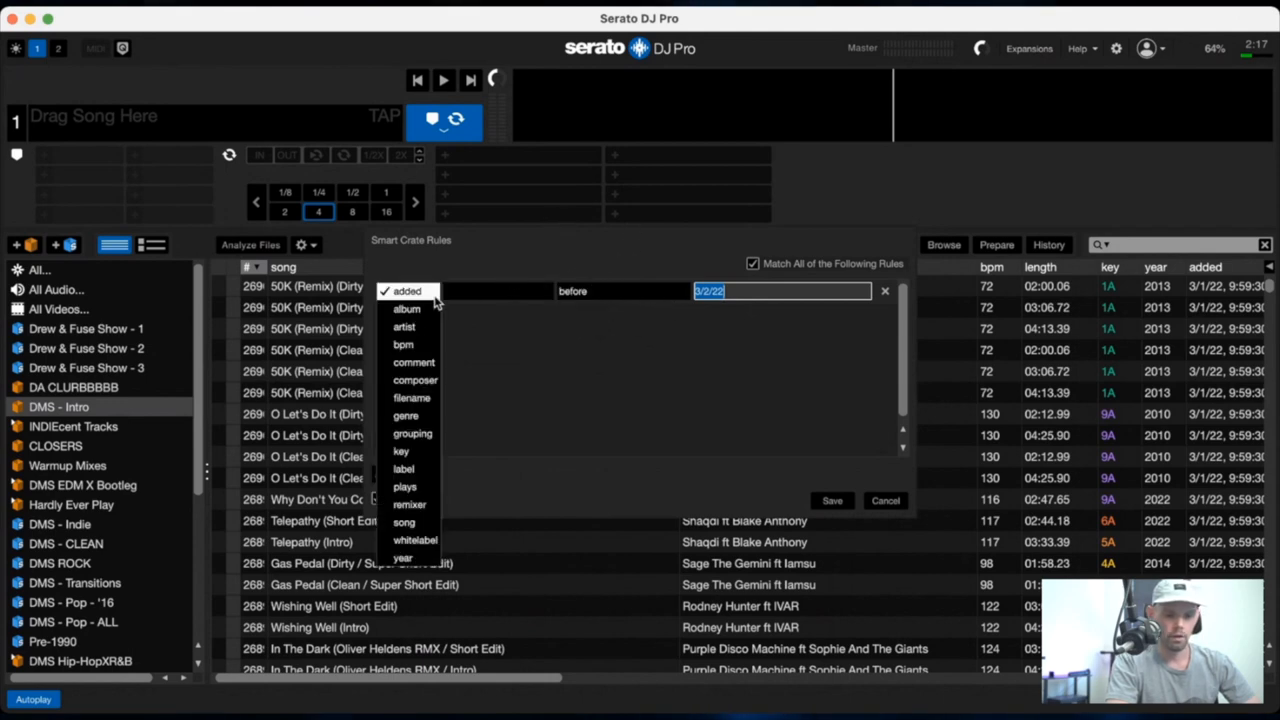
click(413, 433)
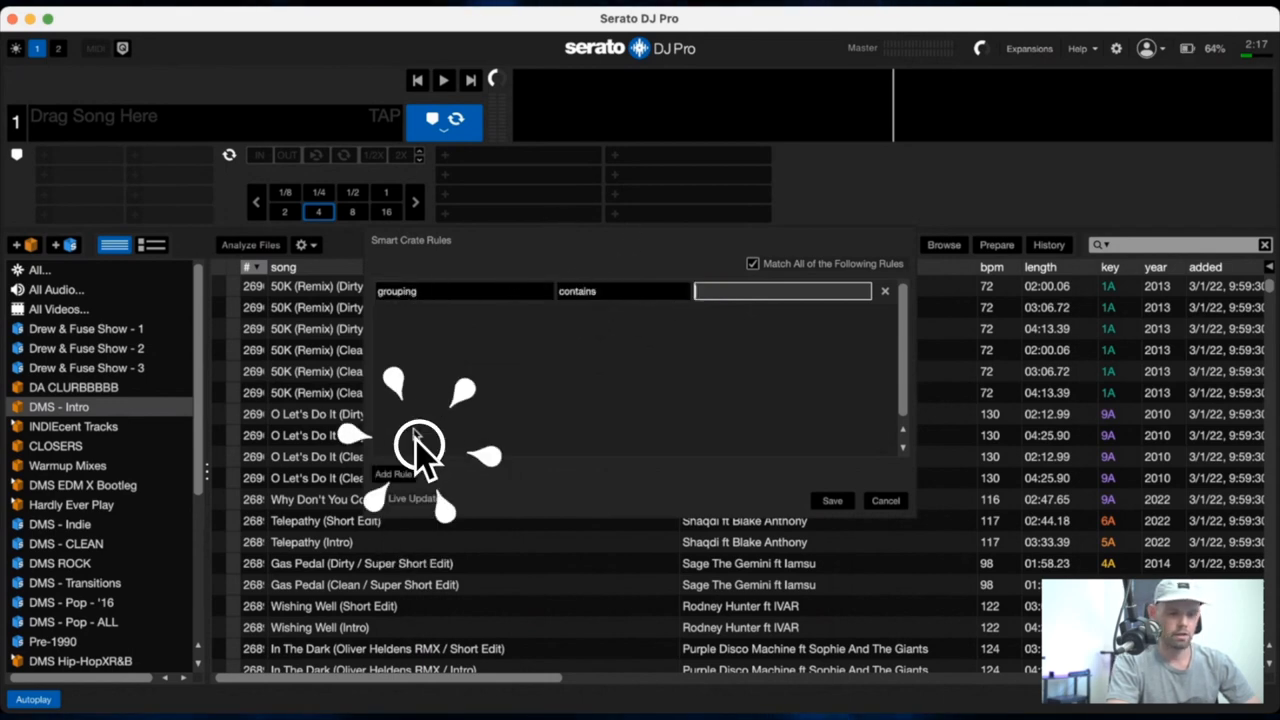
text(DMS)
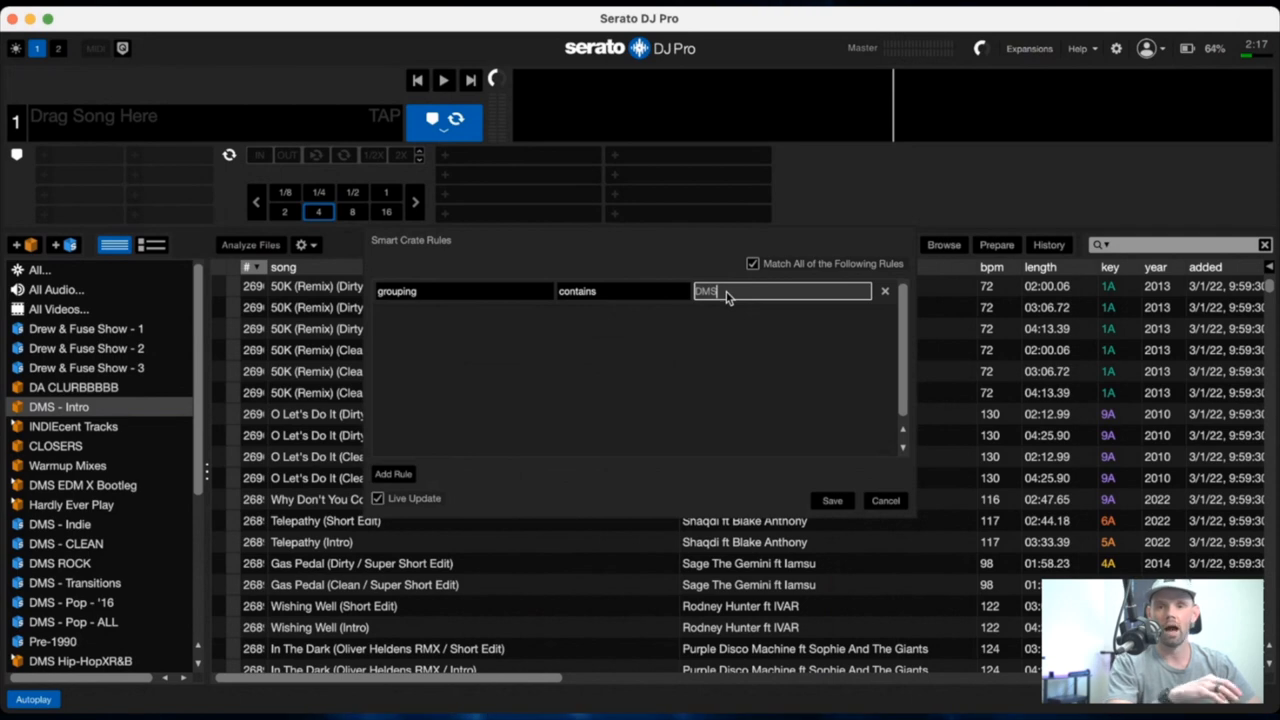
mouse_move(731, 345)
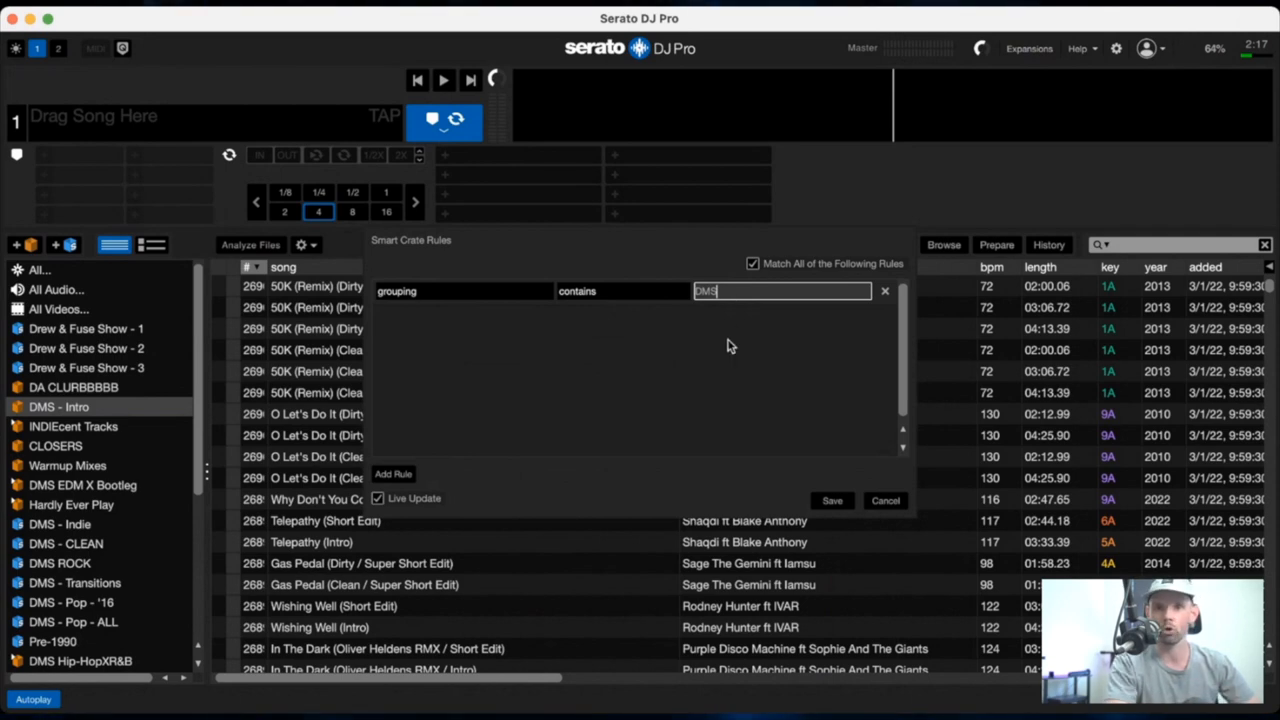
mouse_move(425, 433)
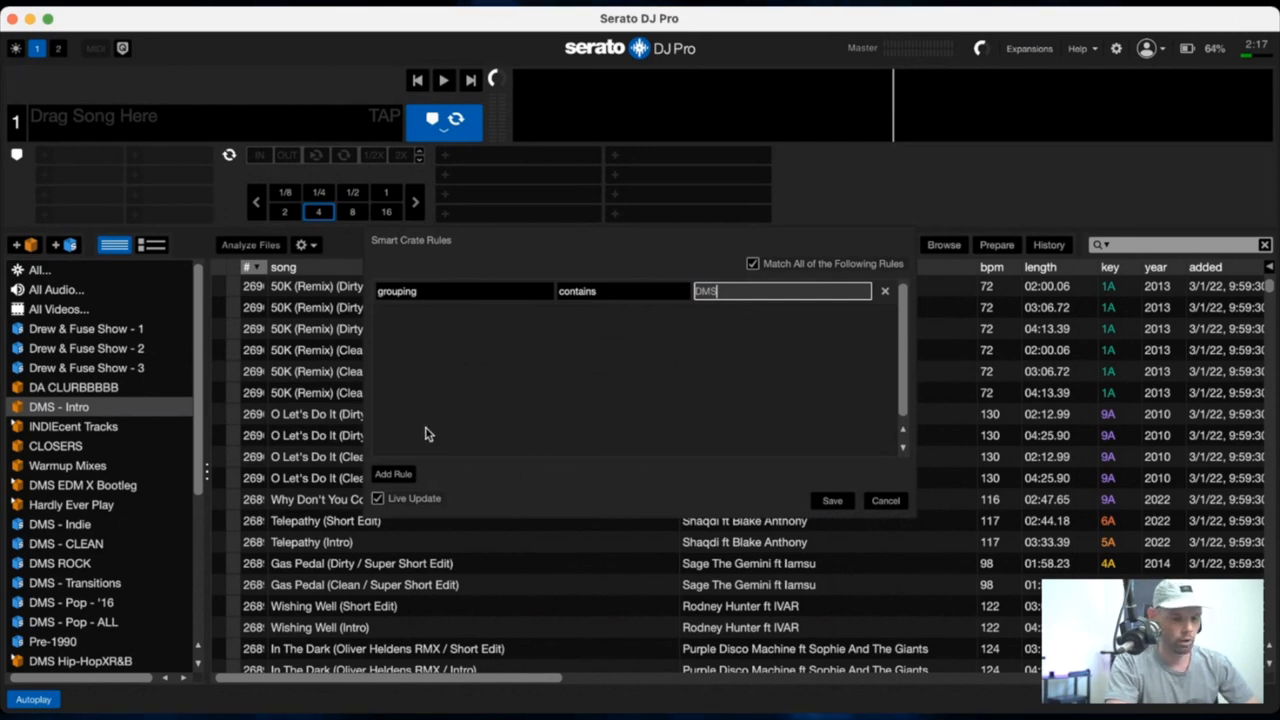
click(393, 474)
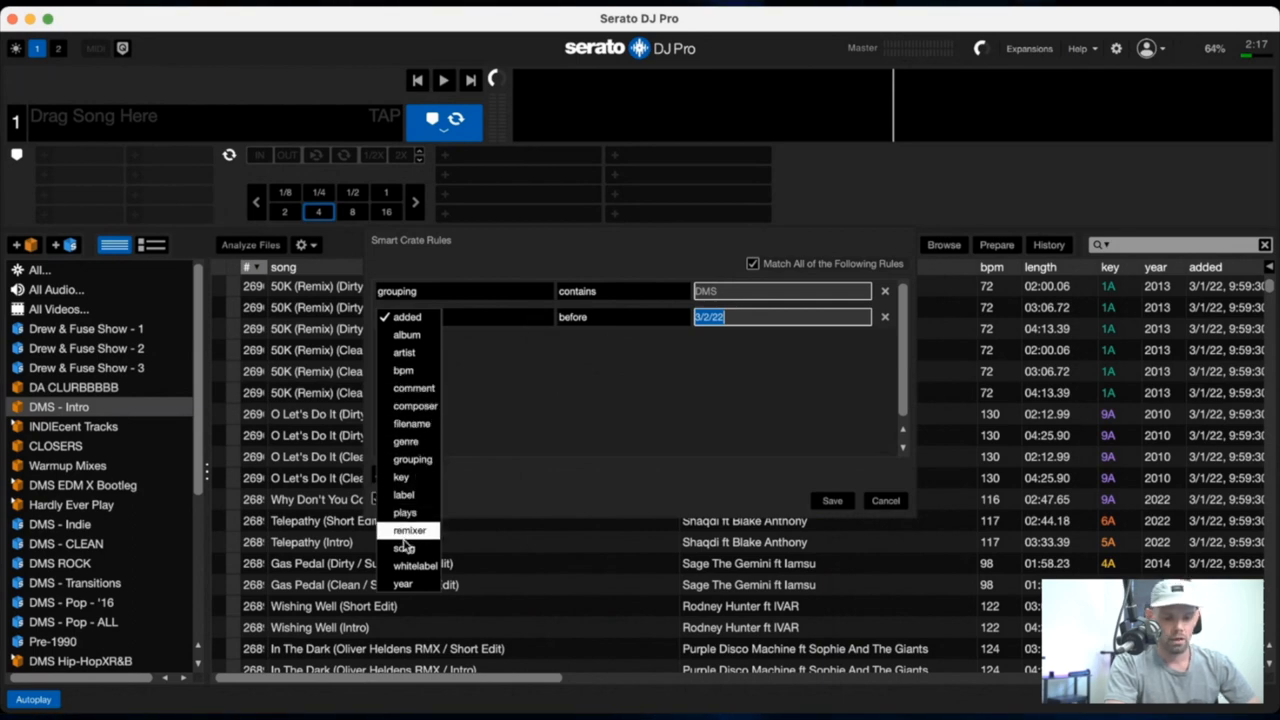
Step: Make rule 2 song does not contain 'Dirty' and add a song contains 'Short' rule
click(404, 548)
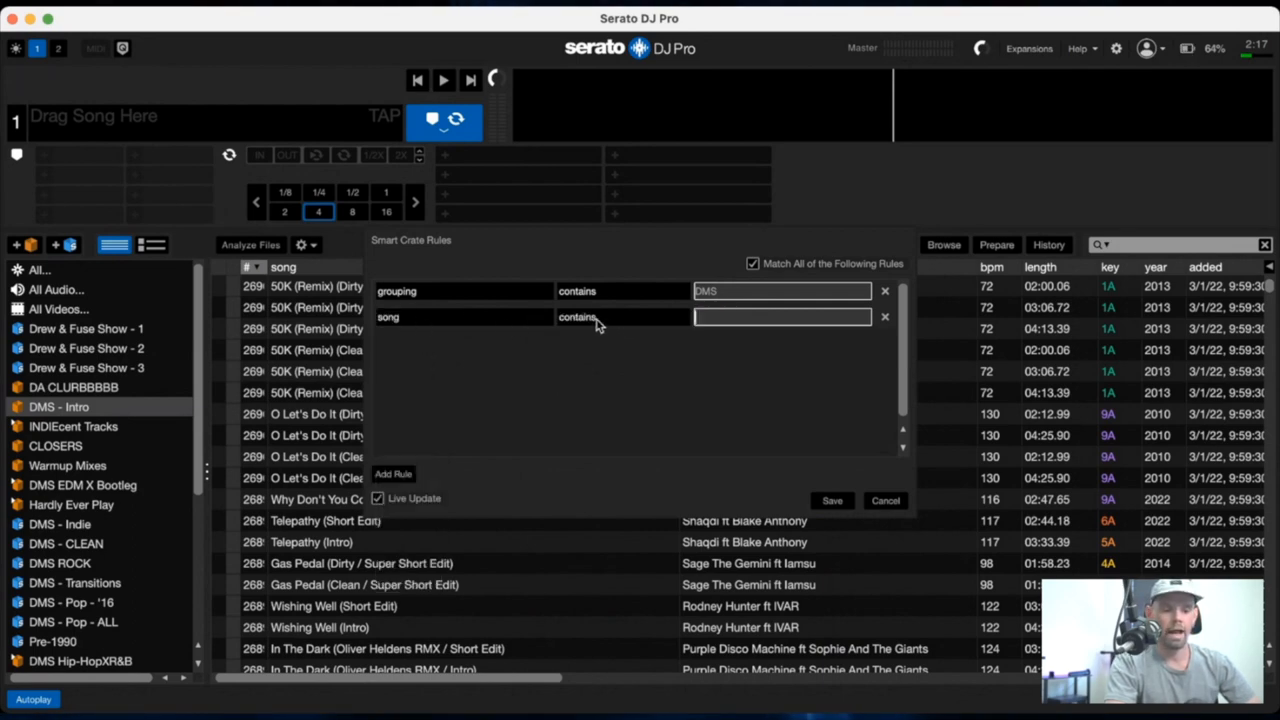
click(620, 317)
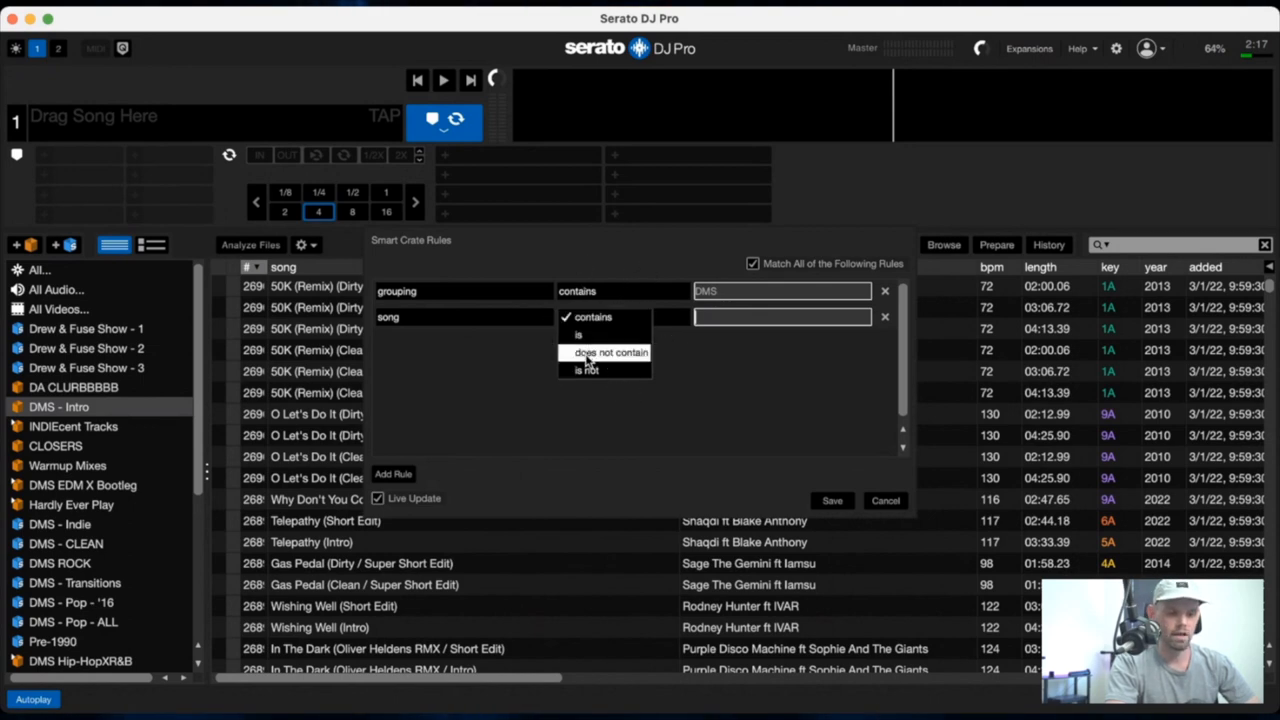
click(609, 352)
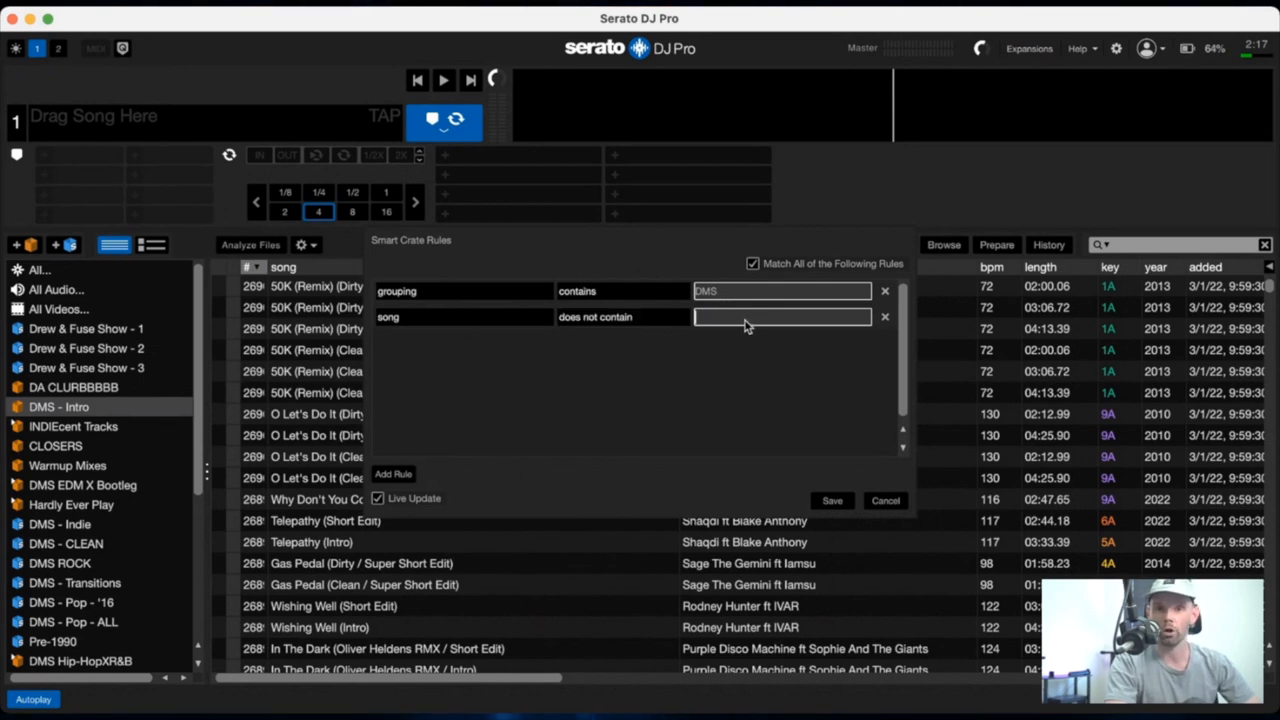
text(Dirty)
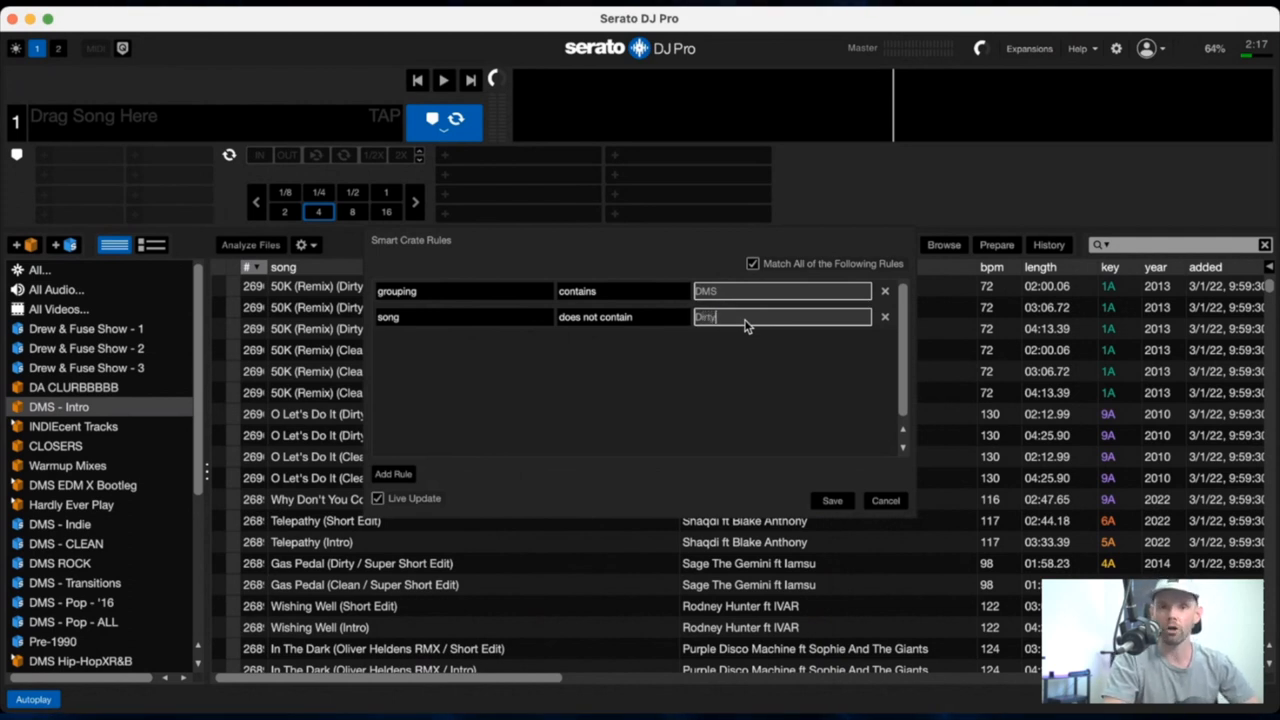
mouse_move(420, 476)
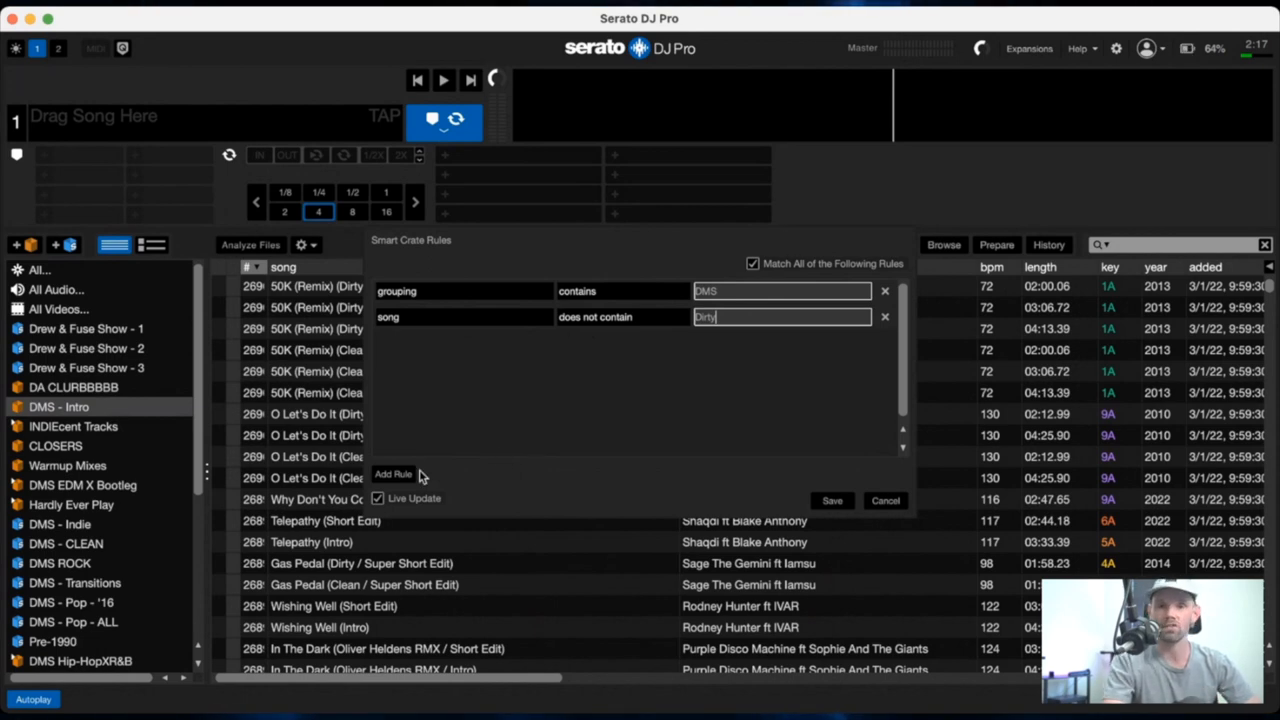
click(393, 473)
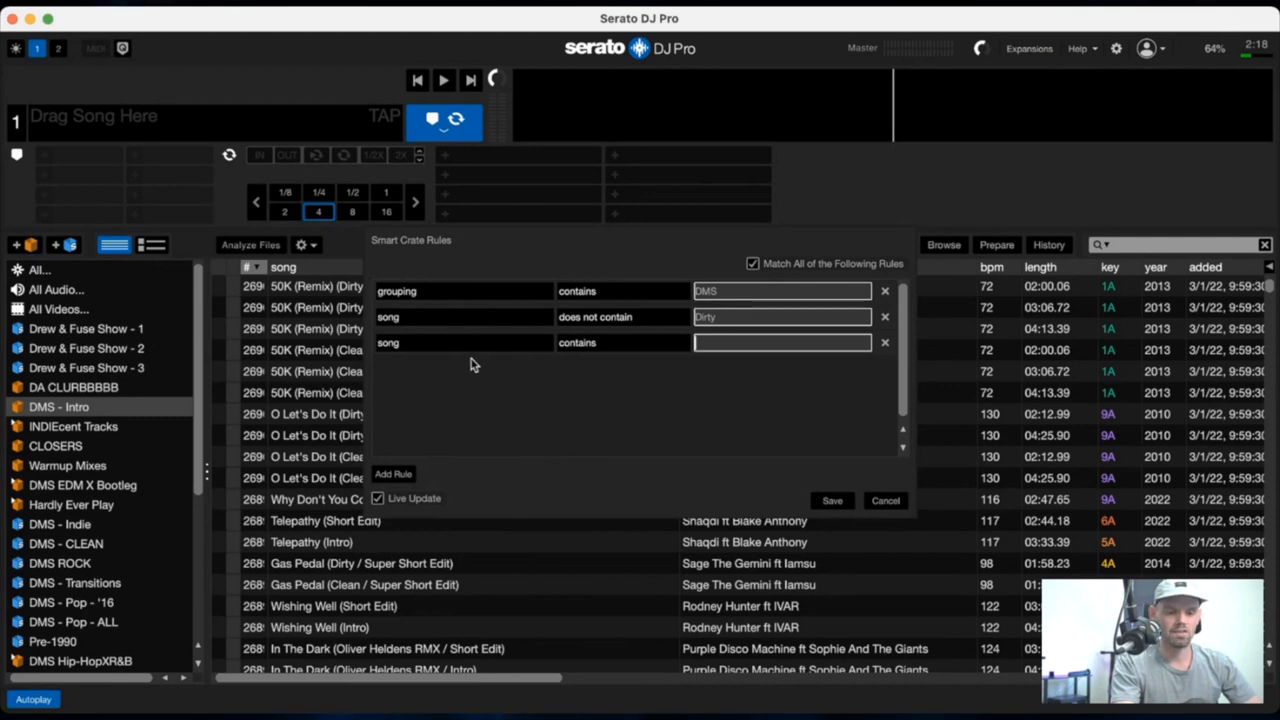
mouse_move(565, 348)
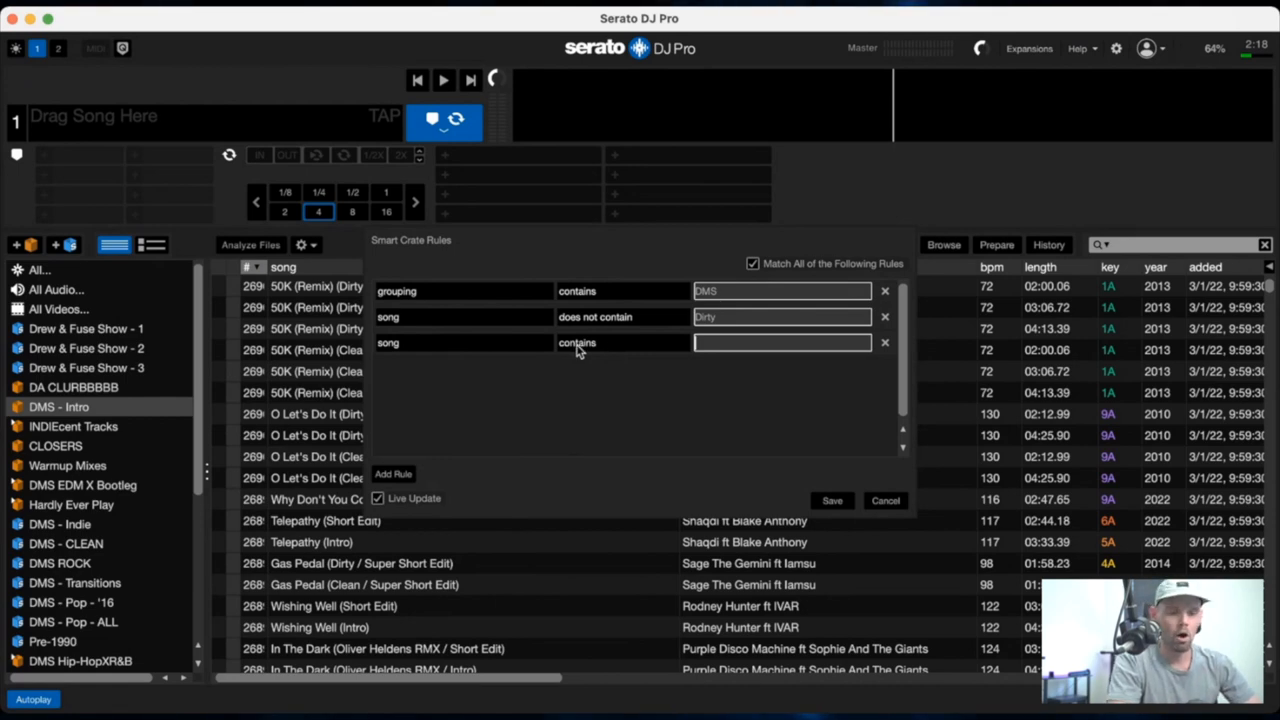
mouse_move(510, 349)
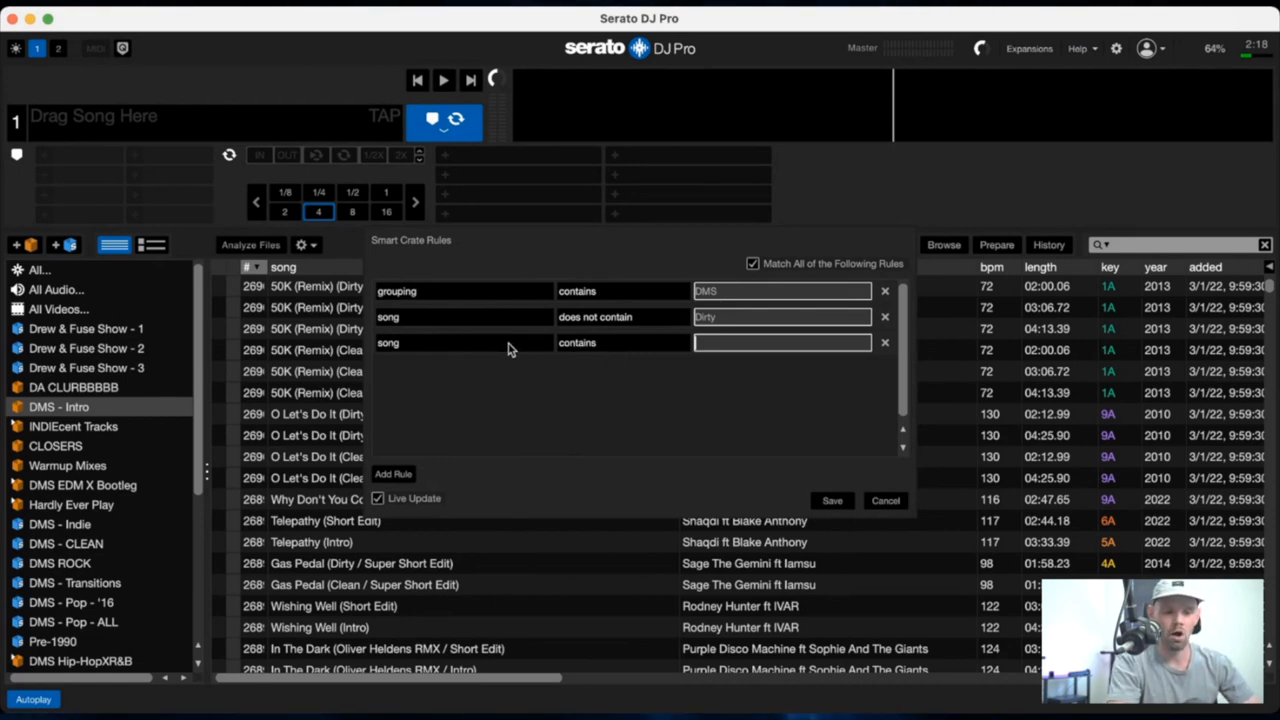
text(Short)
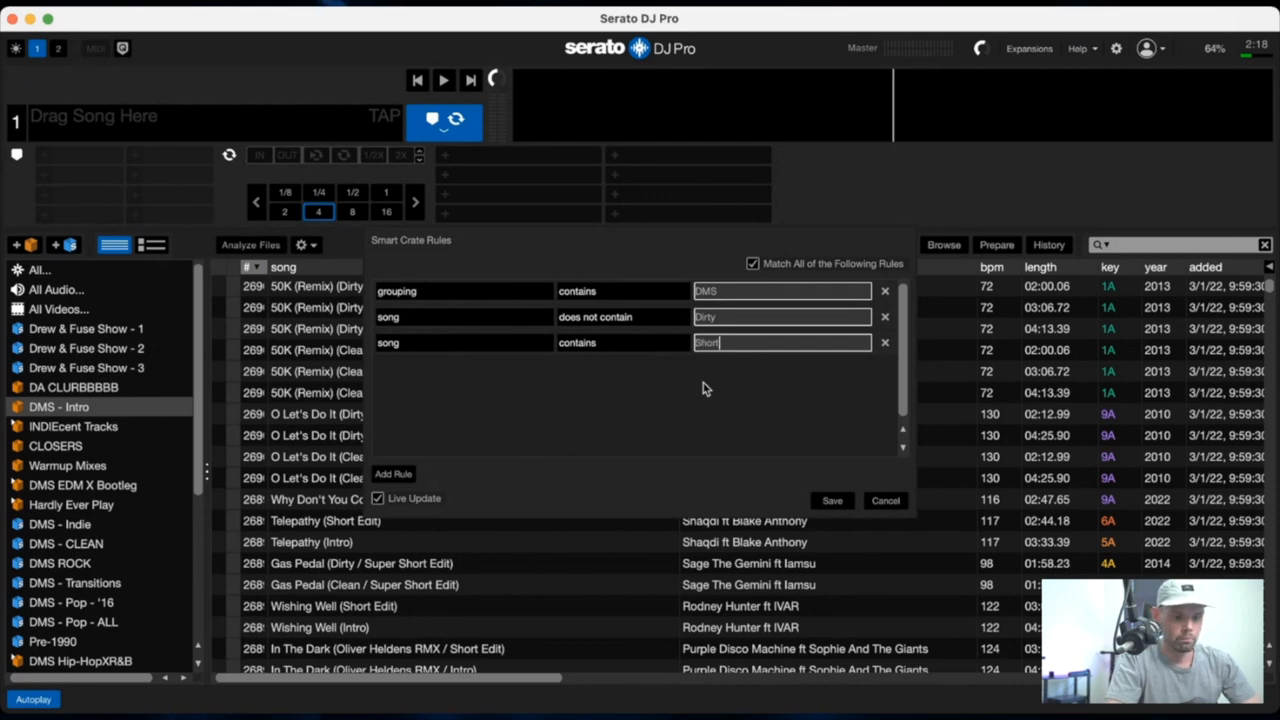
mouse_move(681, 421)
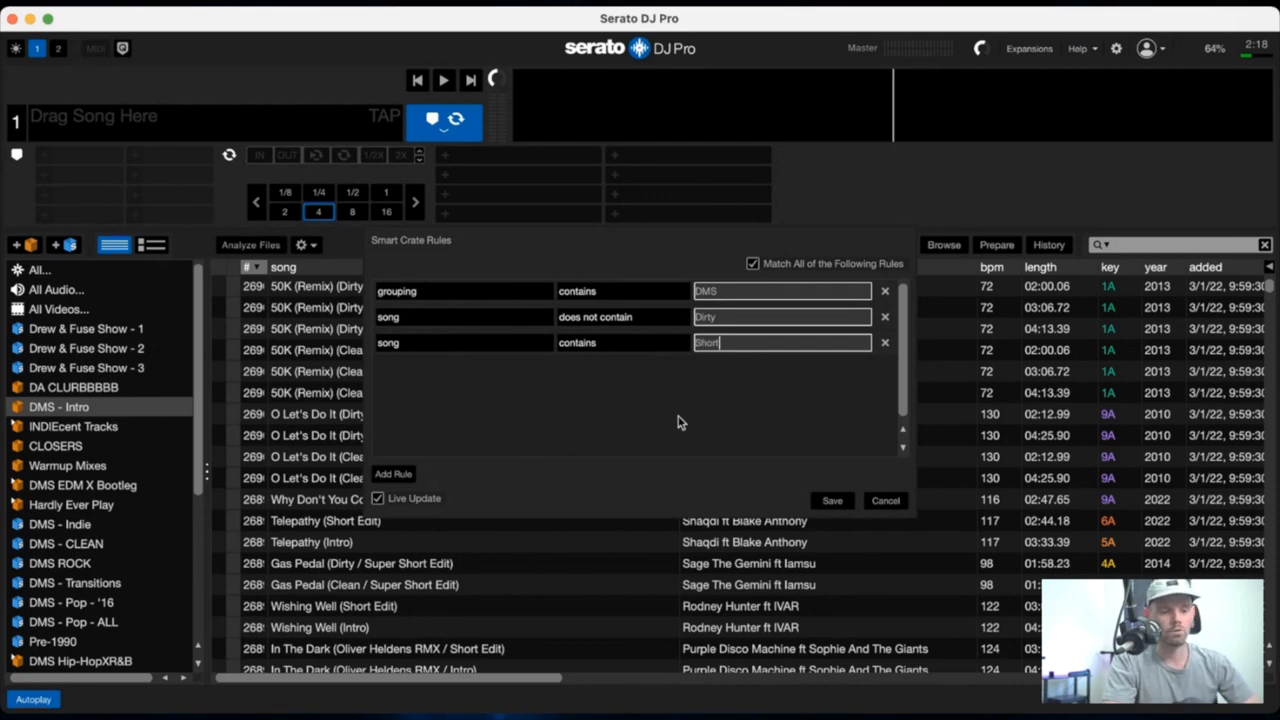
mouse_move(827, 505)
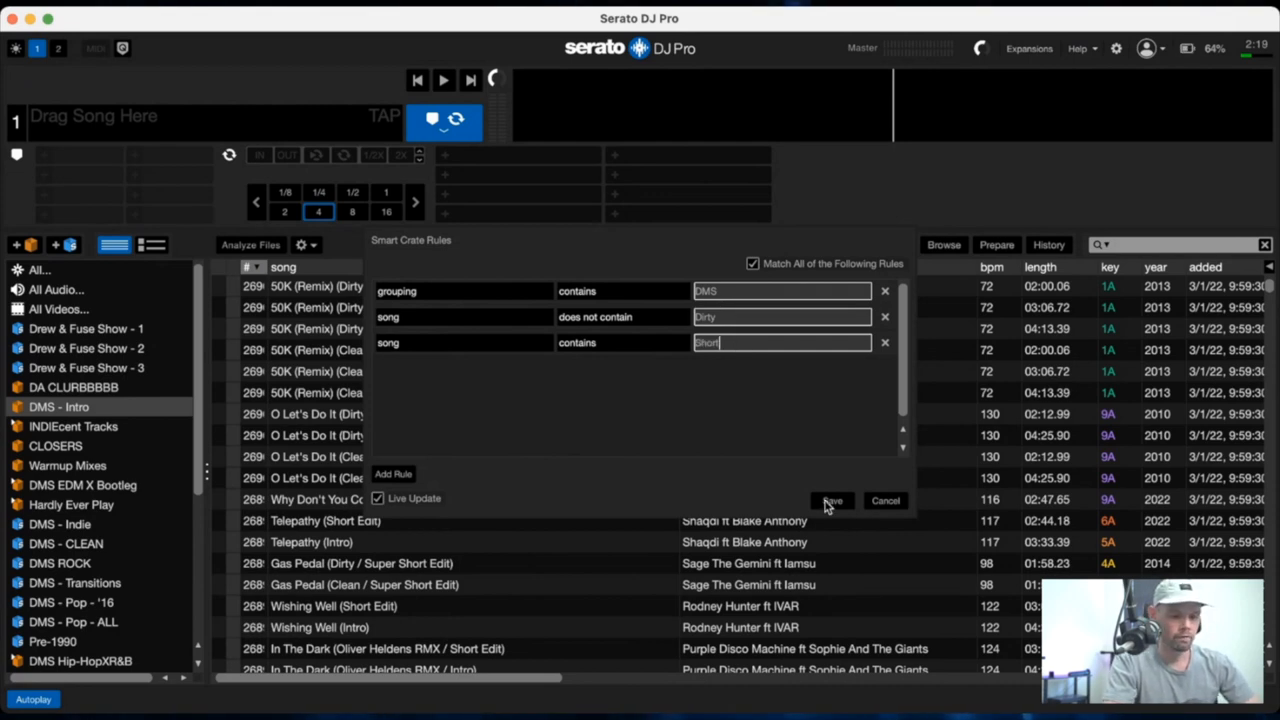
click(832, 500)
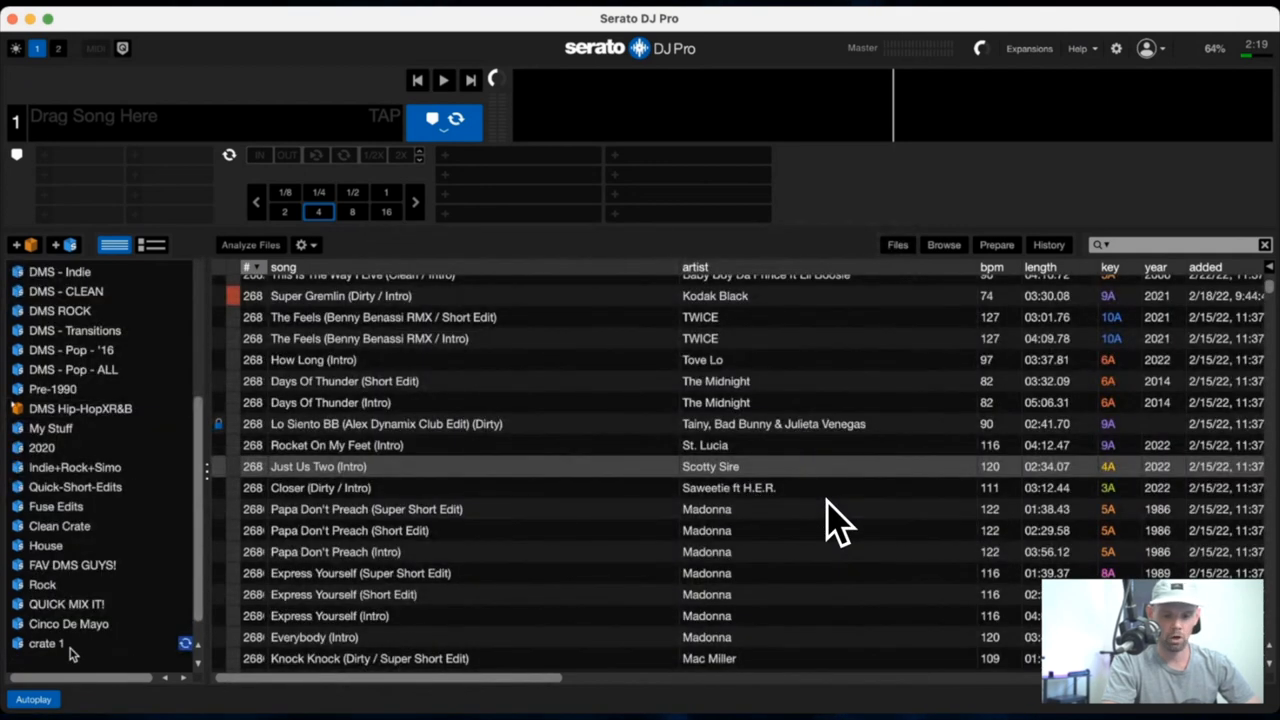
click(47, 643)
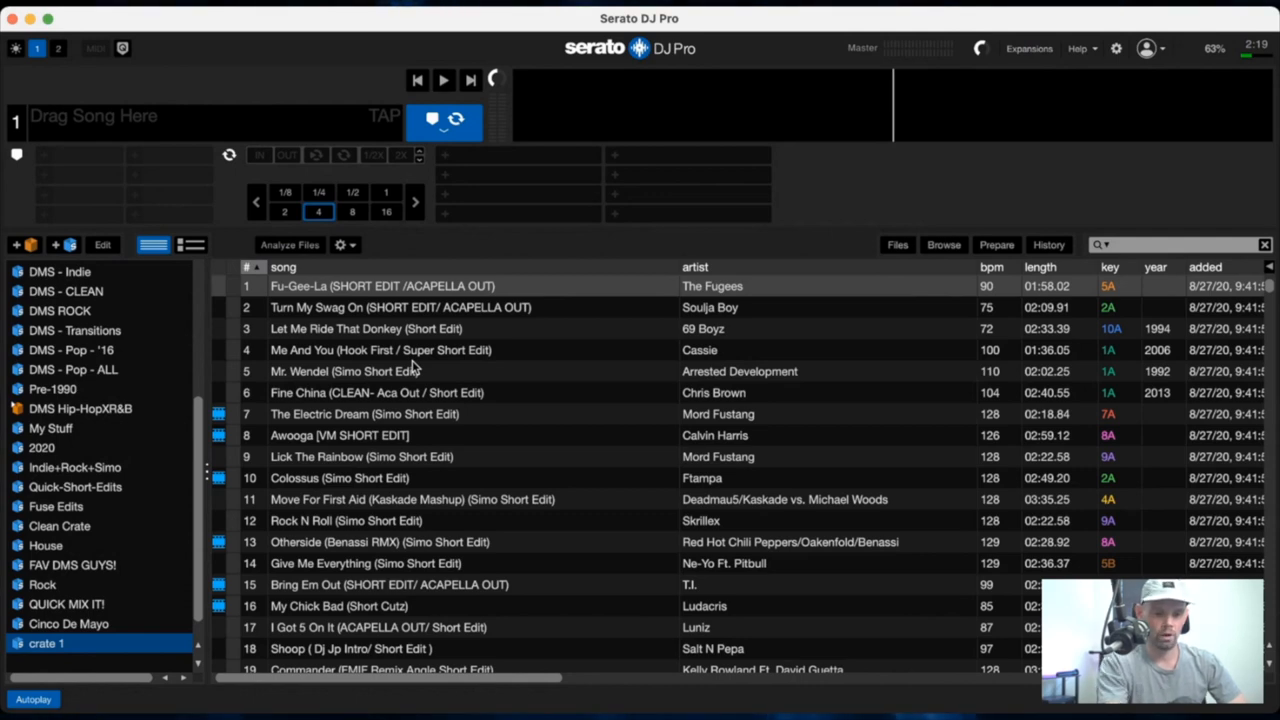
scroll(down, 3)
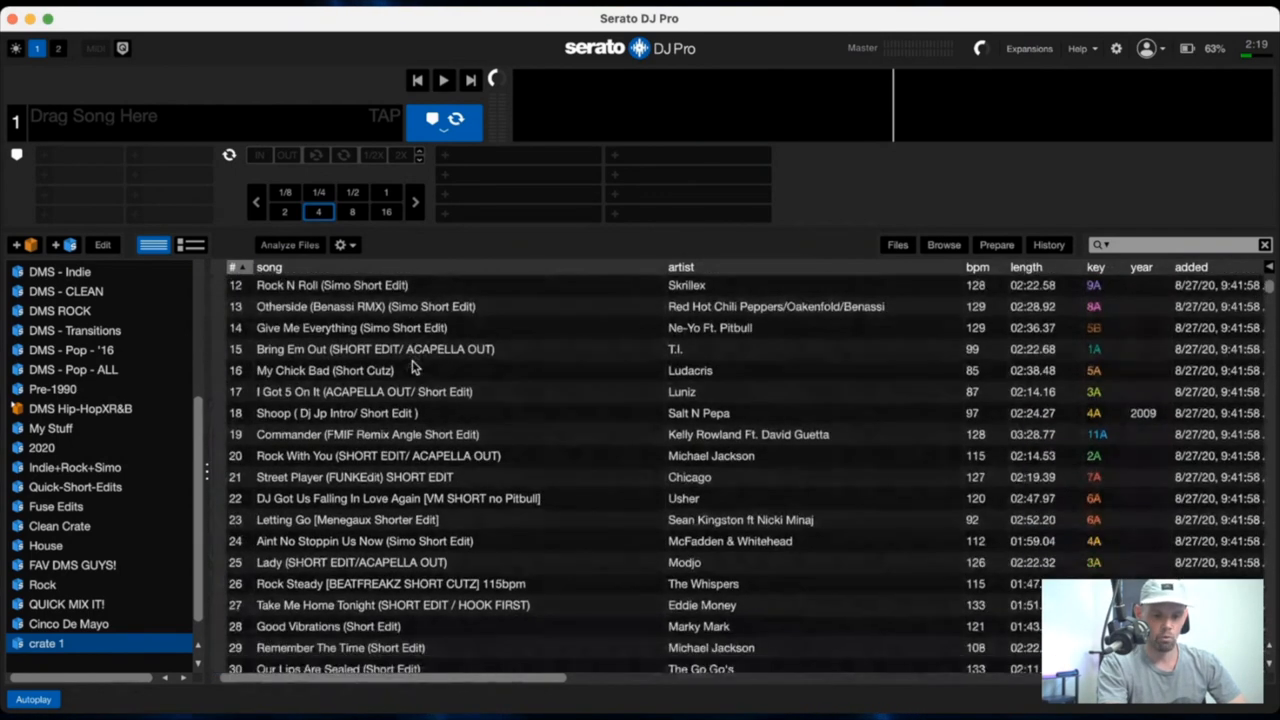
scroll(down, 3)
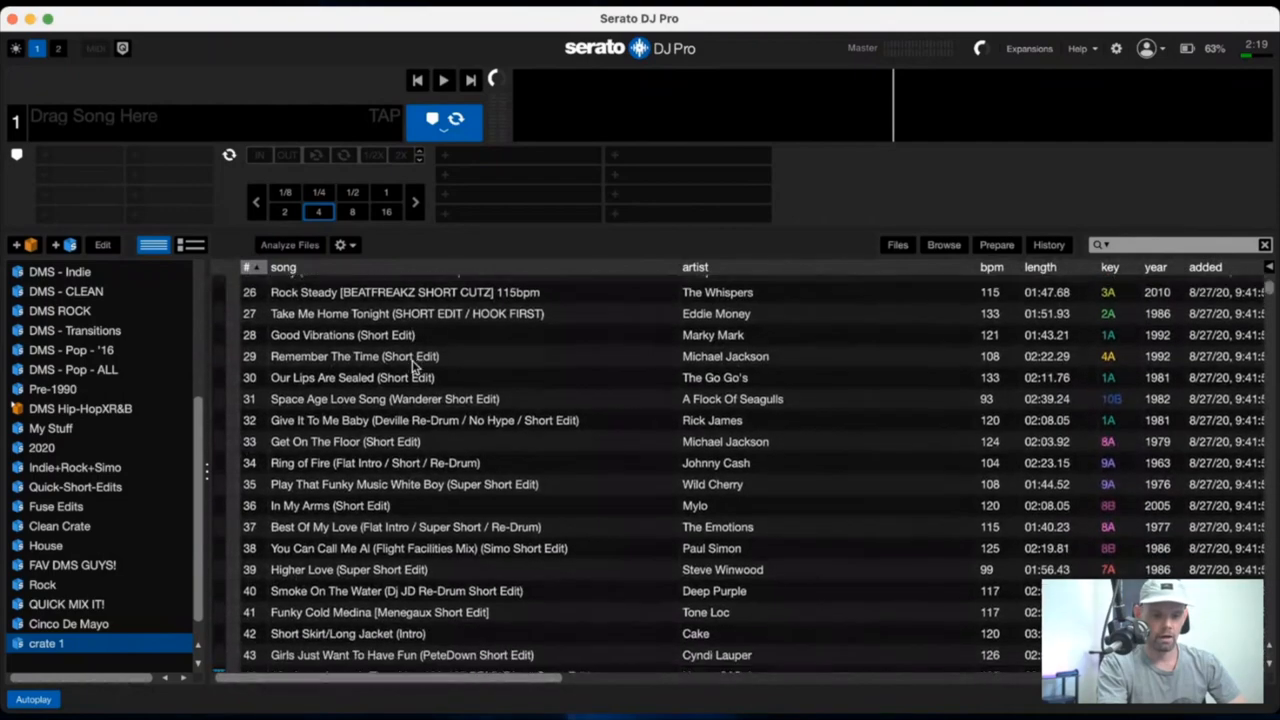
scroll(up, 3)
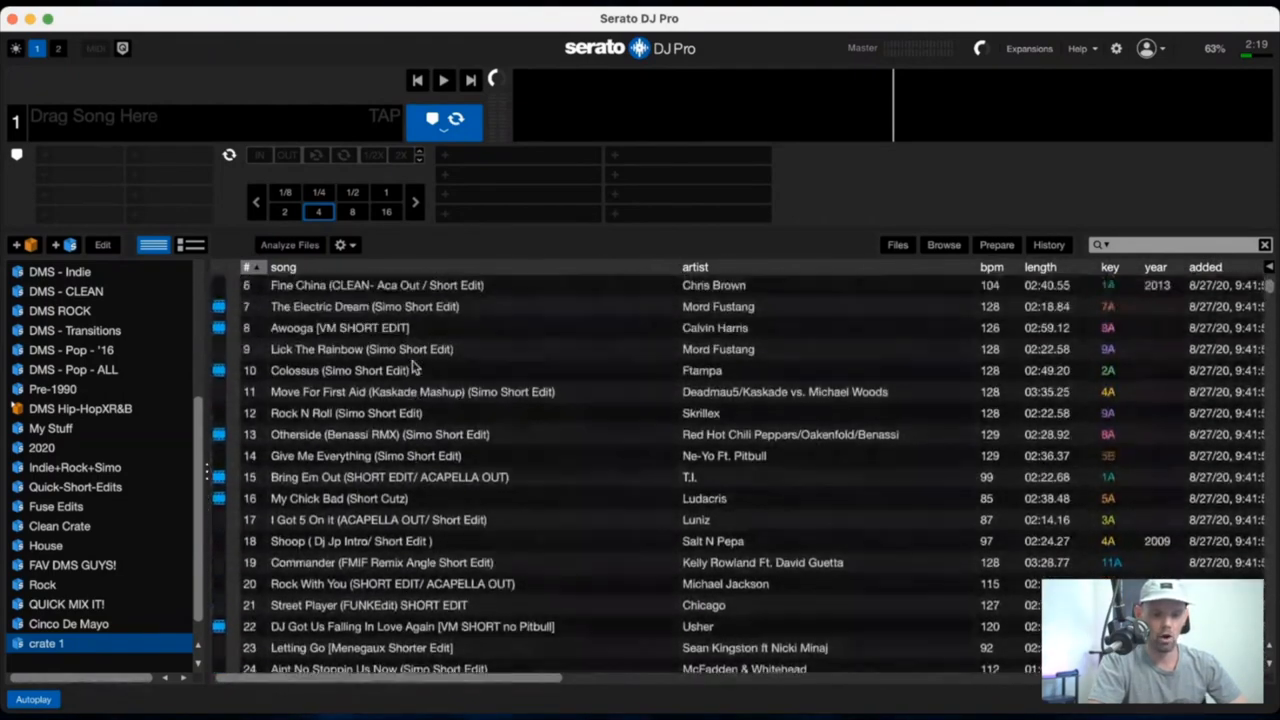
scroll(up, 3)
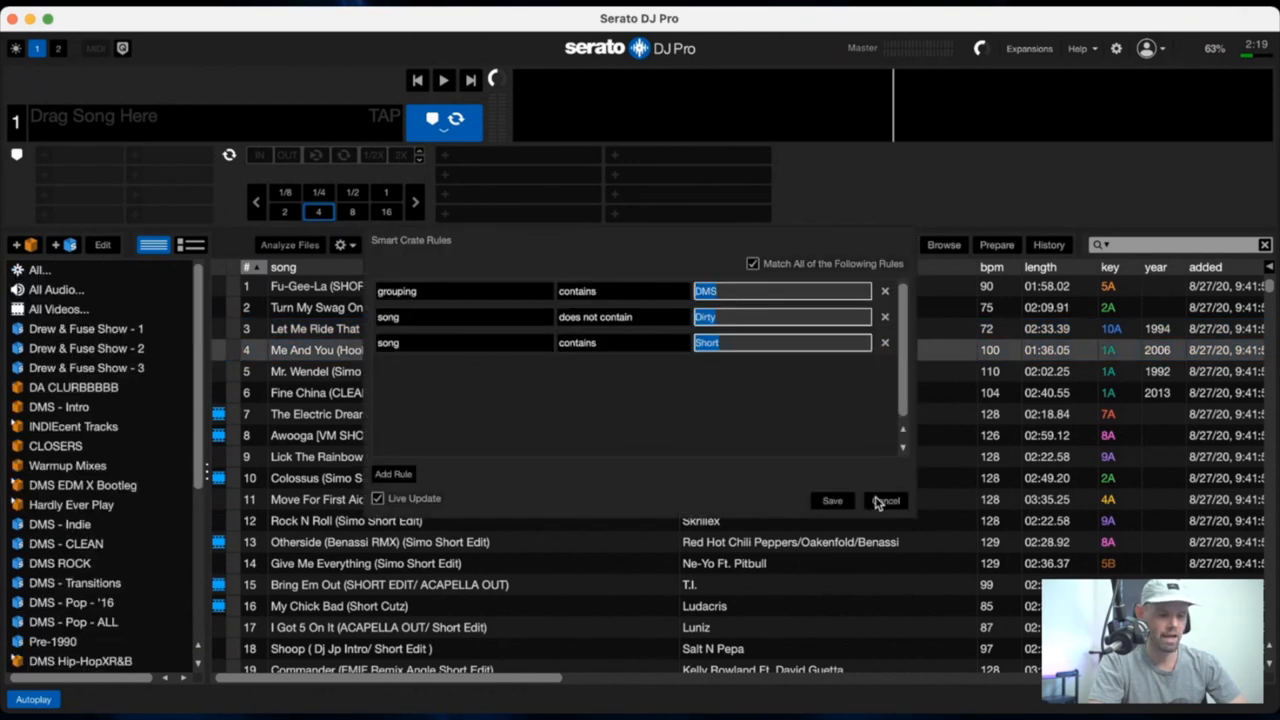
click(885, 500)
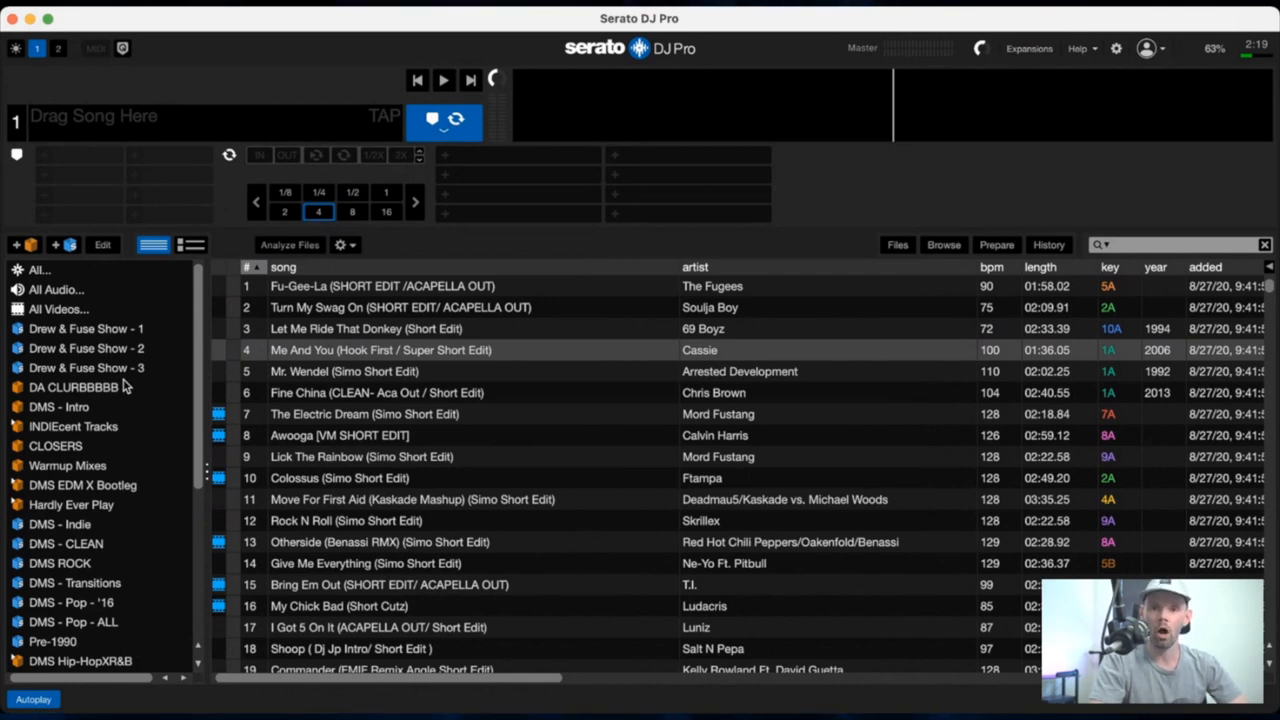
mouse_move(78, 340)
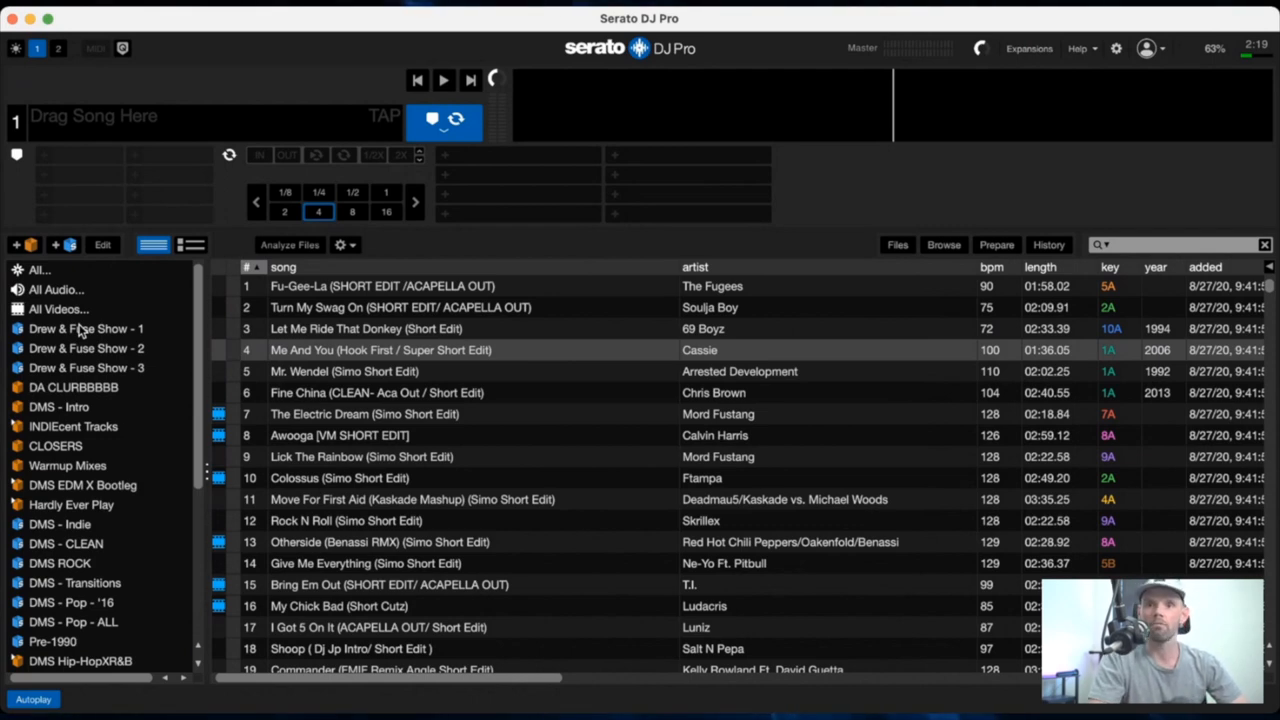
mouse_move(125, 268)
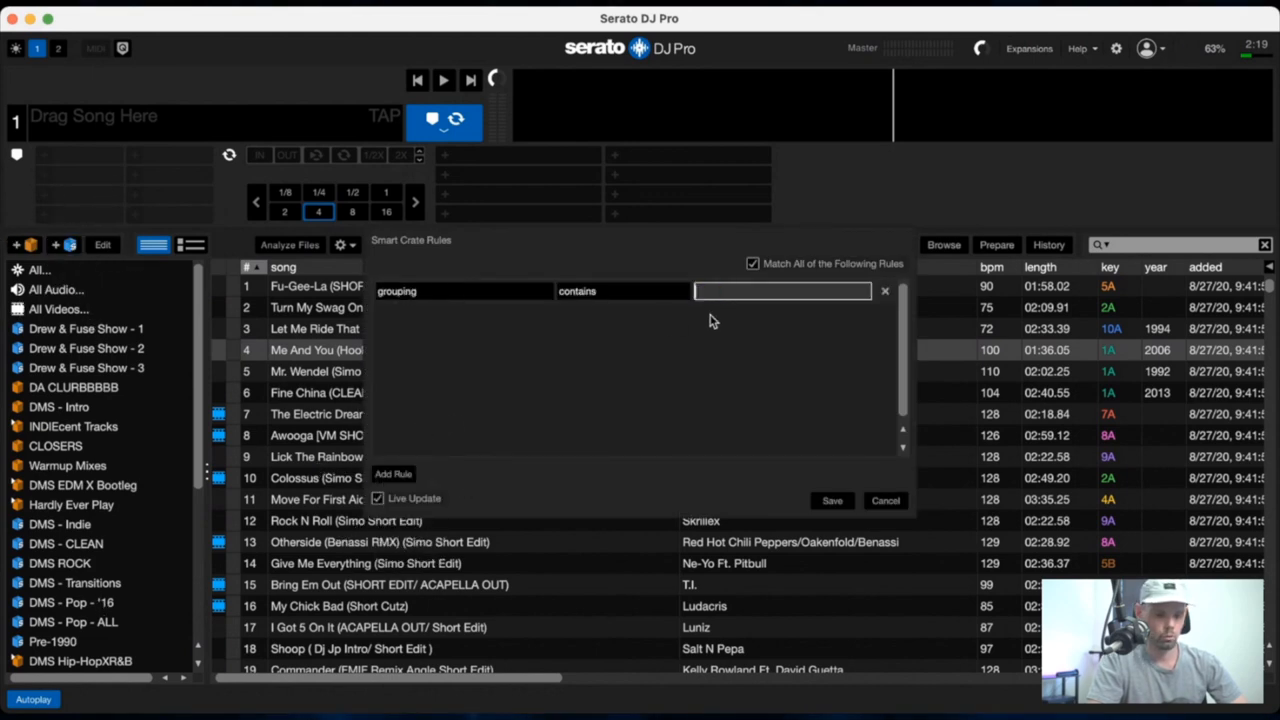
Step: Enter DMS for the grouping rule and add a genre contains Rock rule
text(DMS)
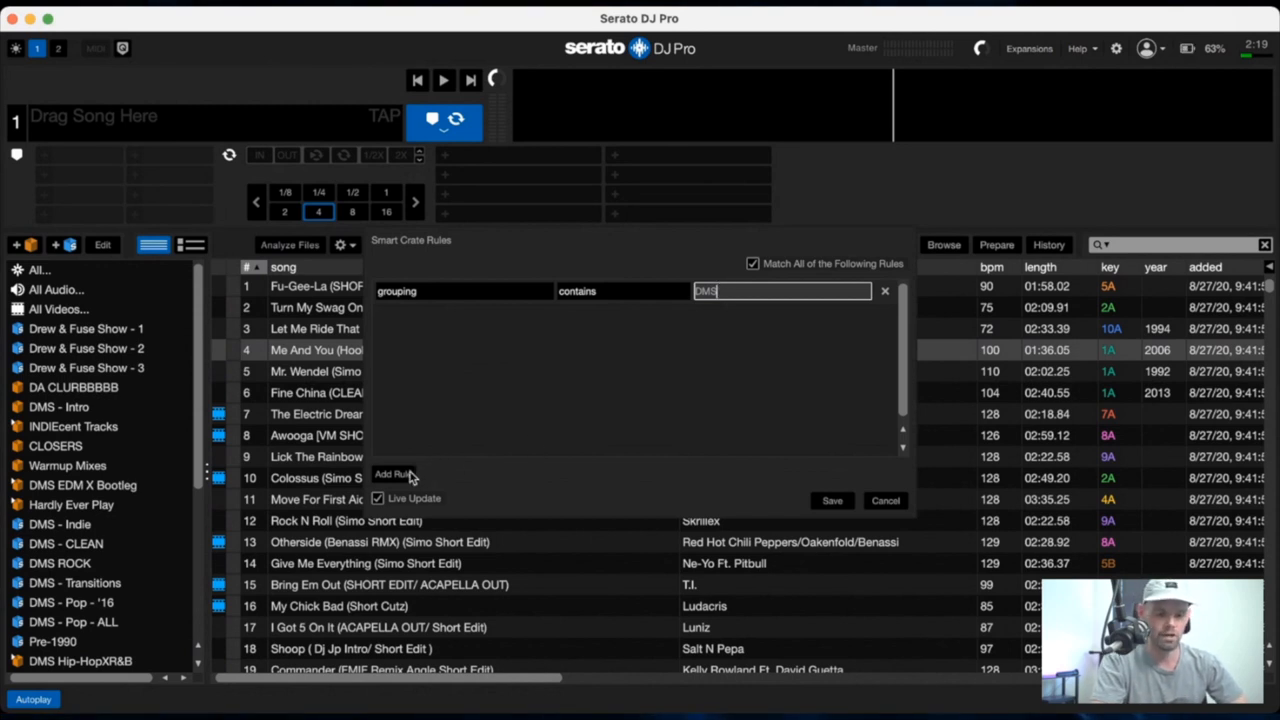
click(392, 473)
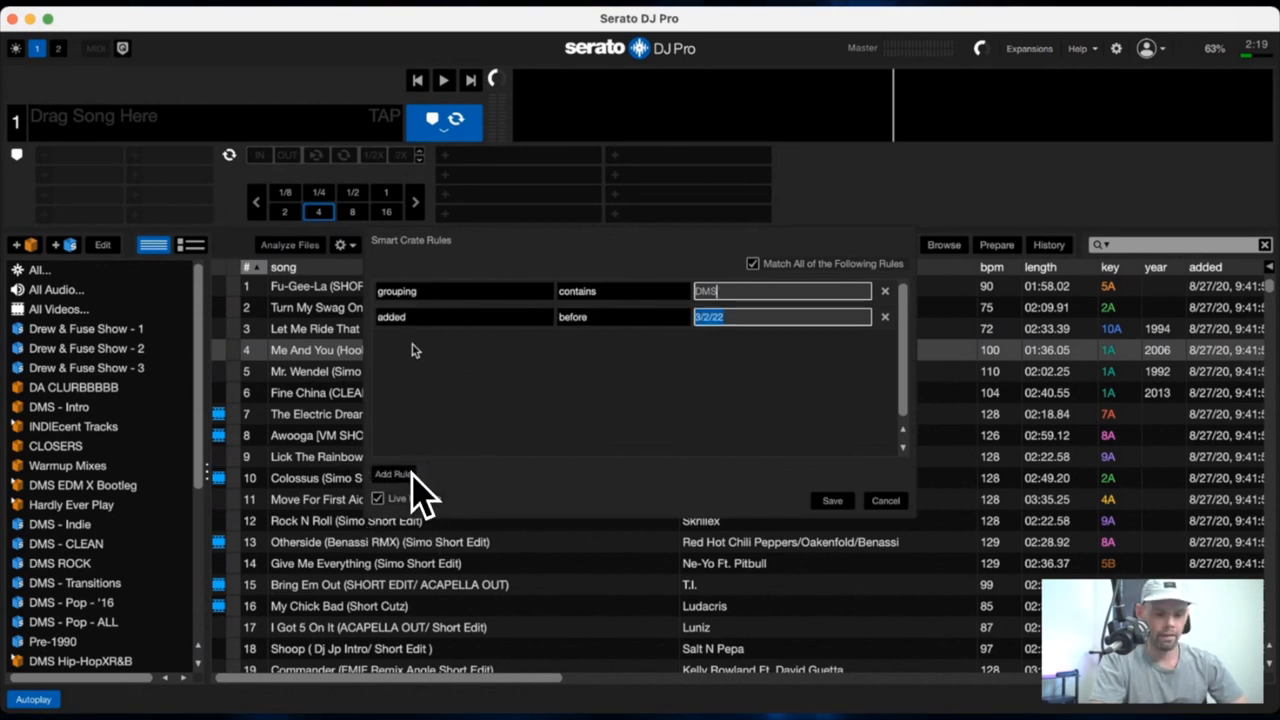
click(464, 291)
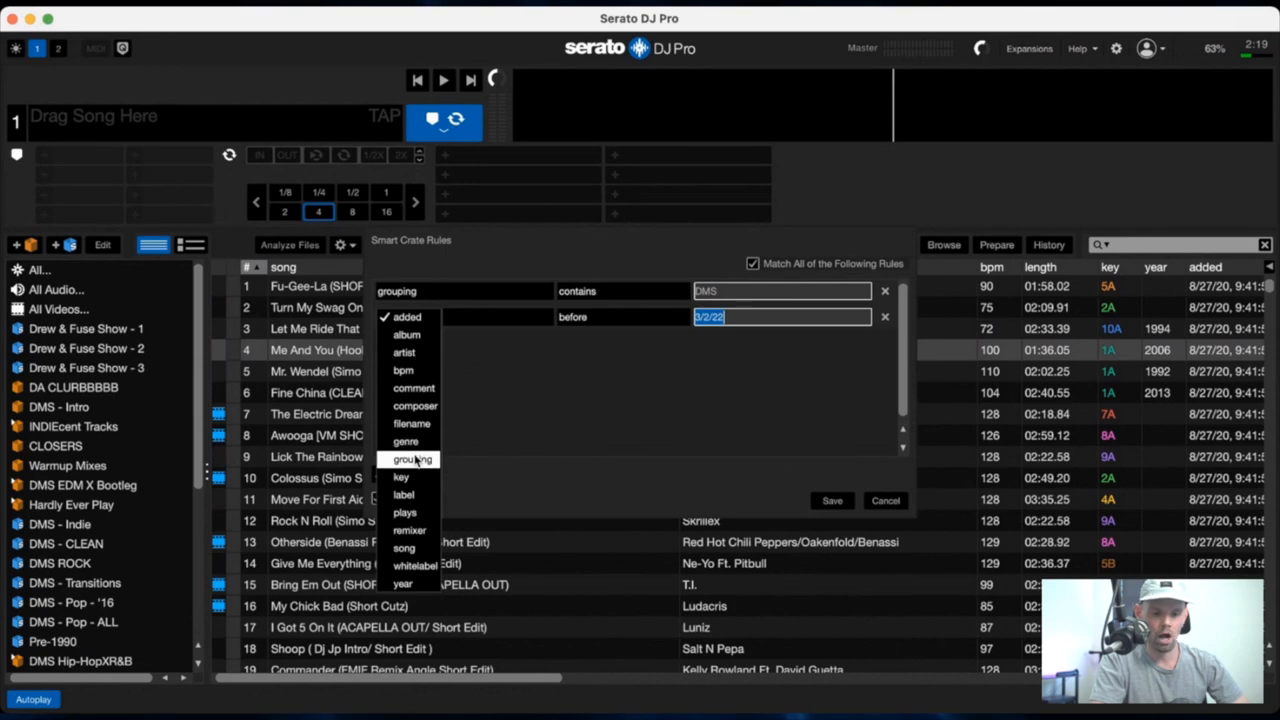
click(405, 441)
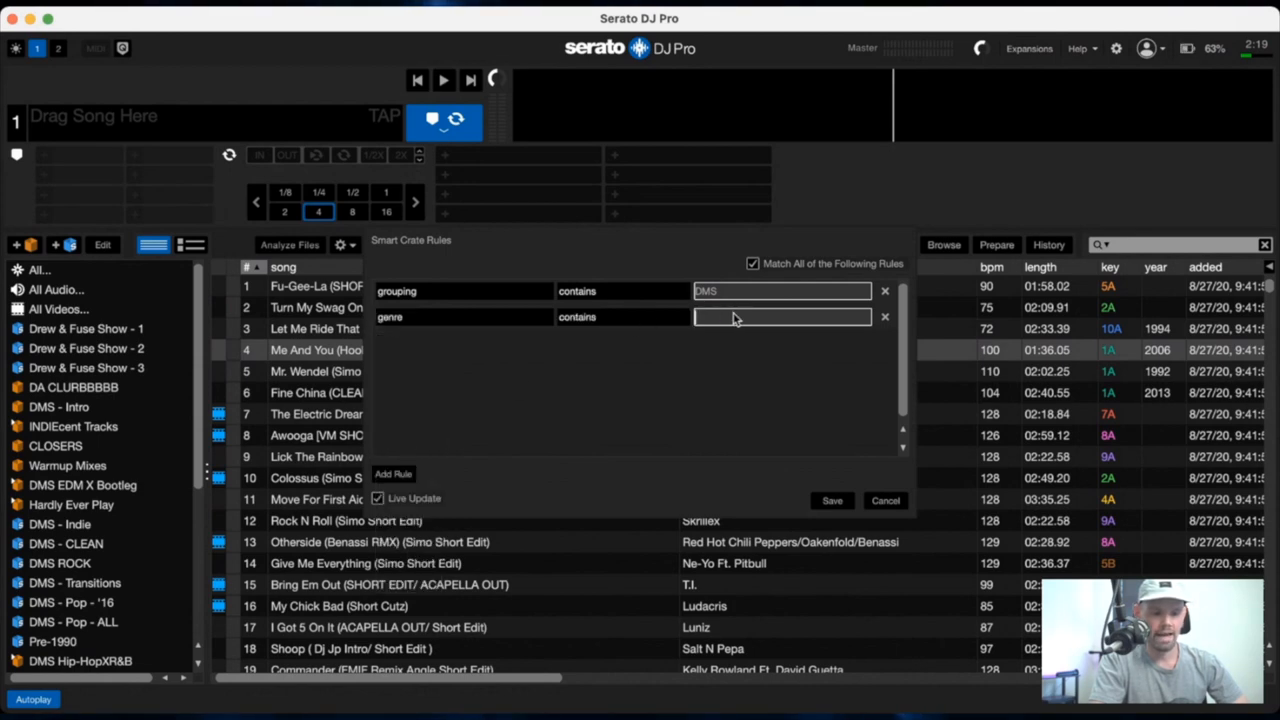
text(Rock)
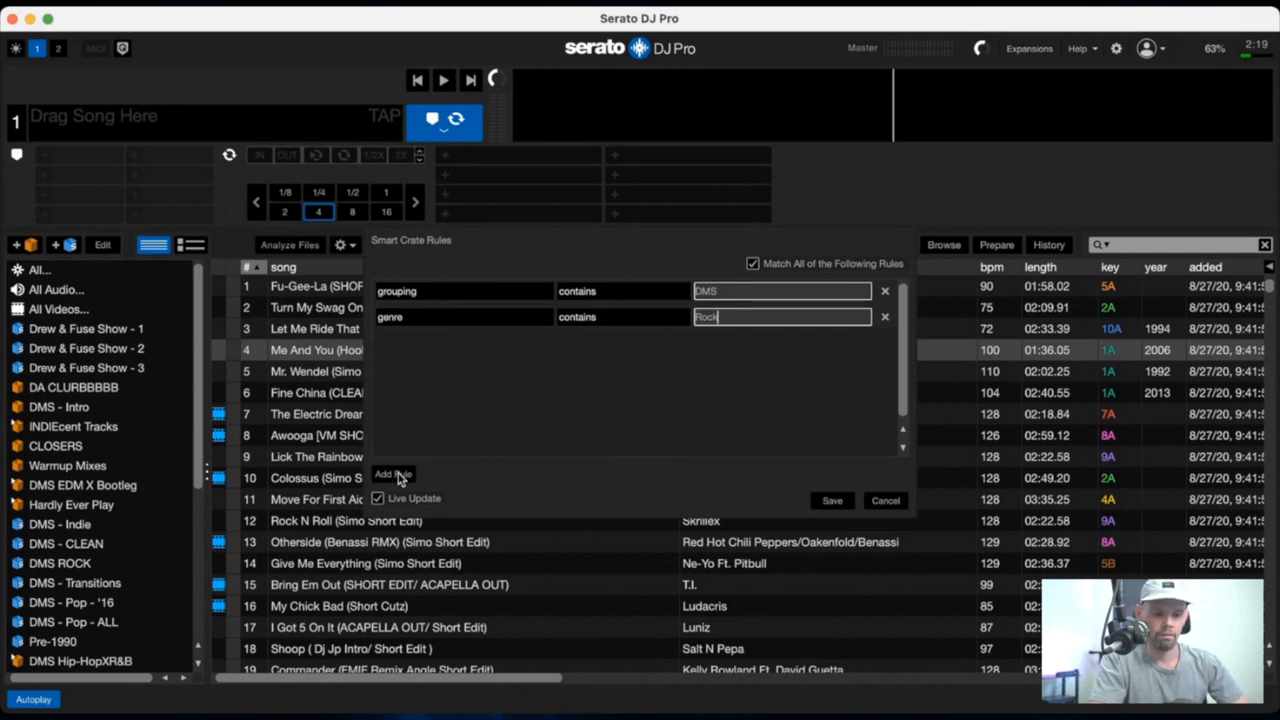
Step: Add year rules for after 1979 and before 1990, then save the crate
click(393, 474)
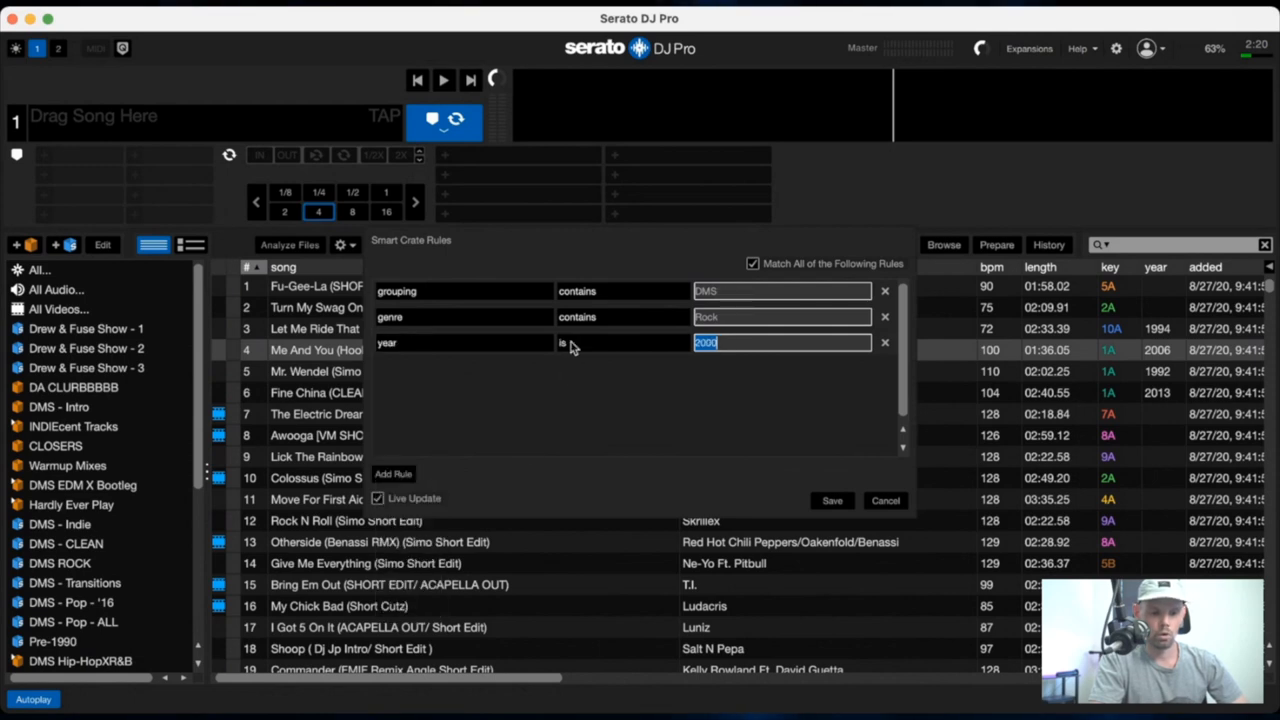
click(580, 343)
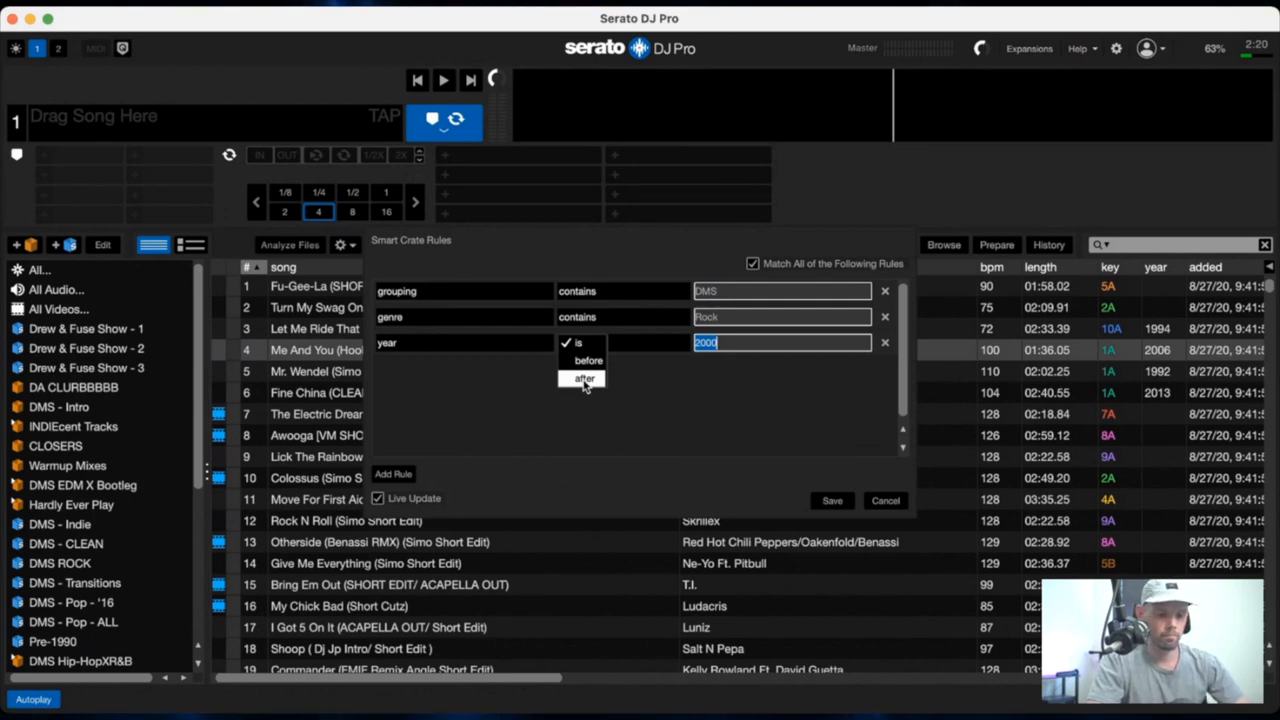
click(583, 378)
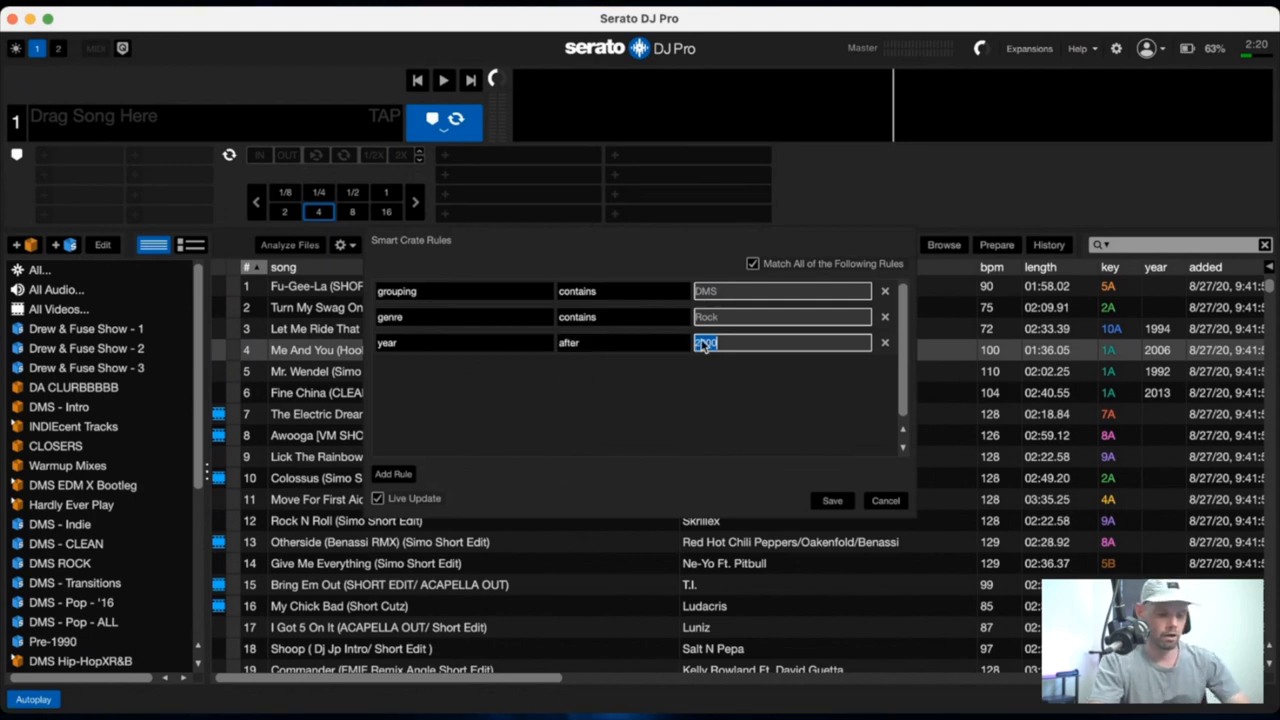
click(393, 473)
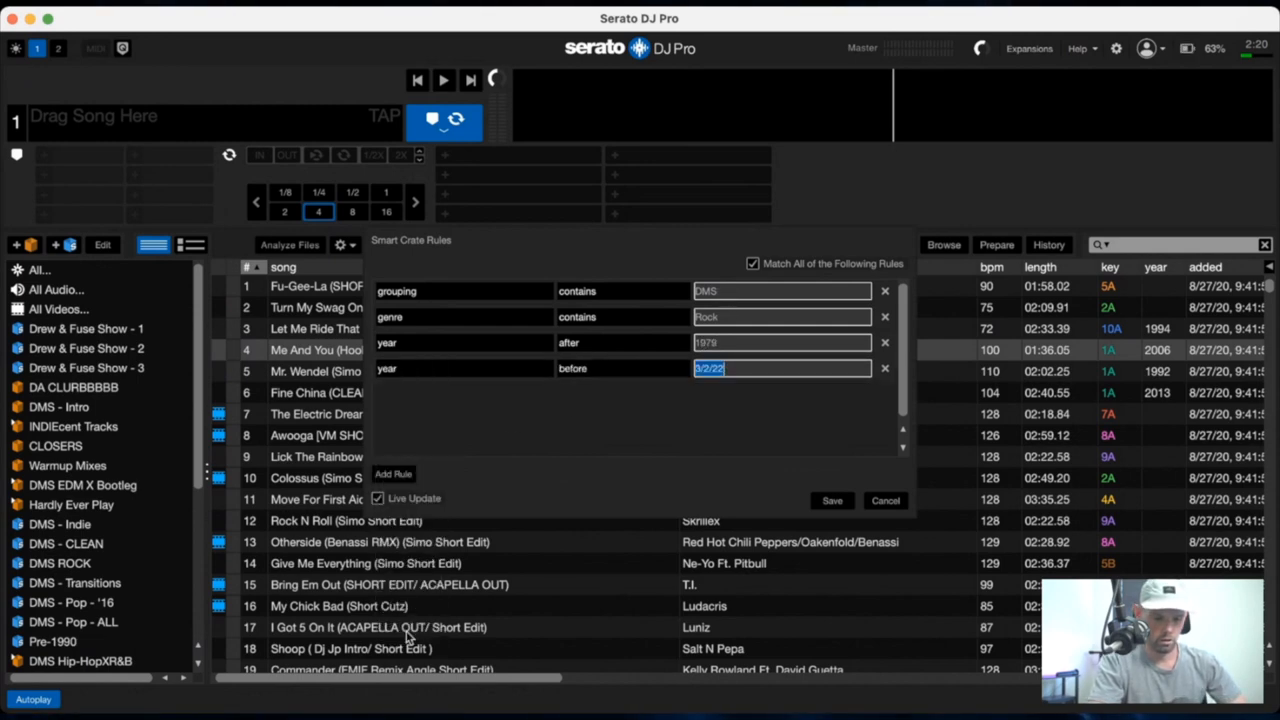
text(2000)
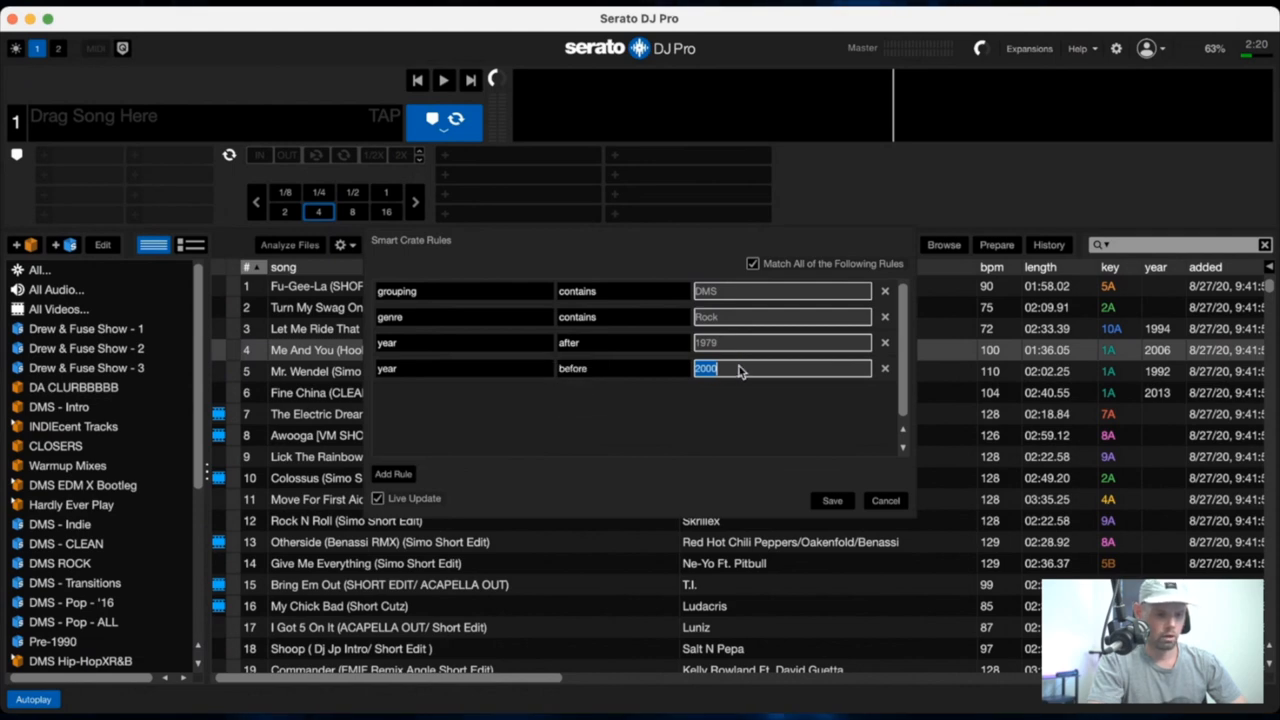
text(1990)
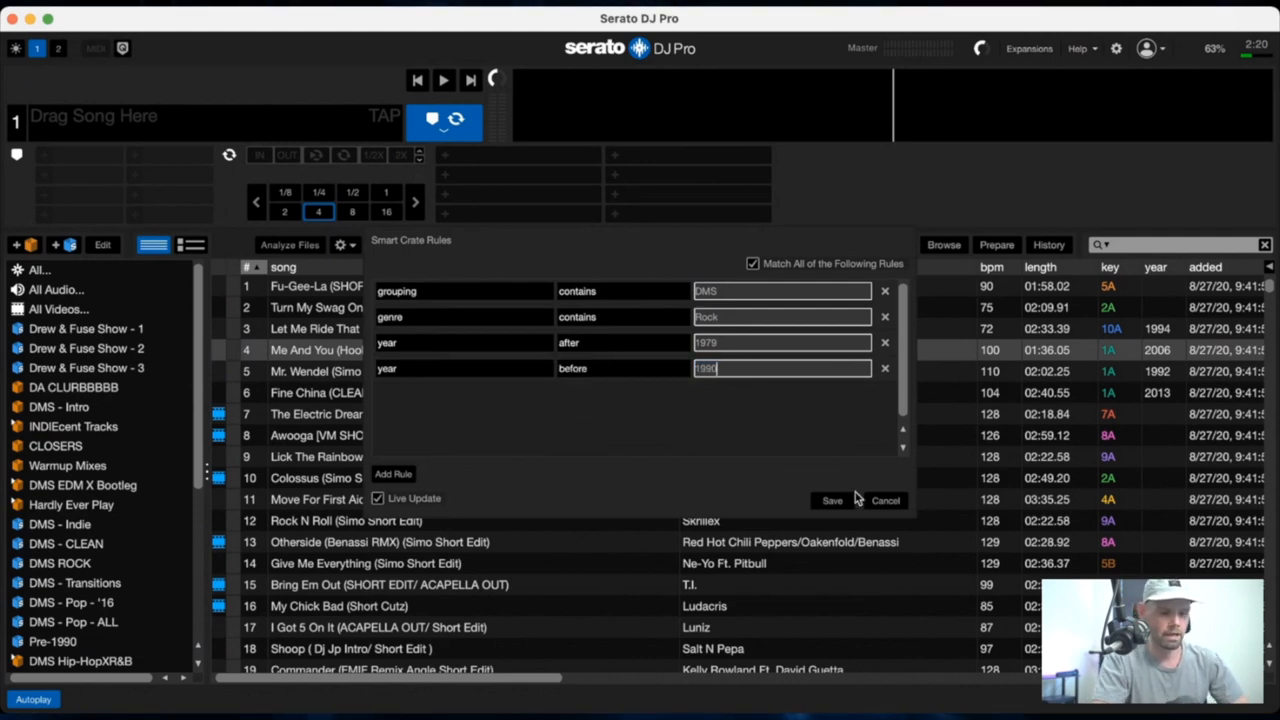
mouse_move(740, 422)
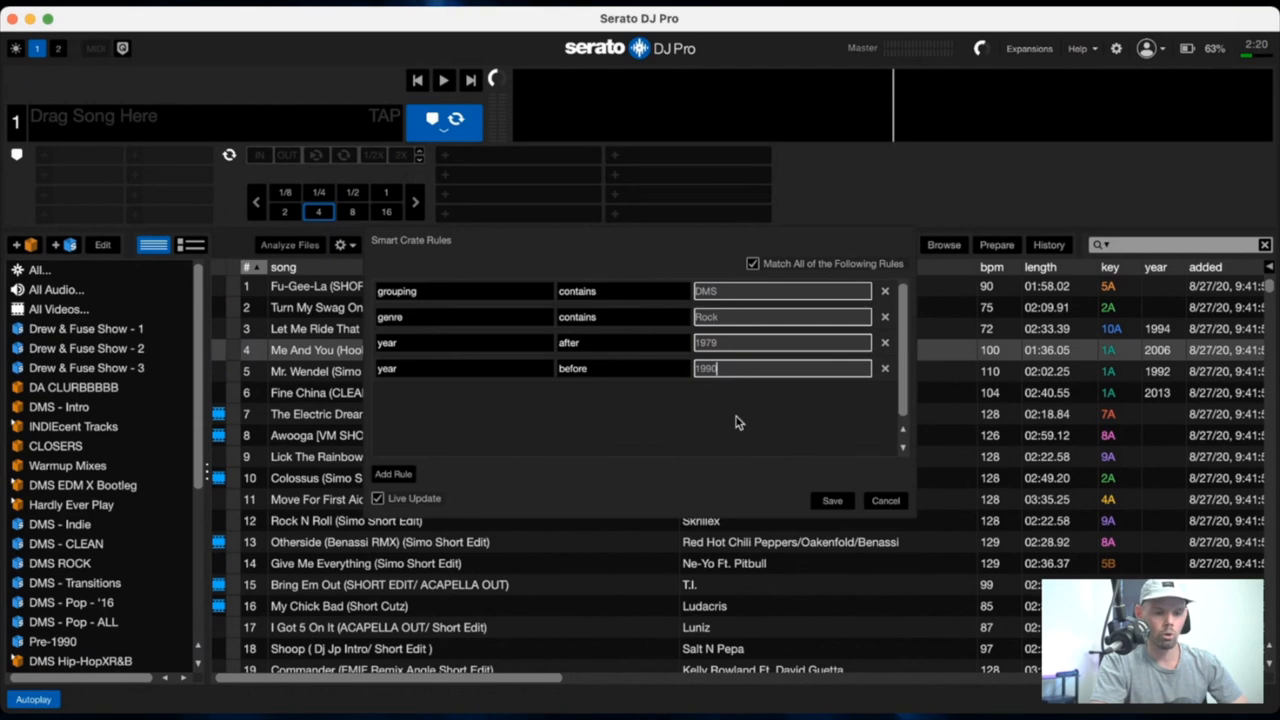
mouse_move(835, 505)
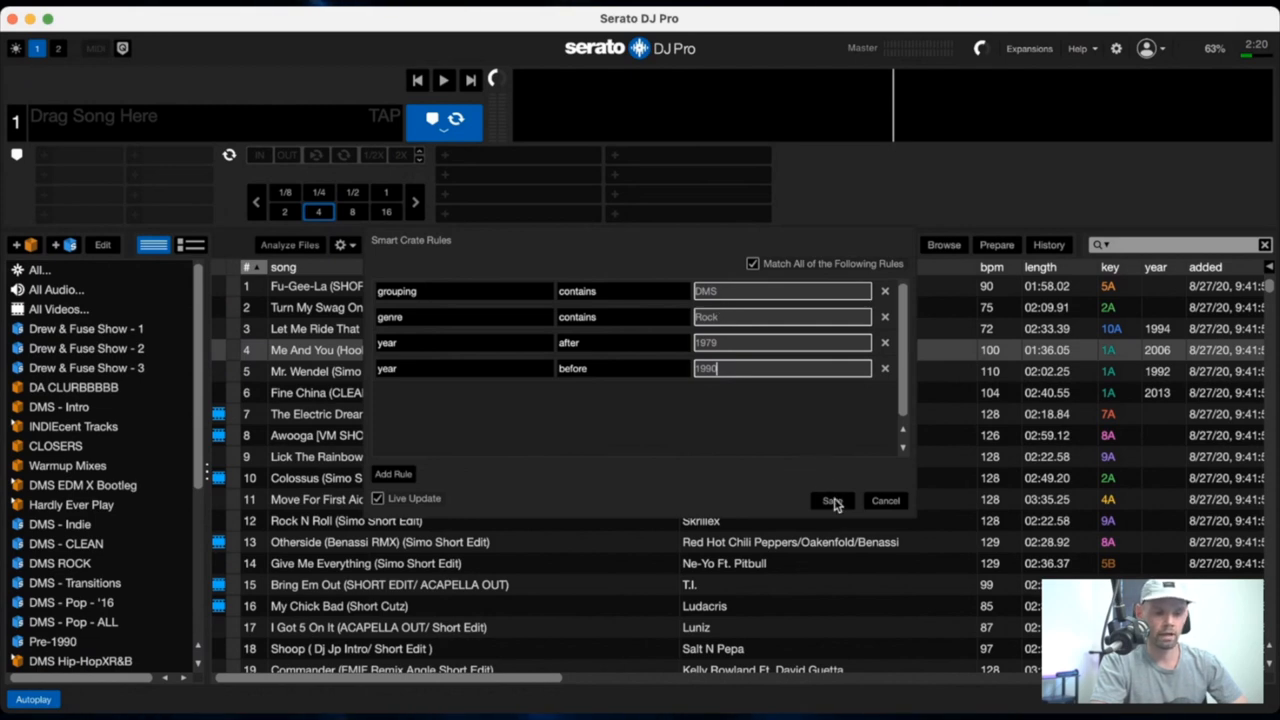
click(832, 500)
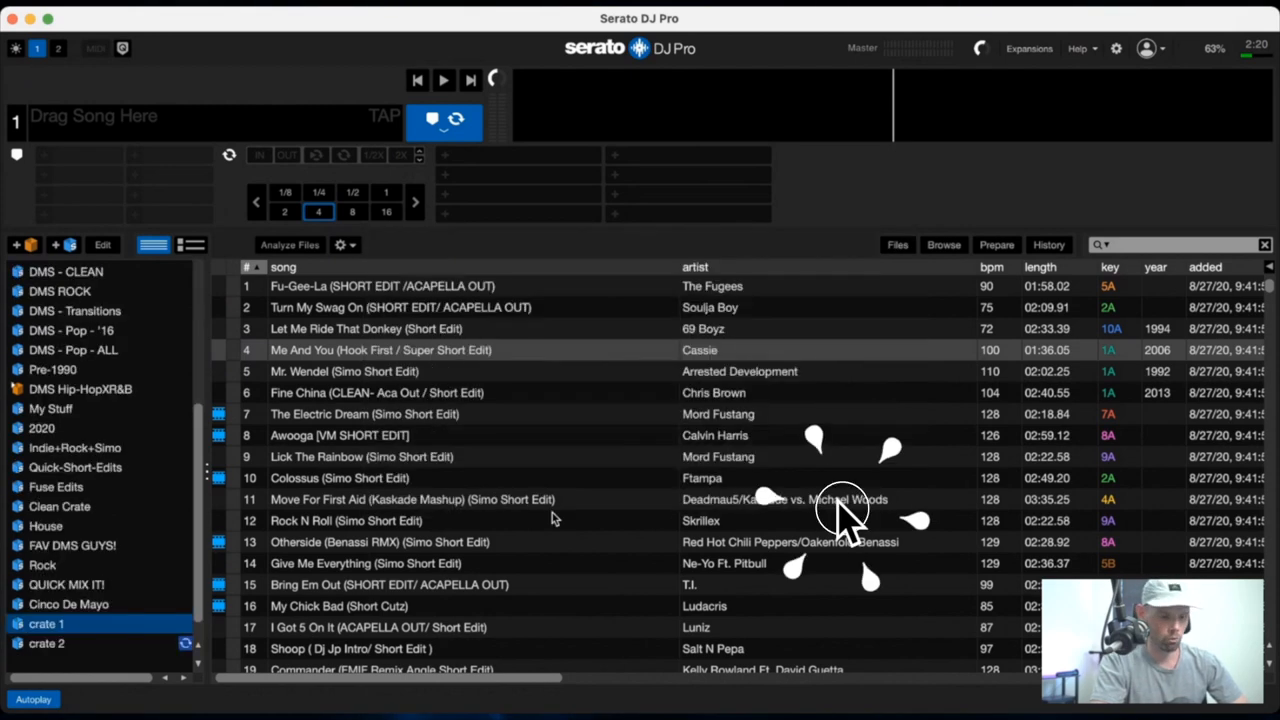
Step: Open crate 2 and scroll through its 1980s rock edits
click(47, 643)
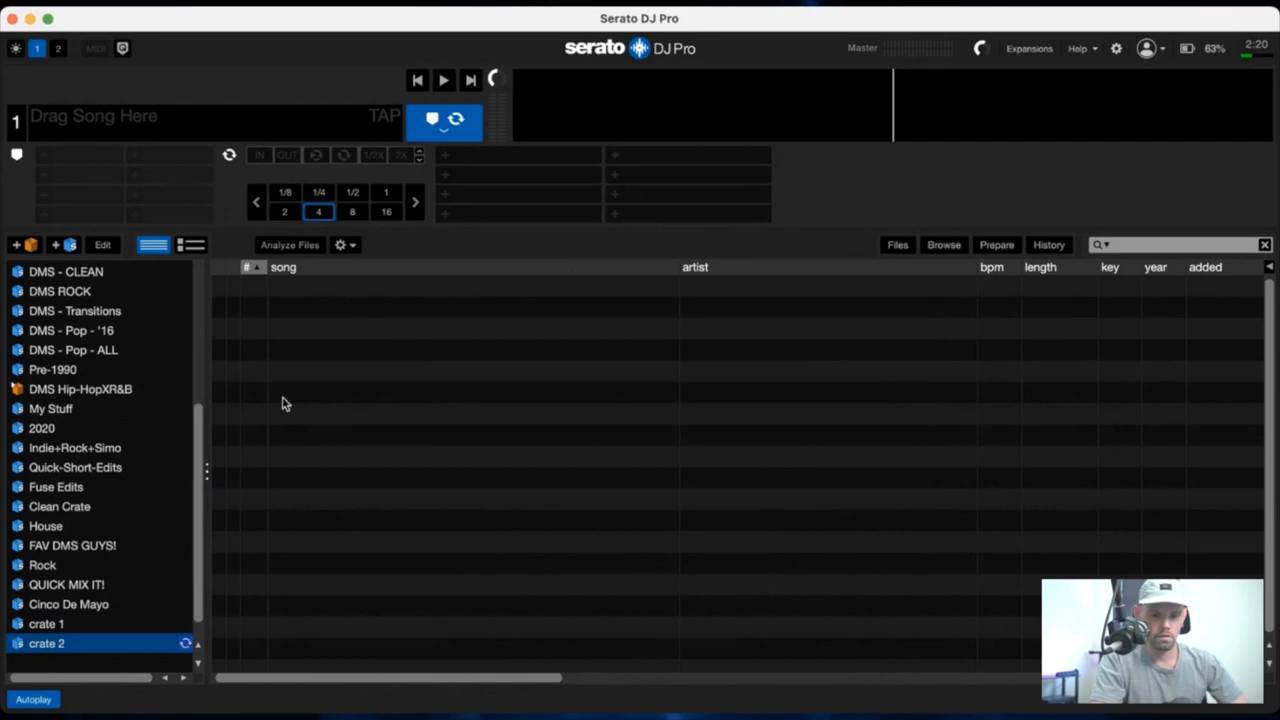
click(47, 643)
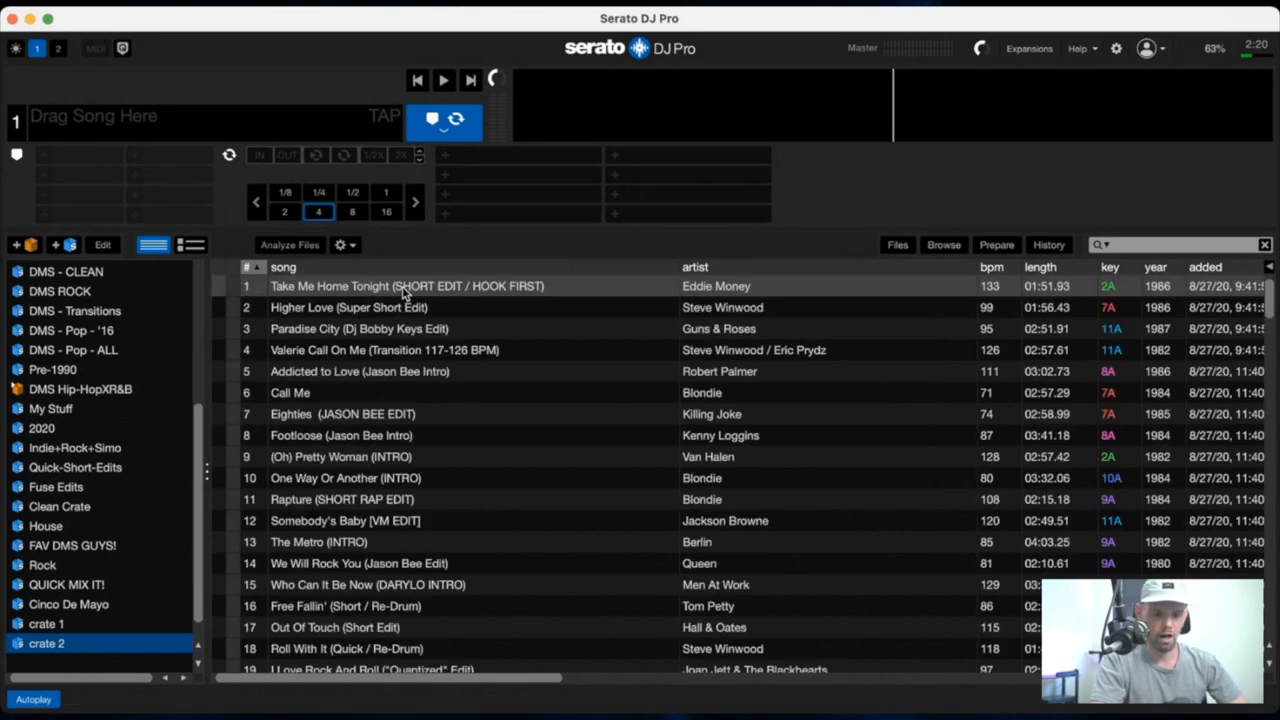
scroll(down, 3)
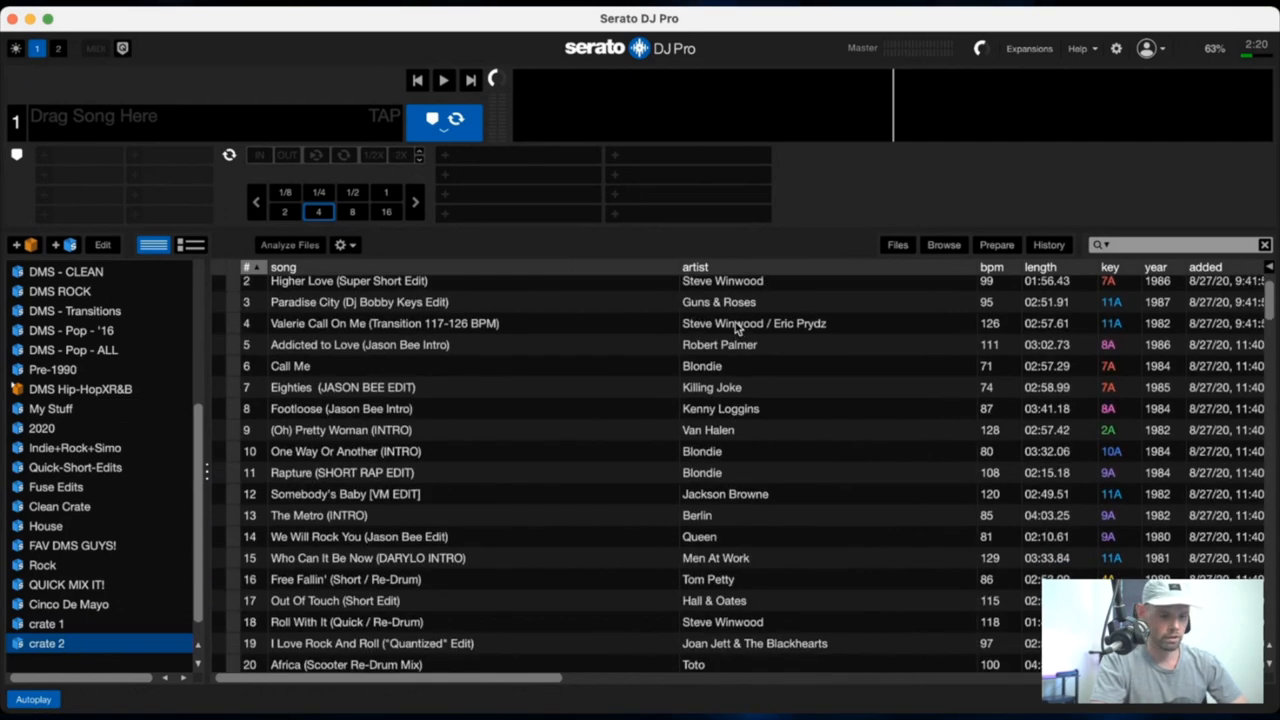
scroll(down, 3)
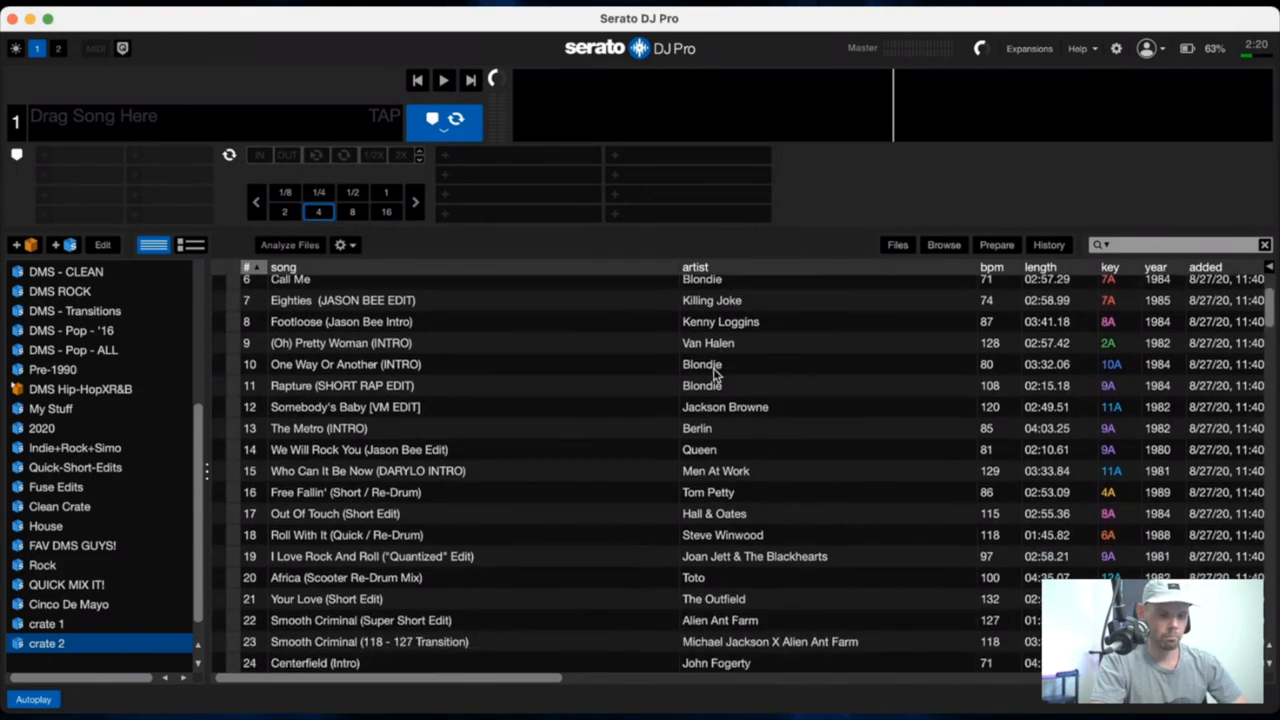
scroll(down, 3)
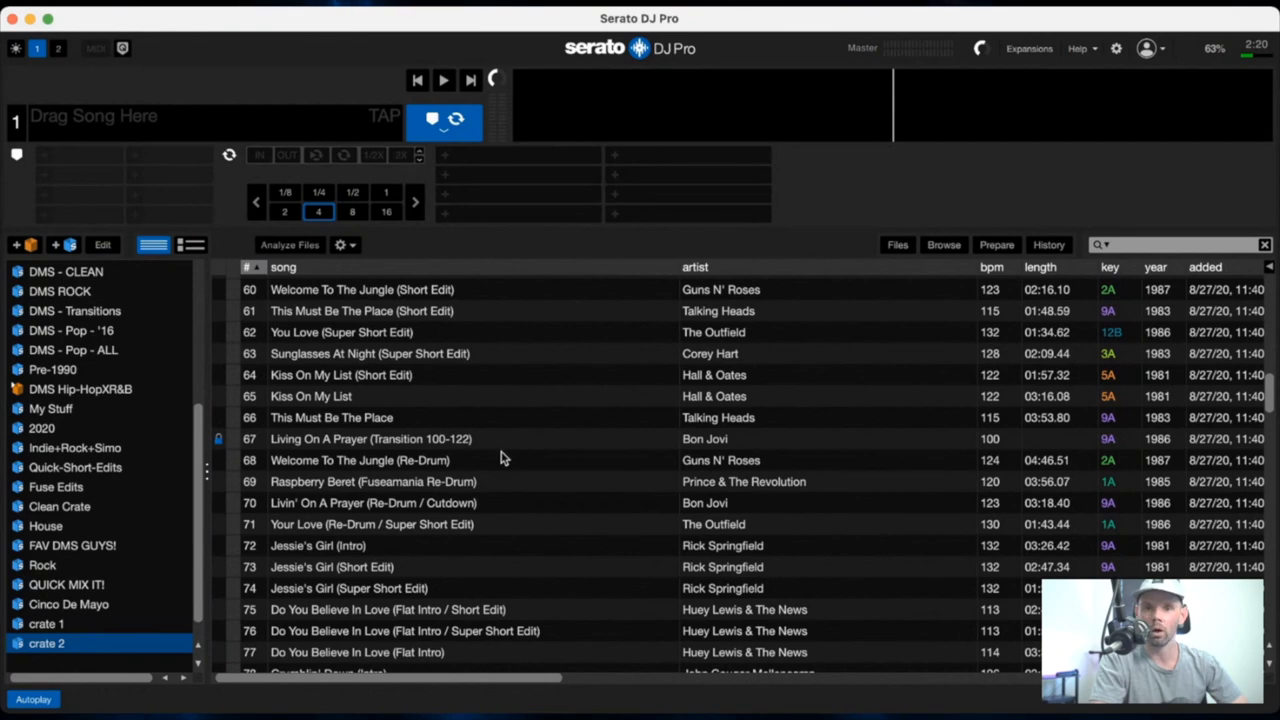
mouse_move(434, 386)
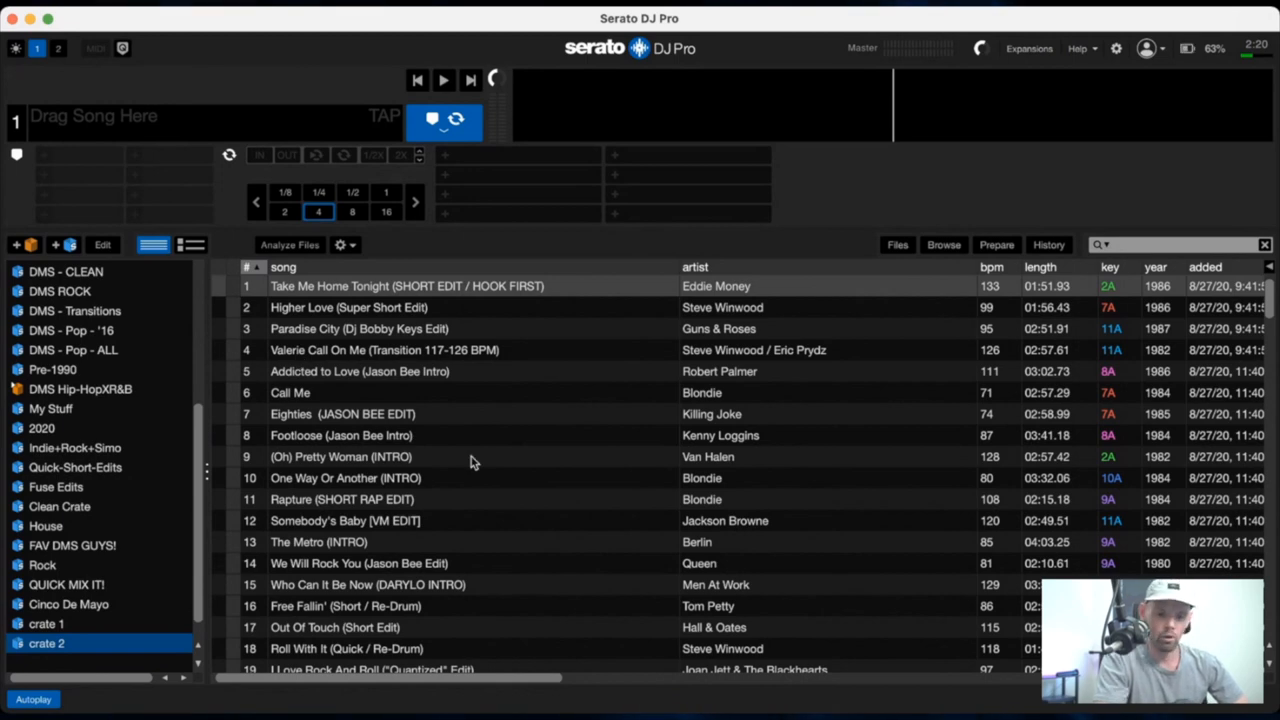
mouse_move(108, 622)
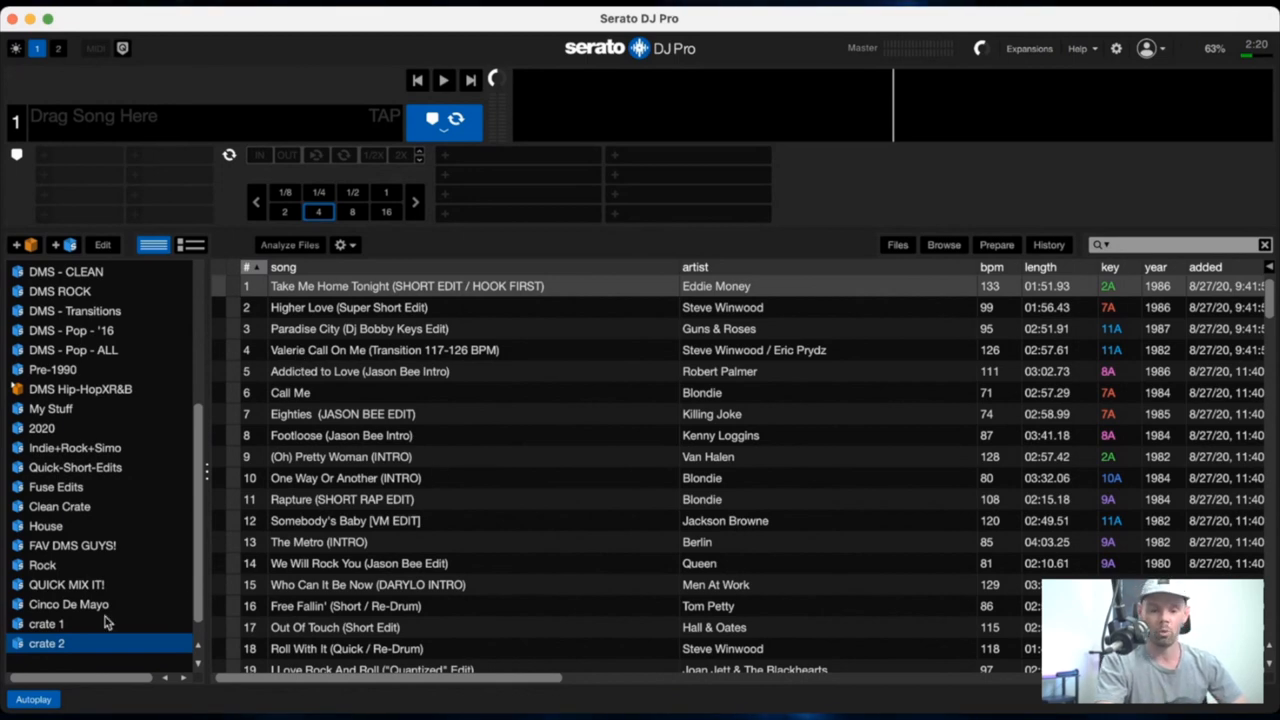
scroll(down, 3)
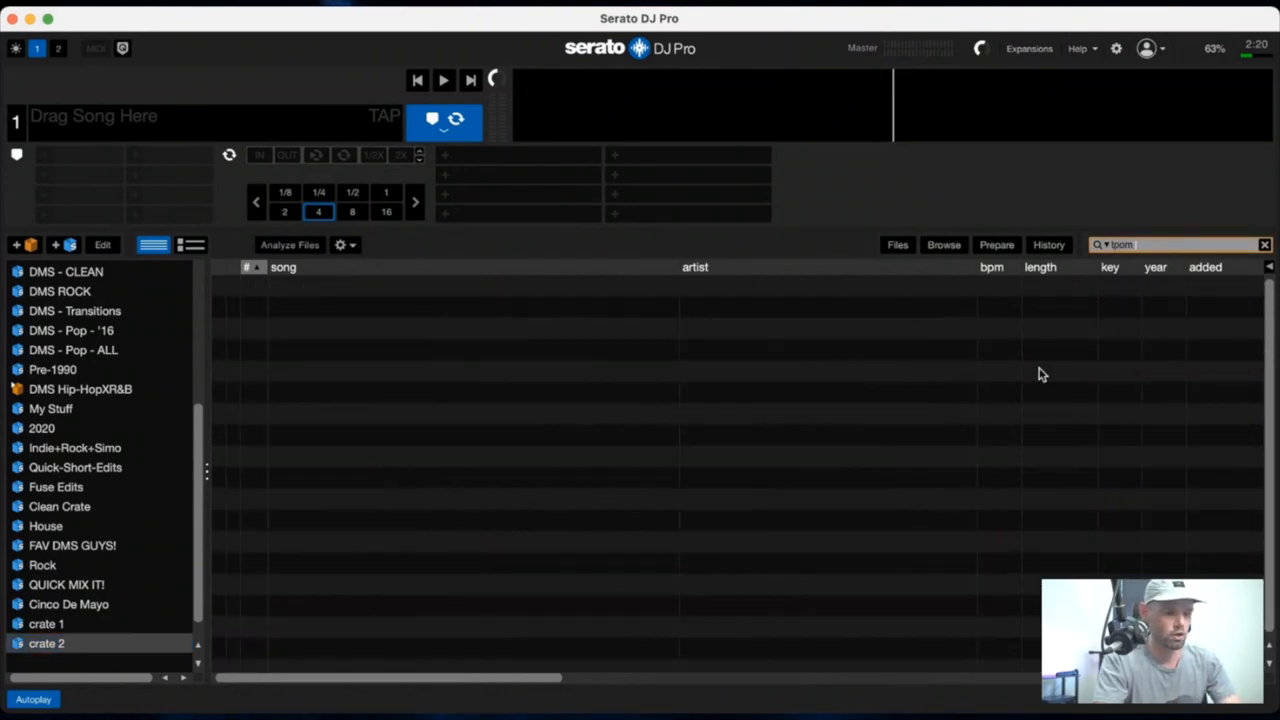
Step: Search crate 2 for 'tom pett', then clear the search to show all tracks
text(tom pett)
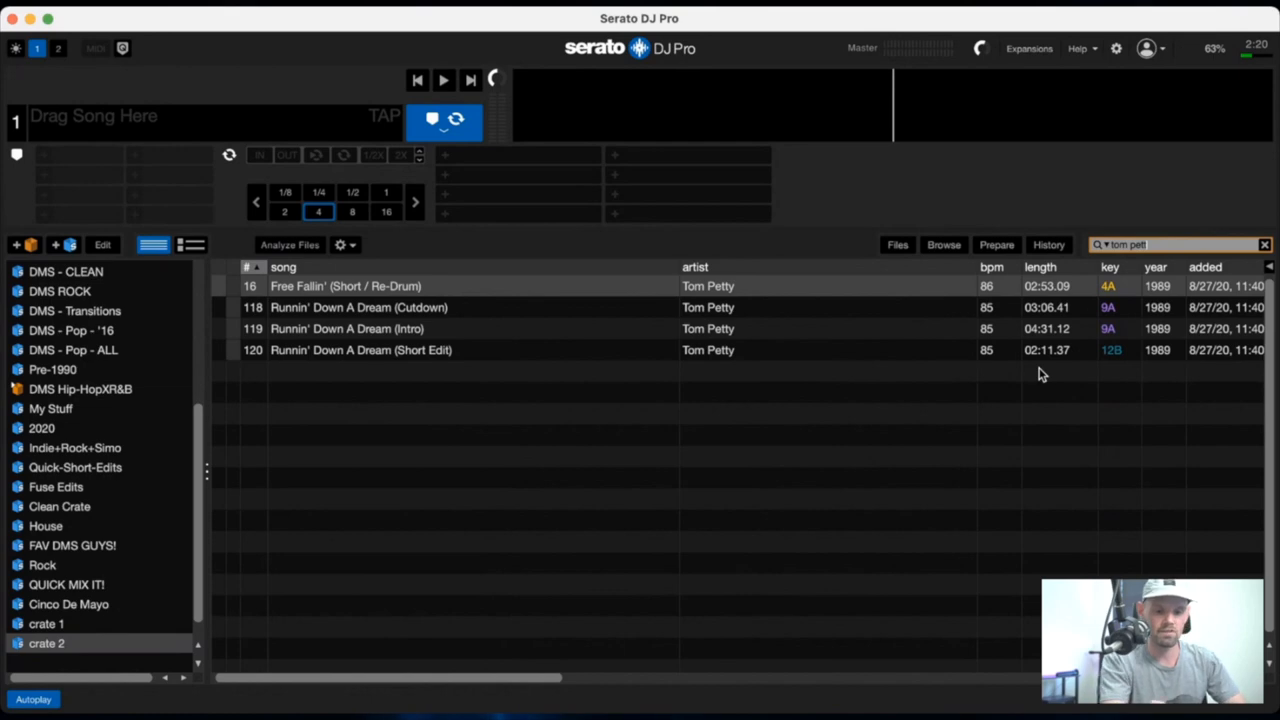
click(1264, 244)
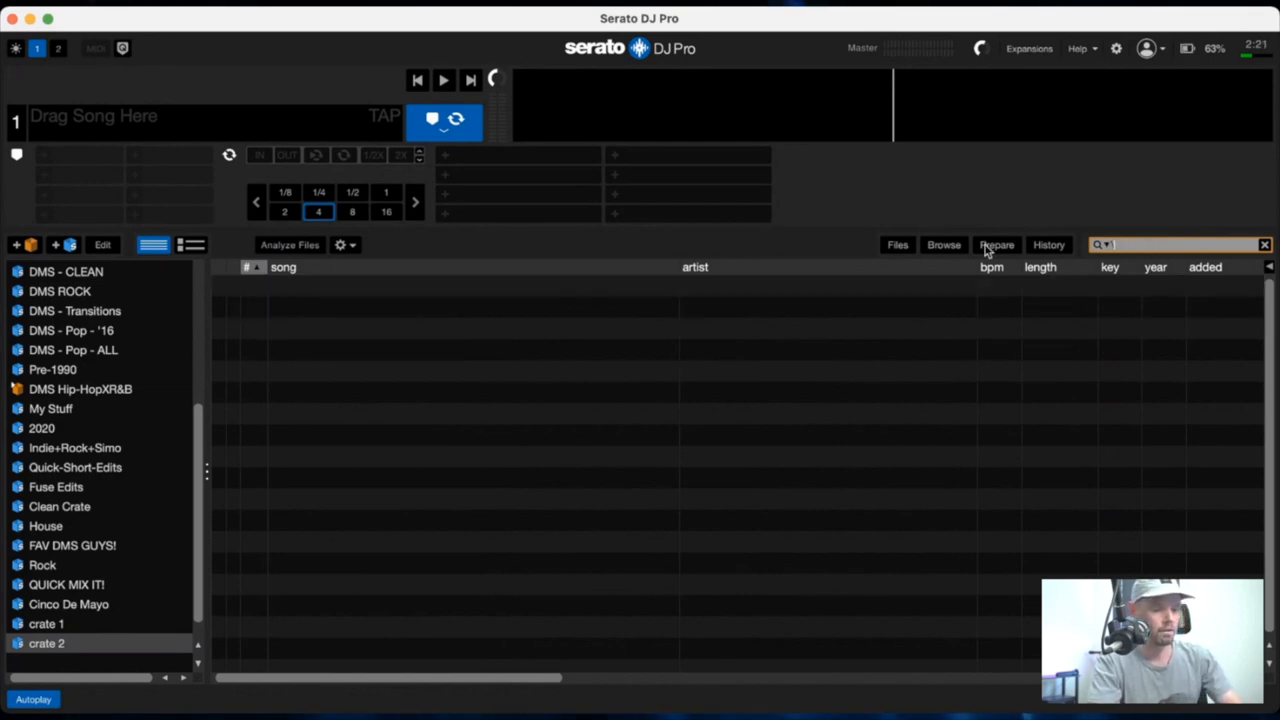
click(47, 643)
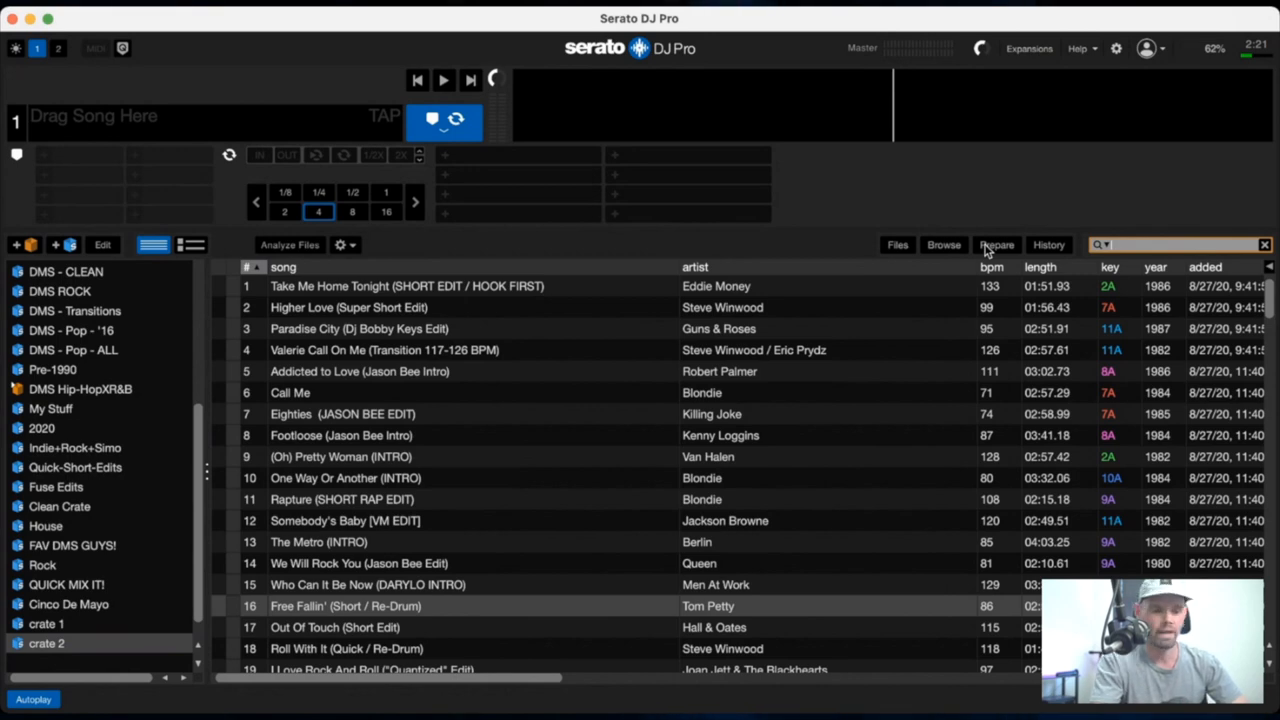
mouse_move(320, 458)
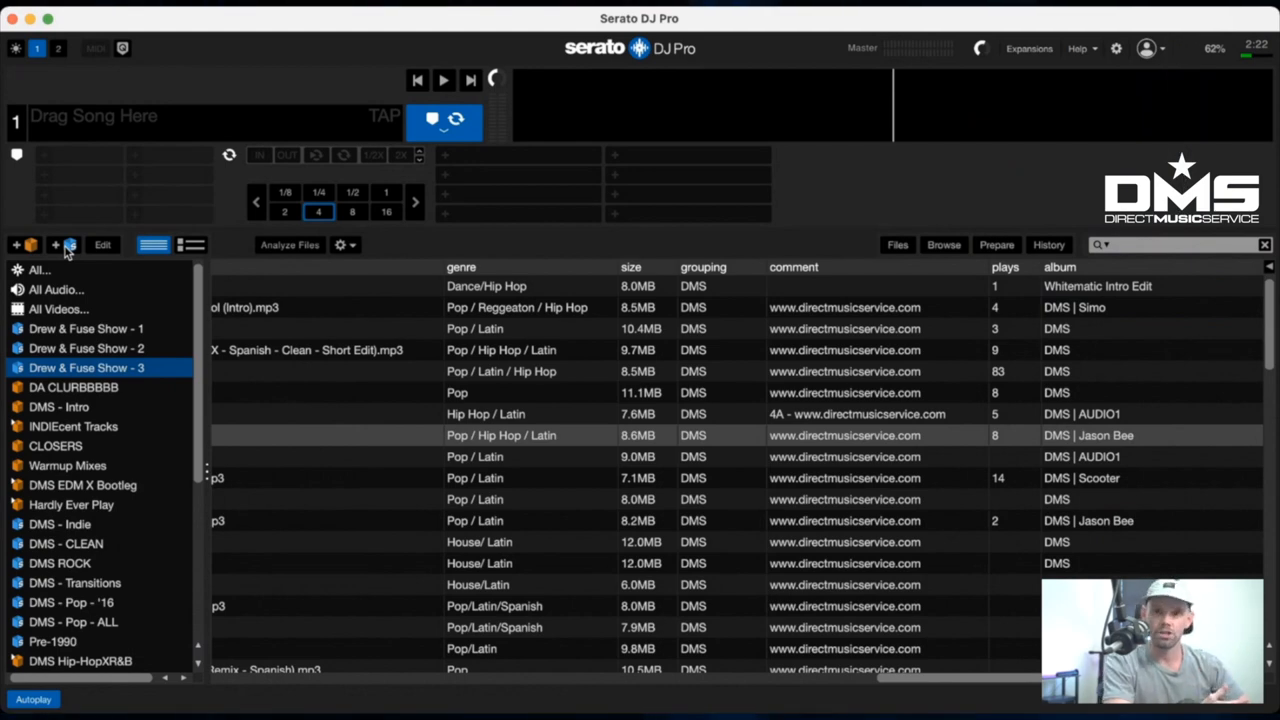
Step: Start a smart crate with rules grouping contains DMS and song contains 'Spanish'
click(70, 245)
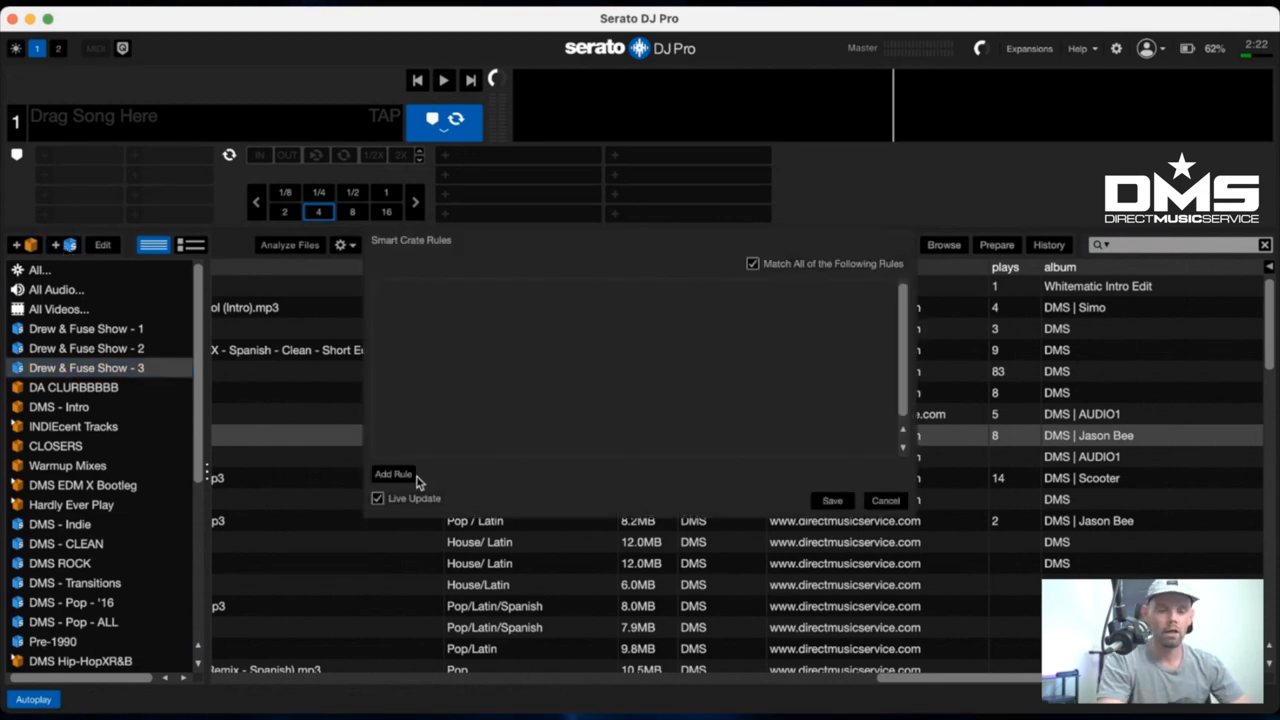
click(393, 473)
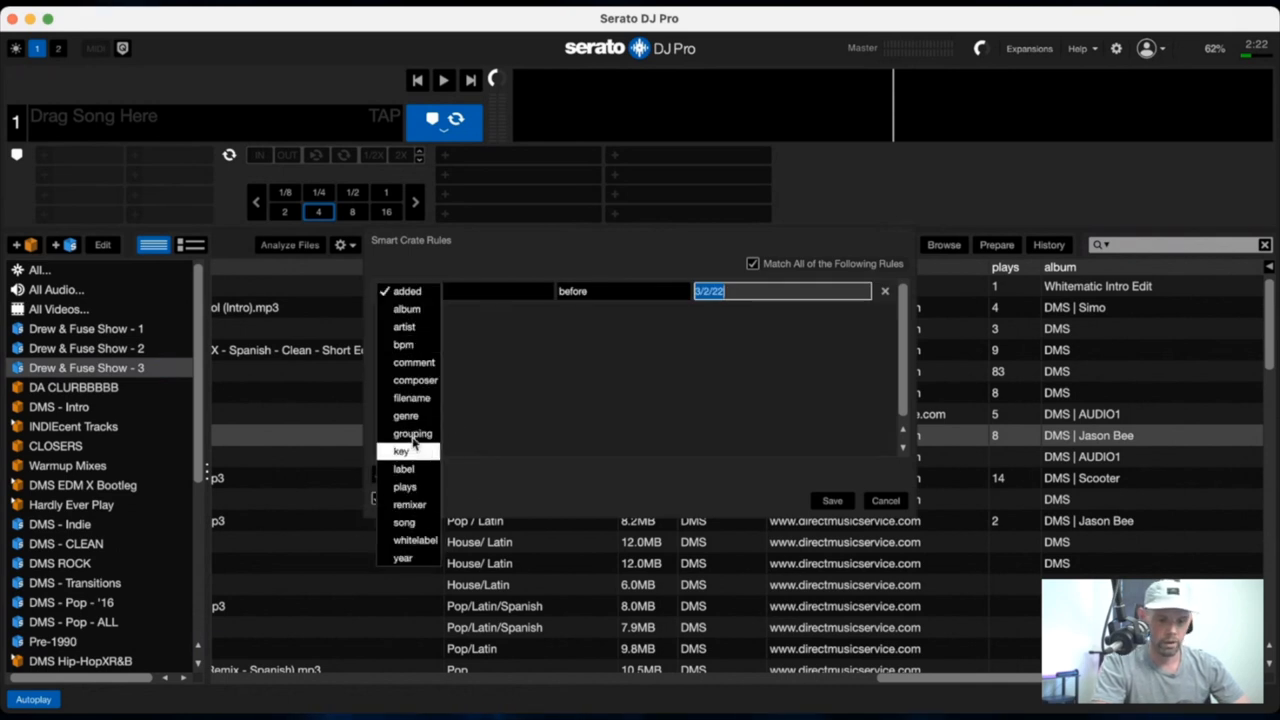
click(413, 433)
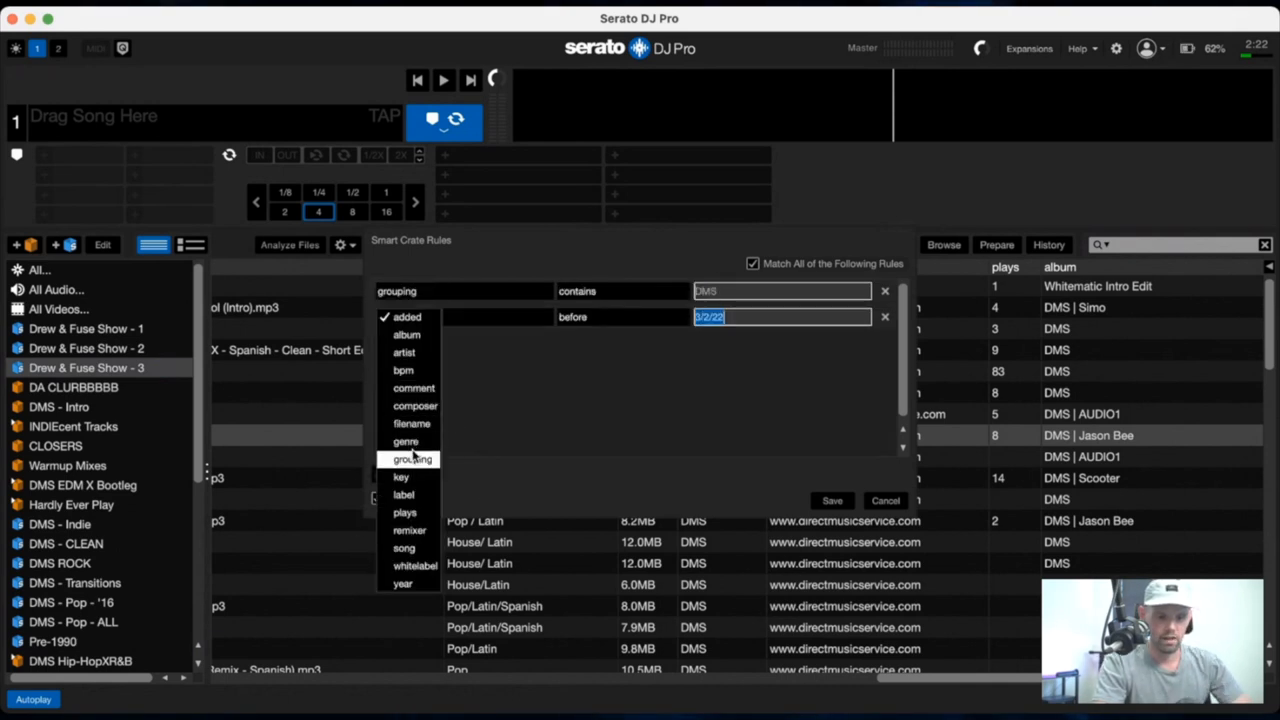
click(403, 548)
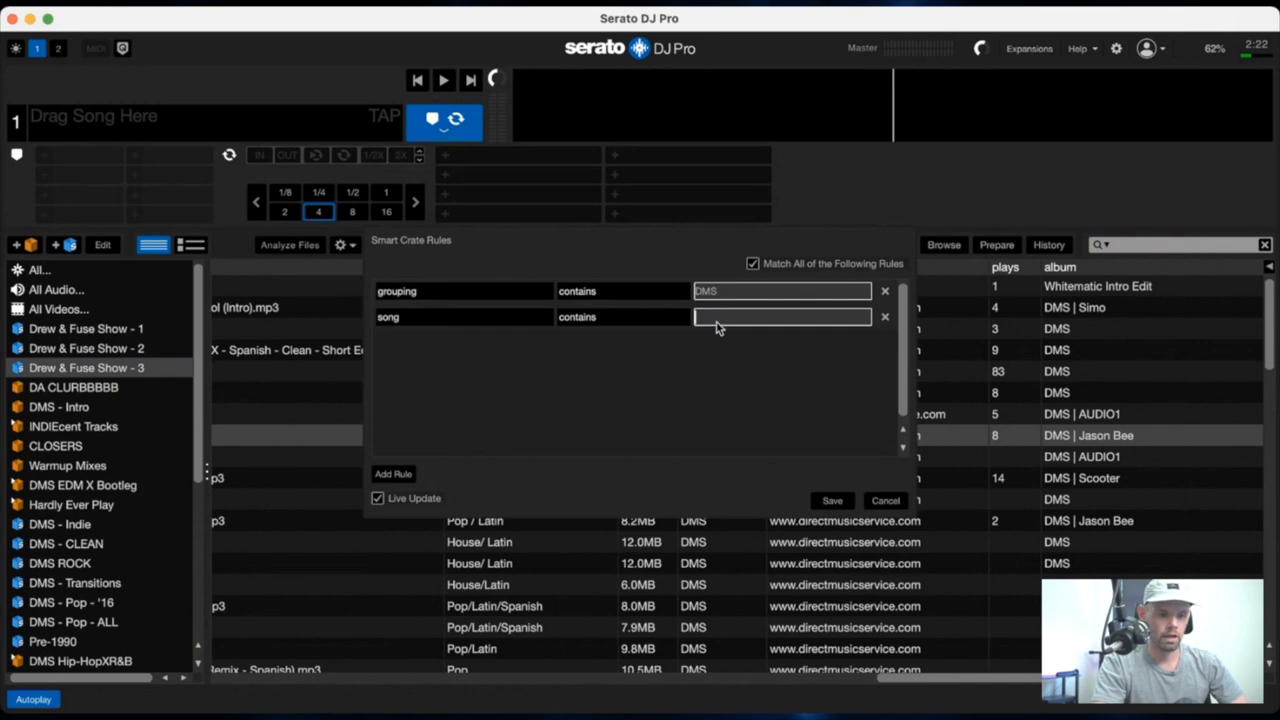
text(Spanish)
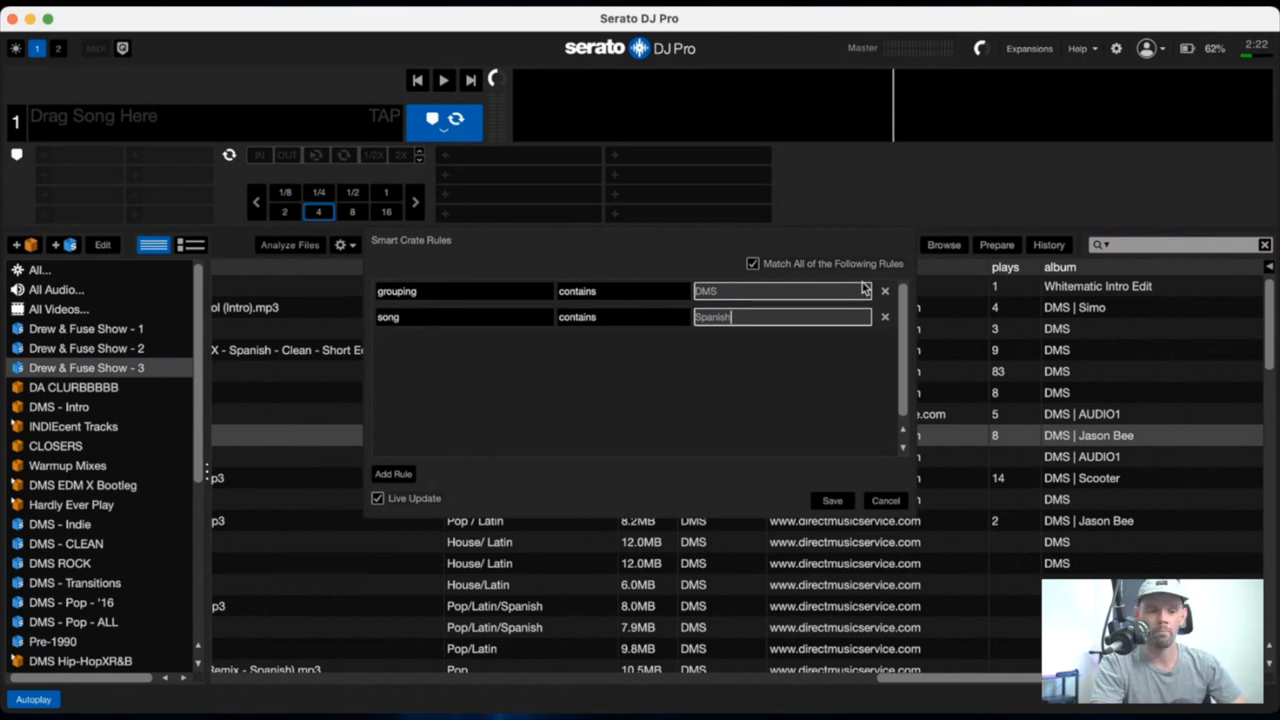
mouse_move(530, 361)
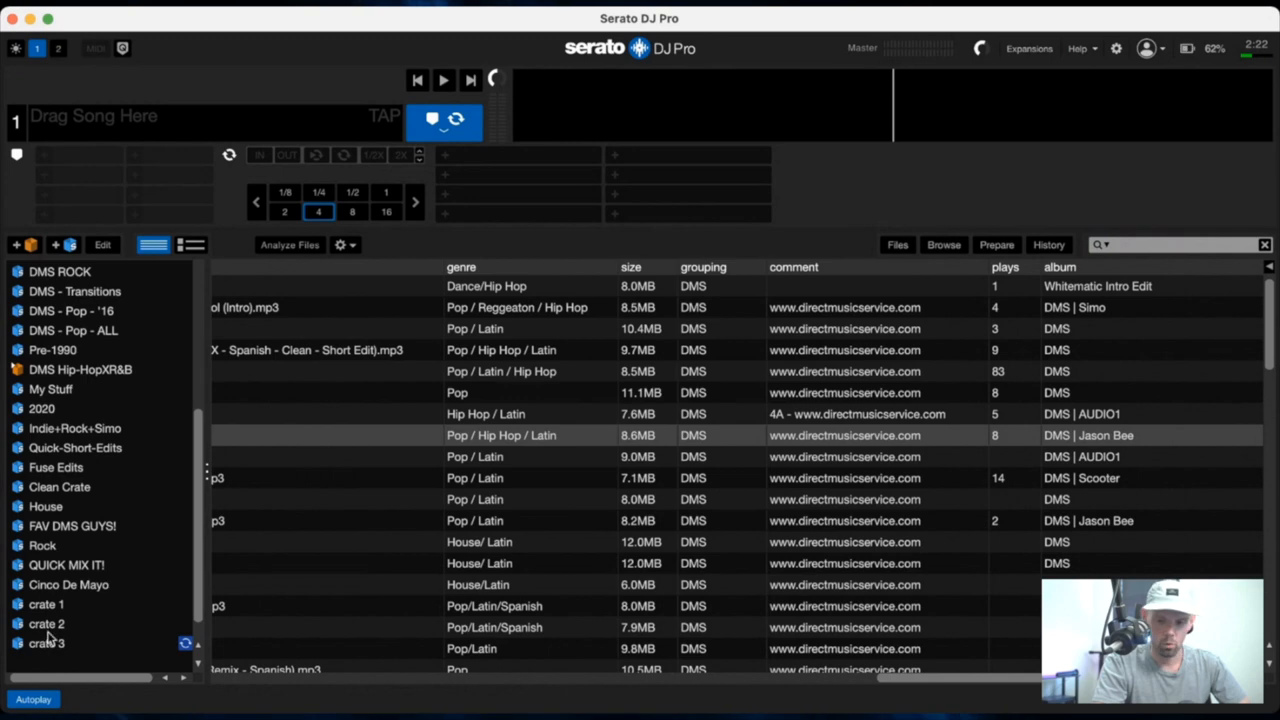
Step: Open crate 3 and scroll through its Spanish-titled DMS tracks
click(47, 643)
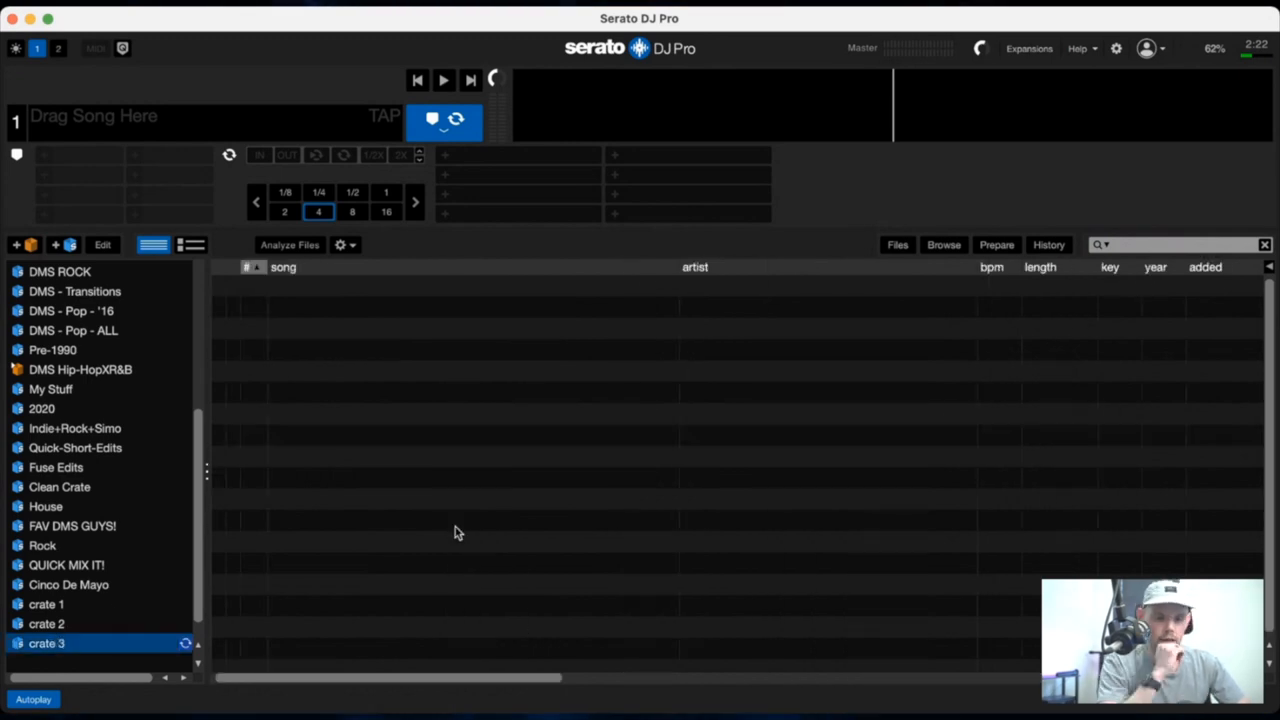
click(47, 643)
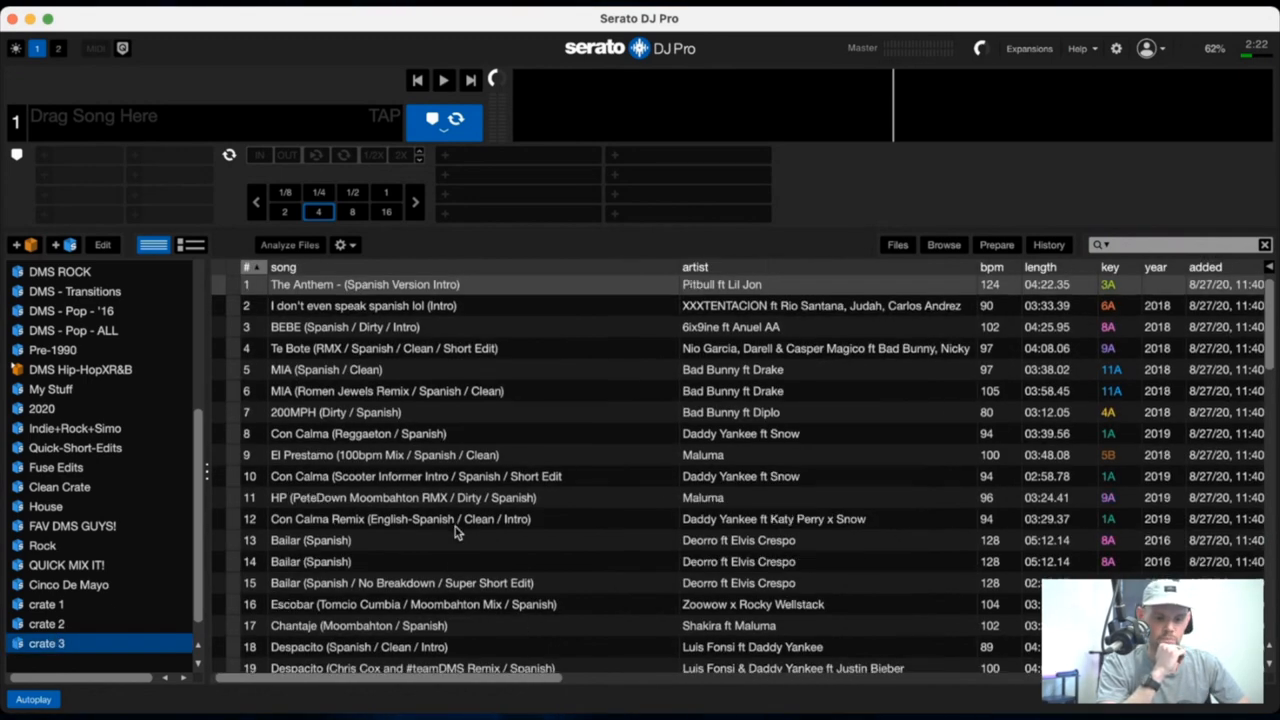
scroll(down, 3)
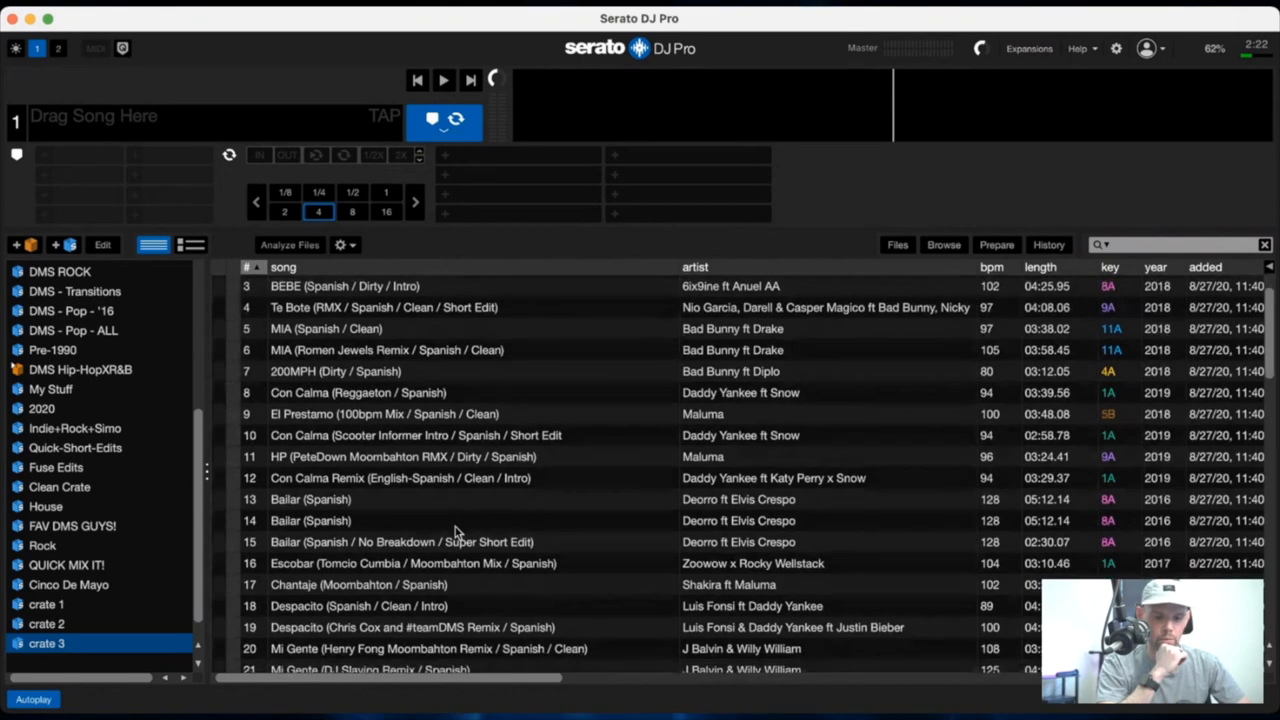
scroll(down, 3)
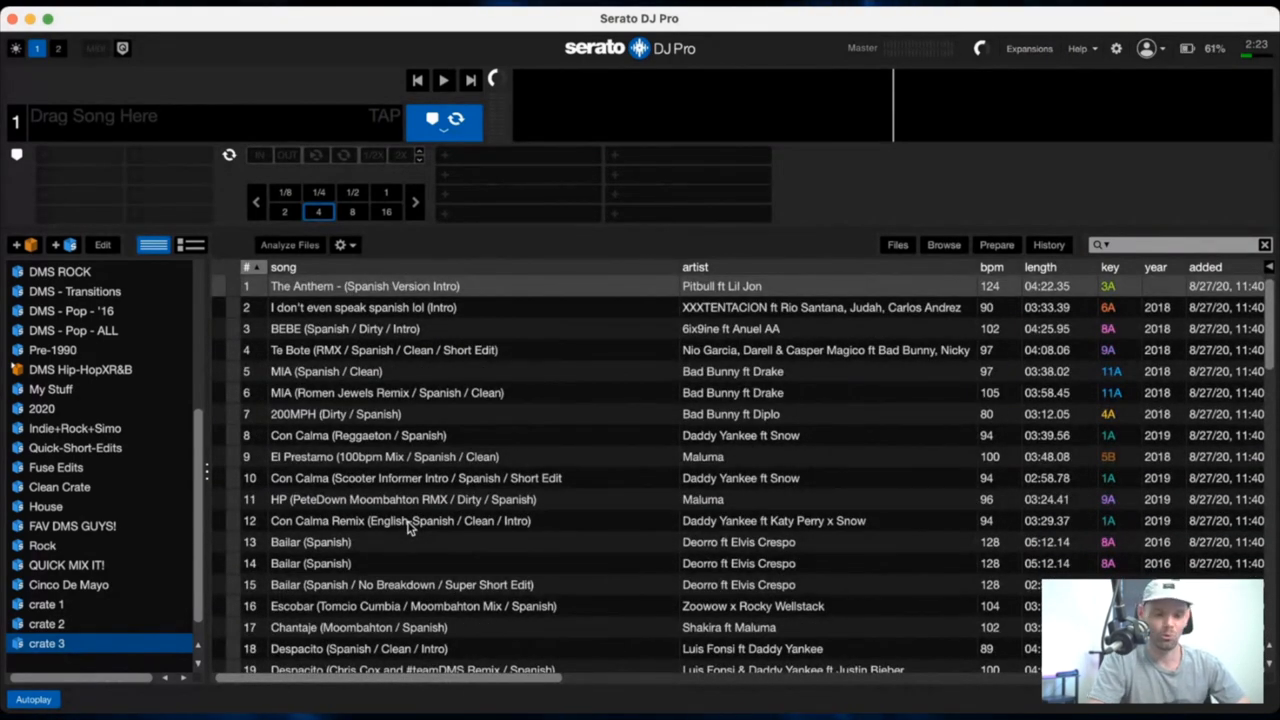
scroll(down, 3)
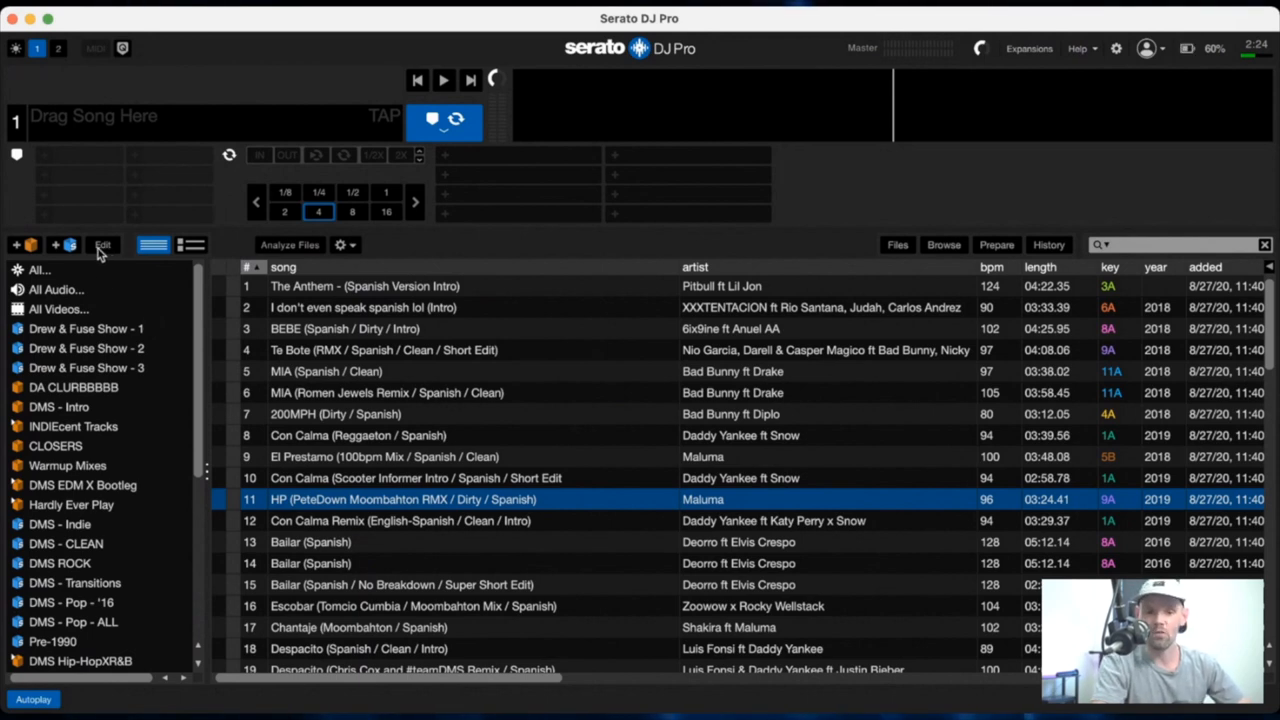
mouse_move(100, 252)
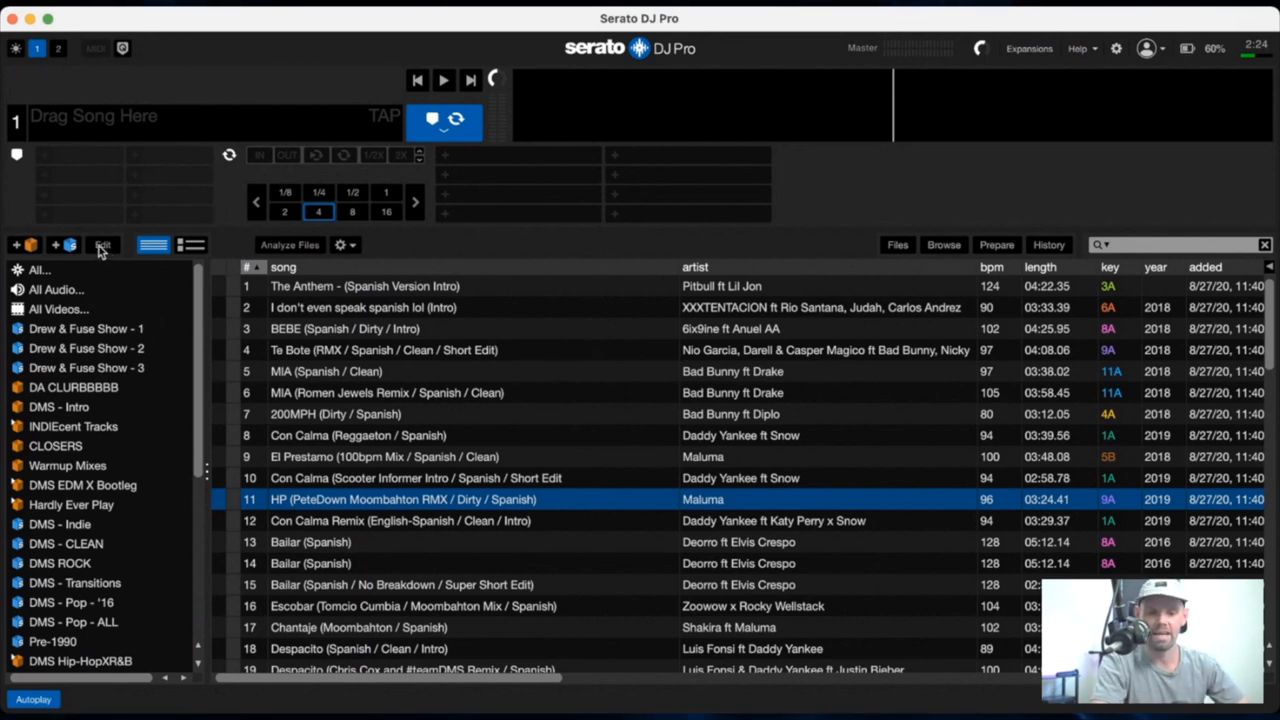
Step: Start a new smart crate with grouping DMS, key 8A and minimum 100 BPM rules
click(102, 245)
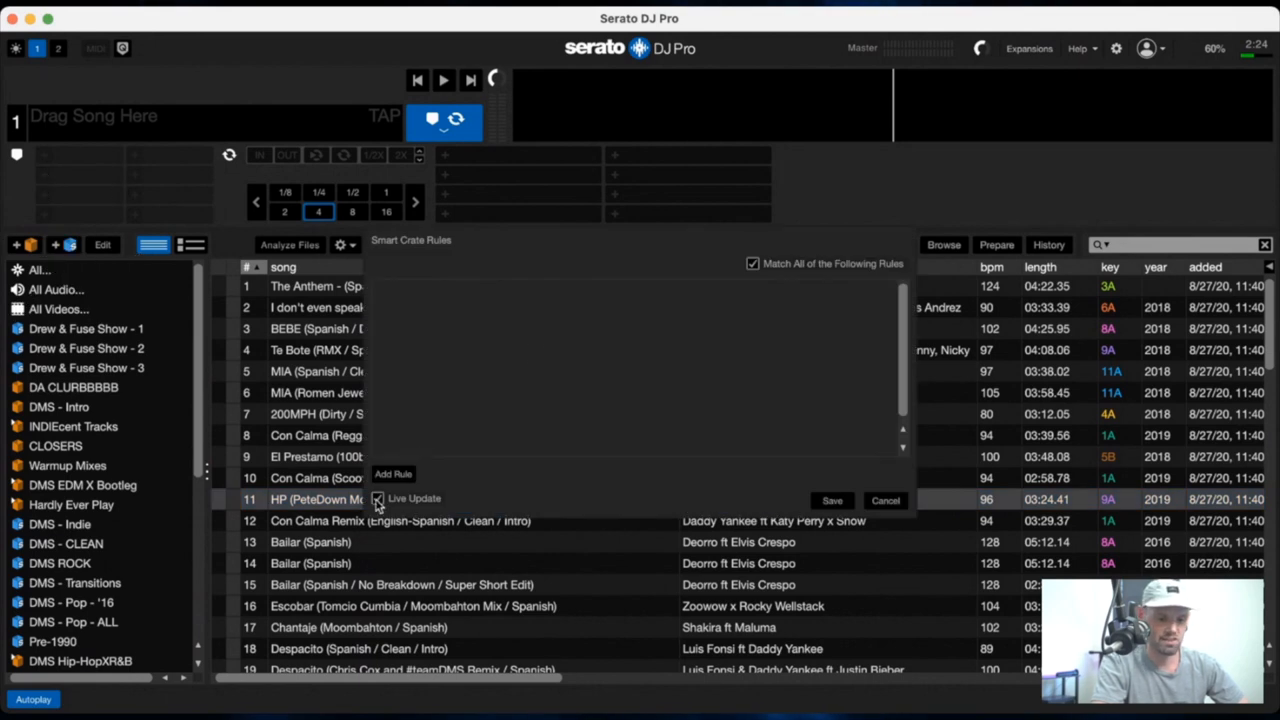
click(393, 473)
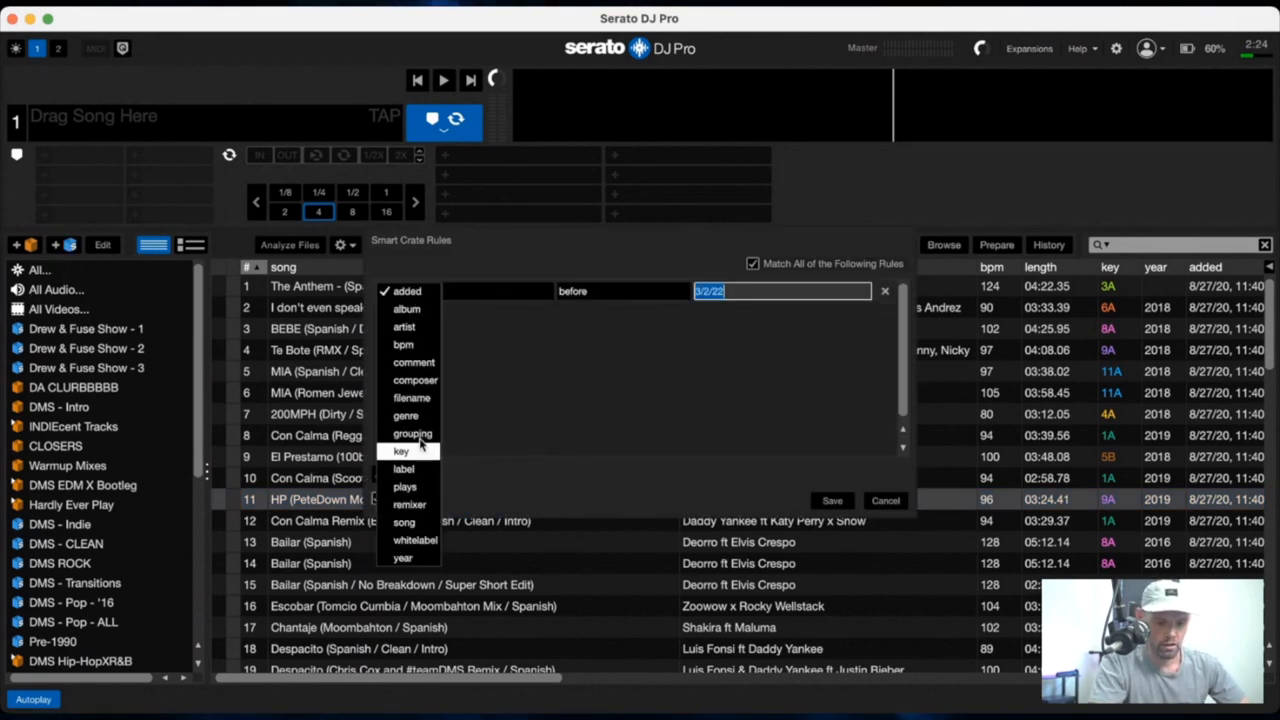
click(412, 433)
text(8A)
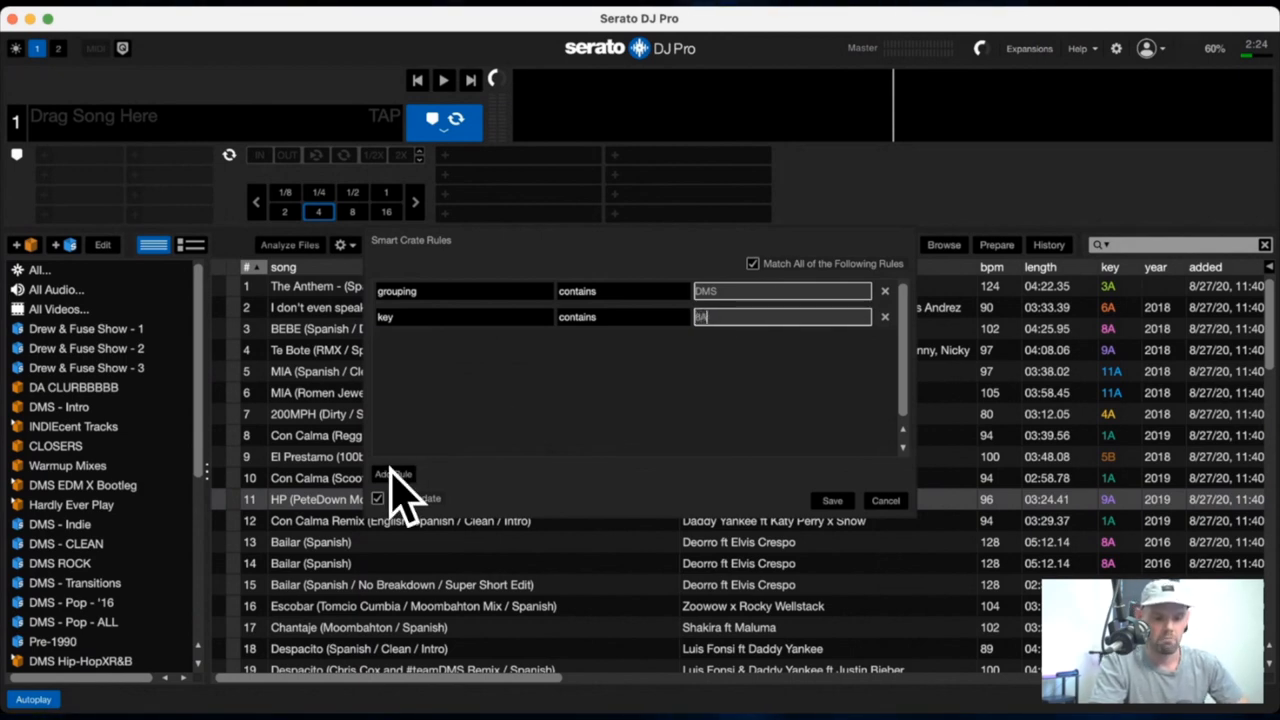
click(392, 473)
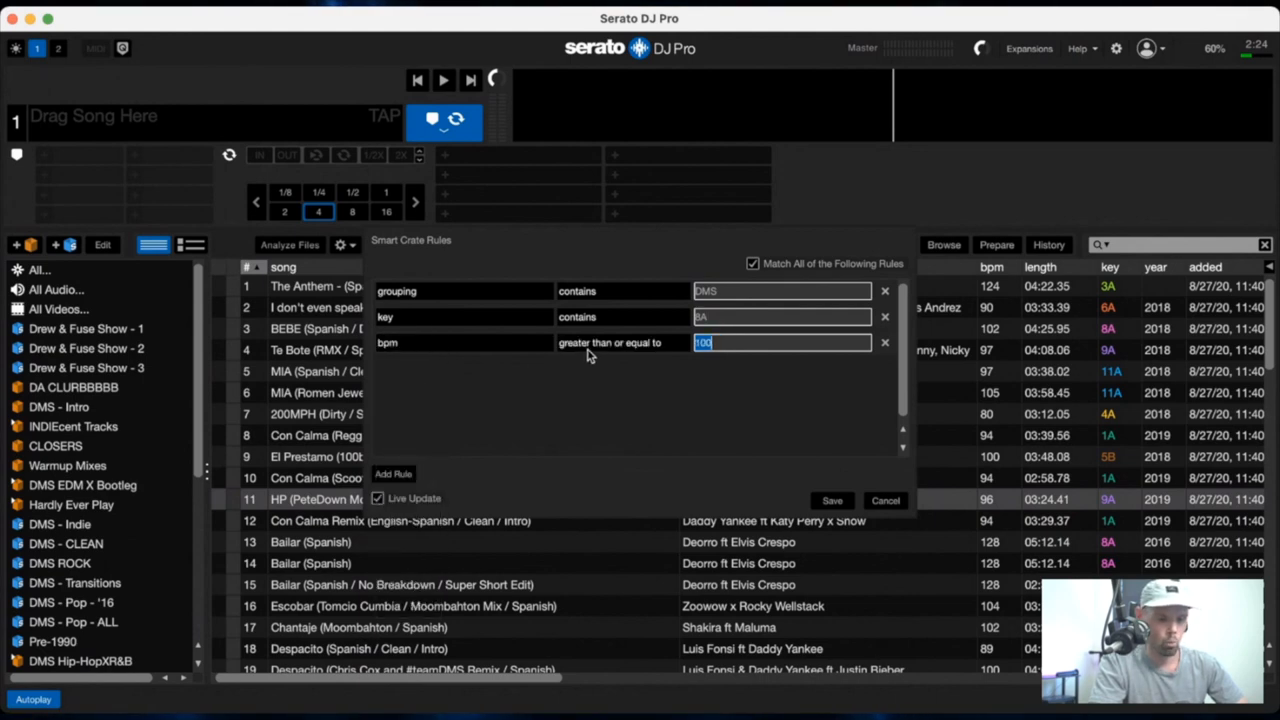
click(393, 473)
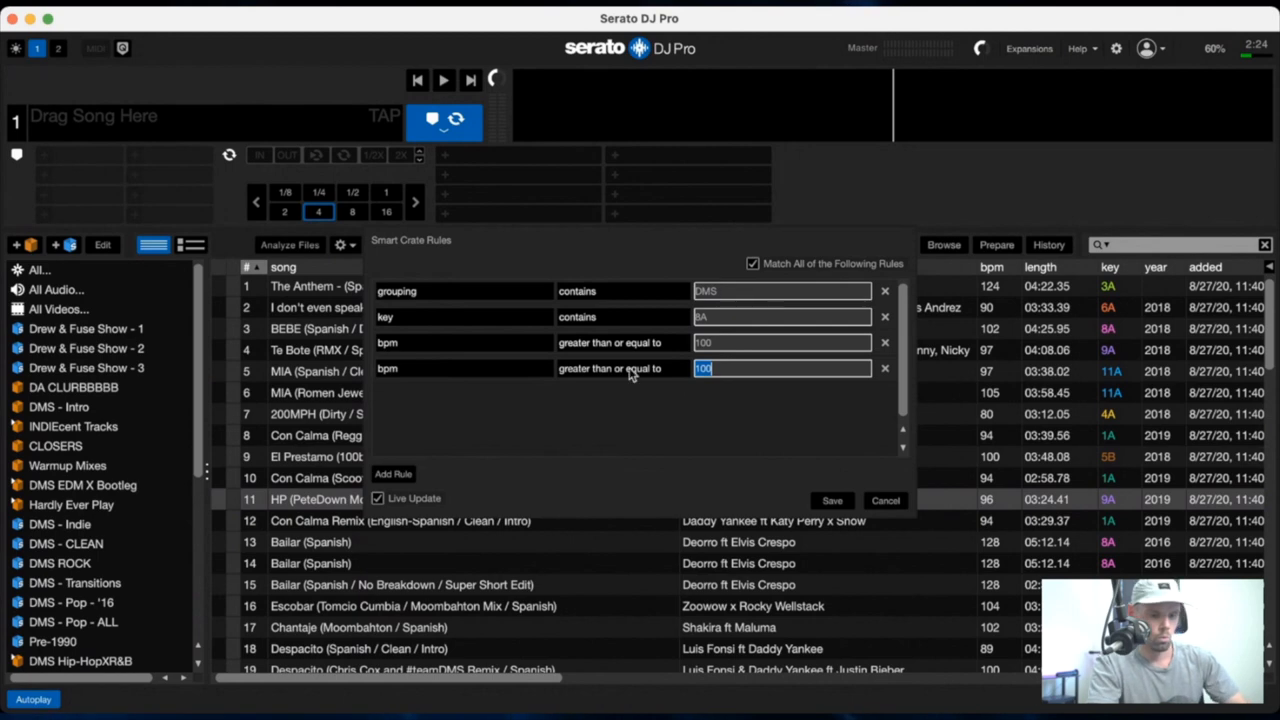
Step: Cap the BPM at 111 and add a song contains 'Short' rule
click(620, 368)
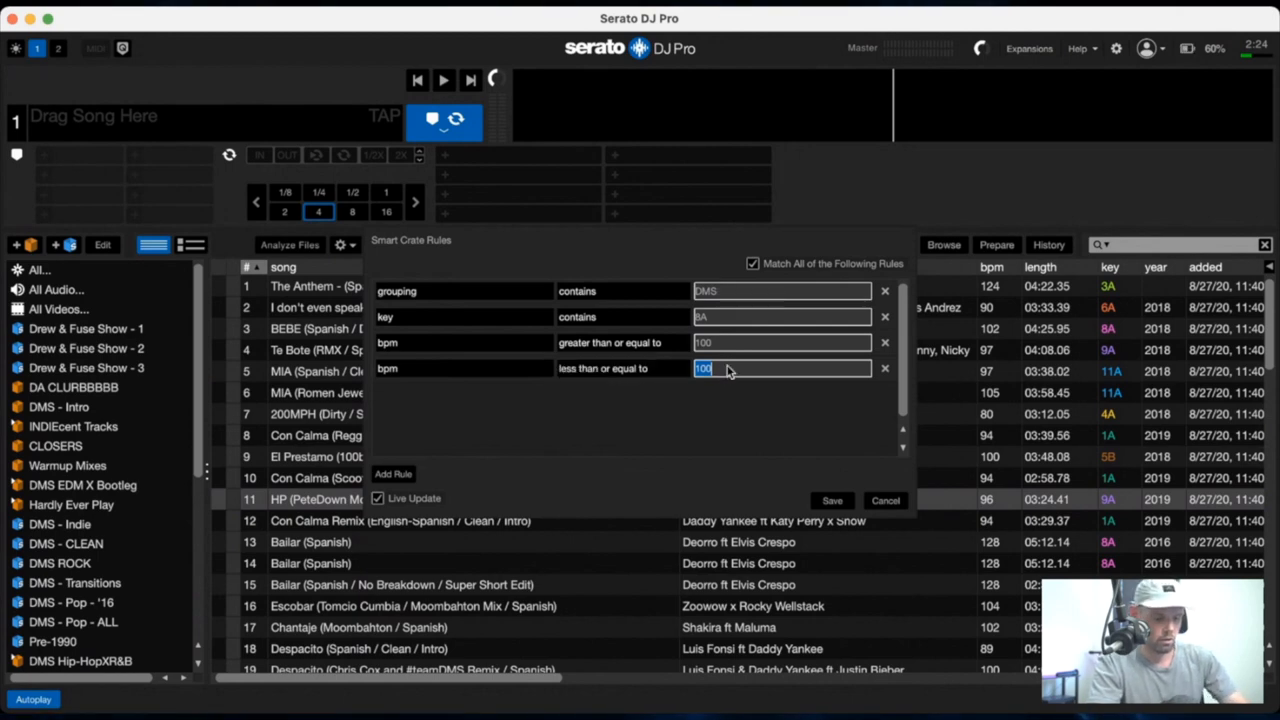
text(111)
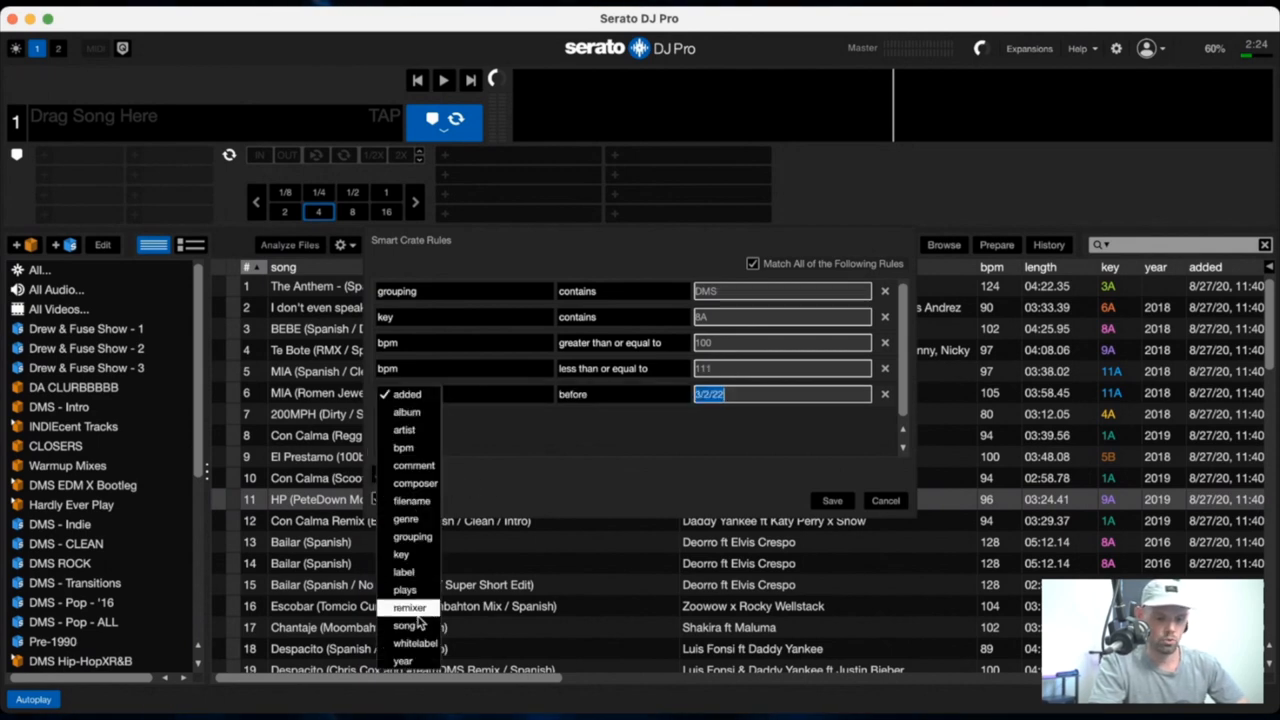
click(405, 625)
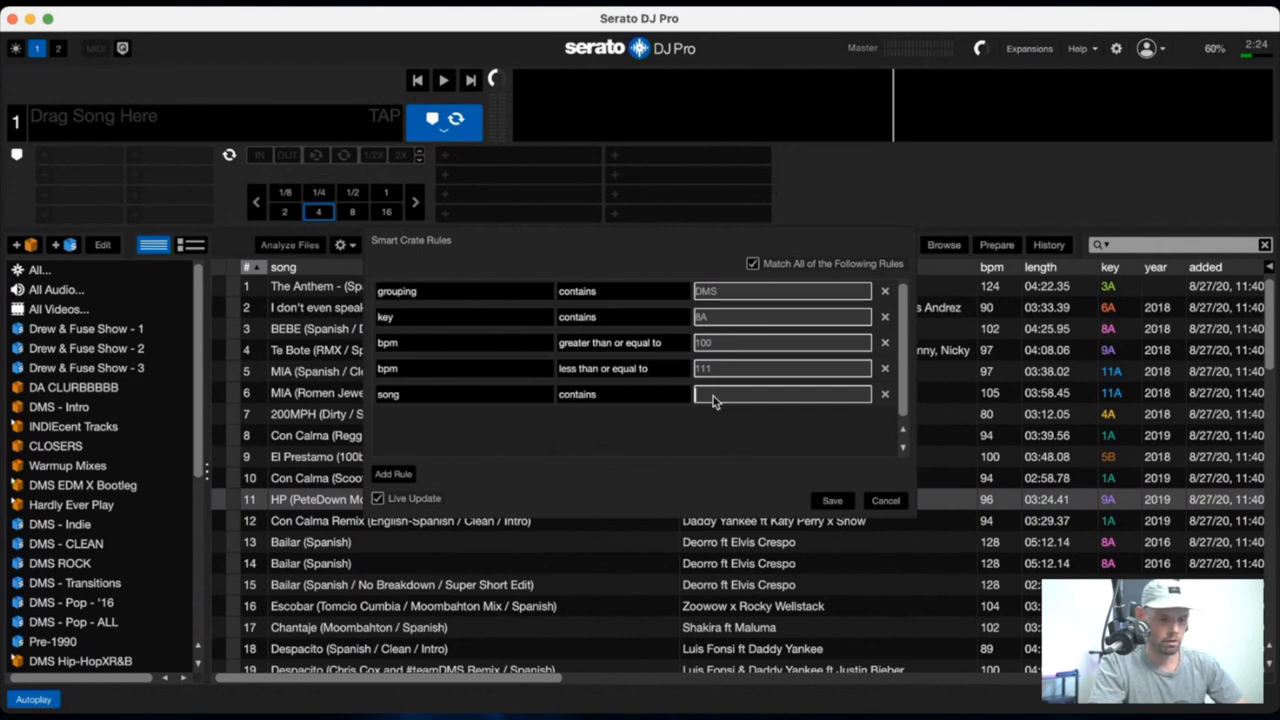
text(Short)
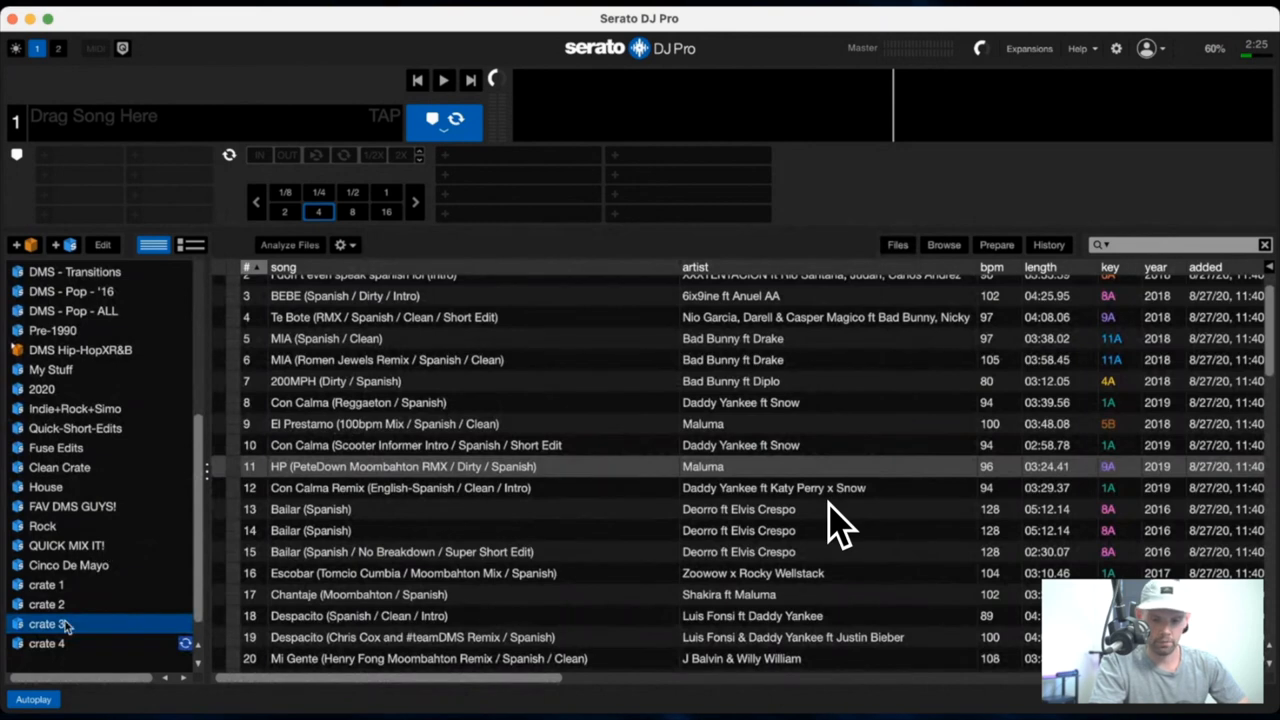
Step: Open crate 4 and scroll through its 8A short edits at 100–111 BPM
click(47, 643)
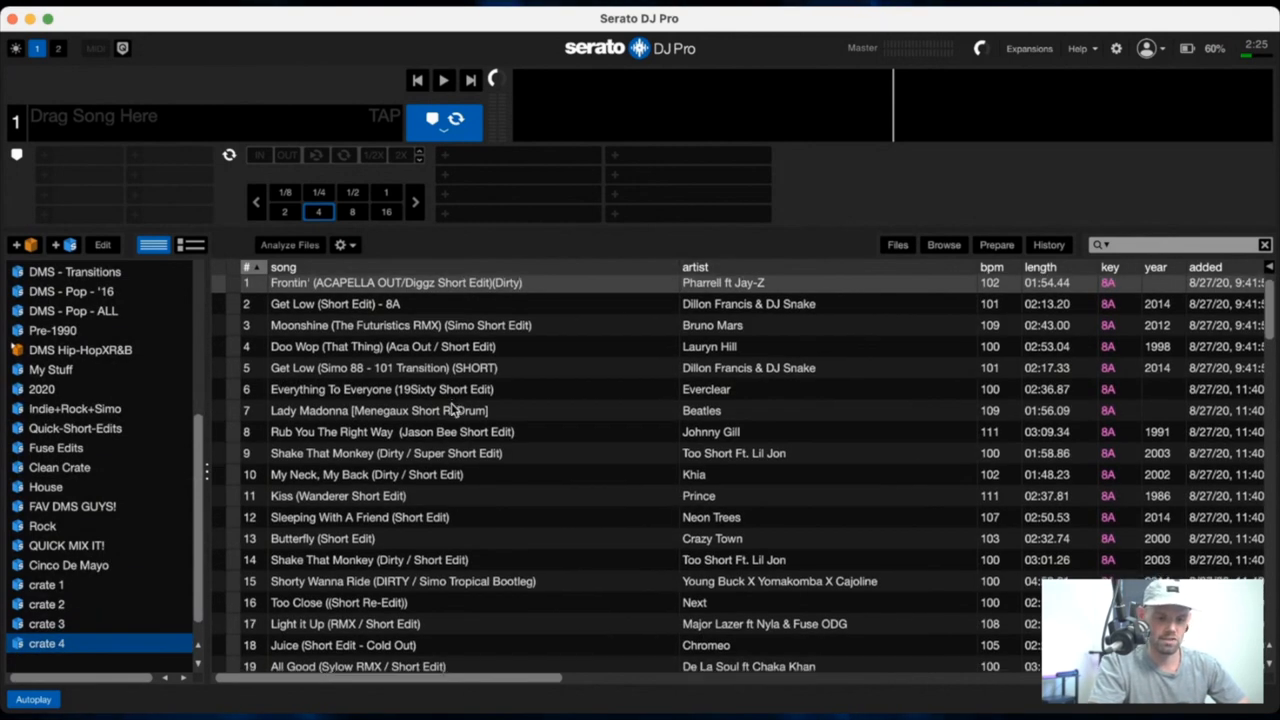
scroll(down, 3)
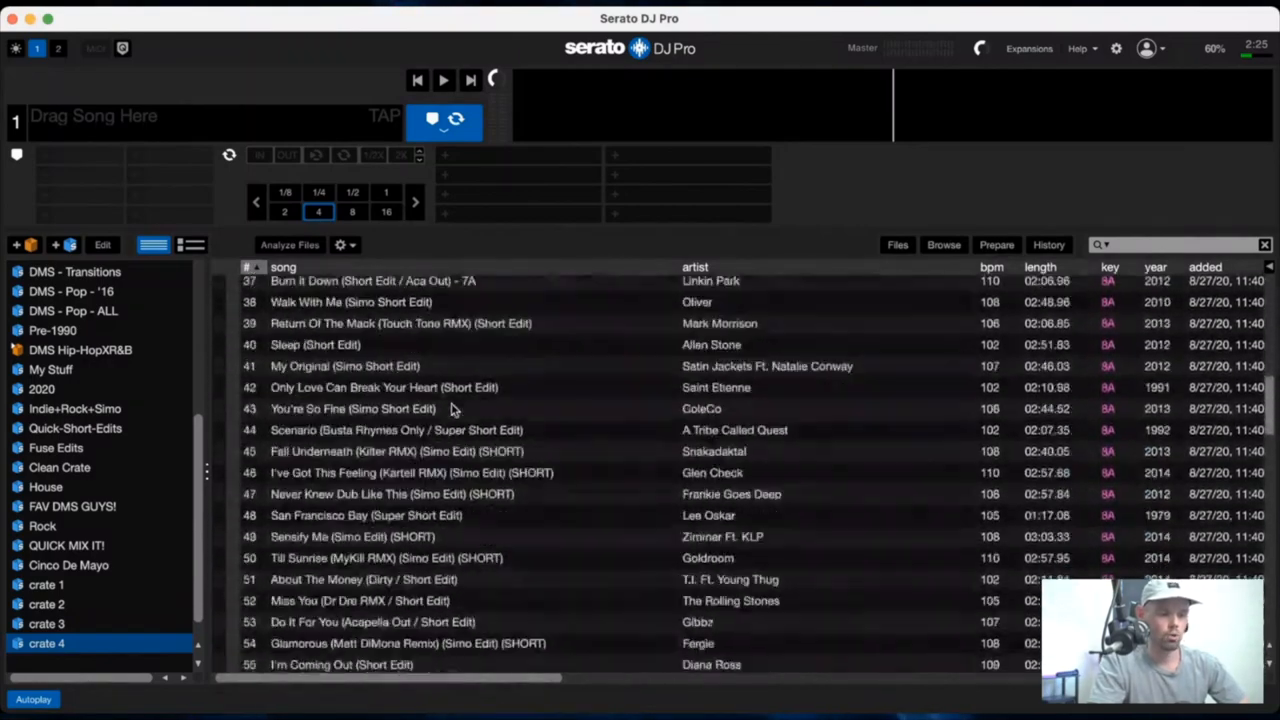
scroll(down, 3)
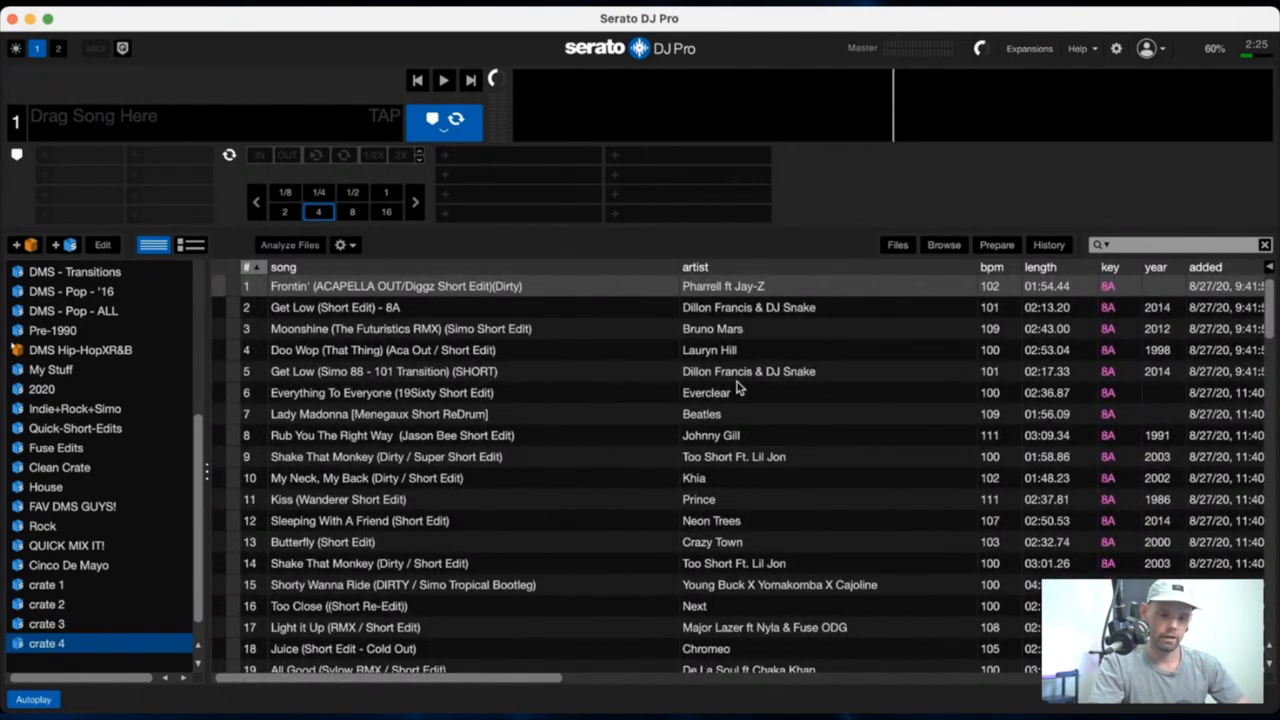
scroll(down, 3)
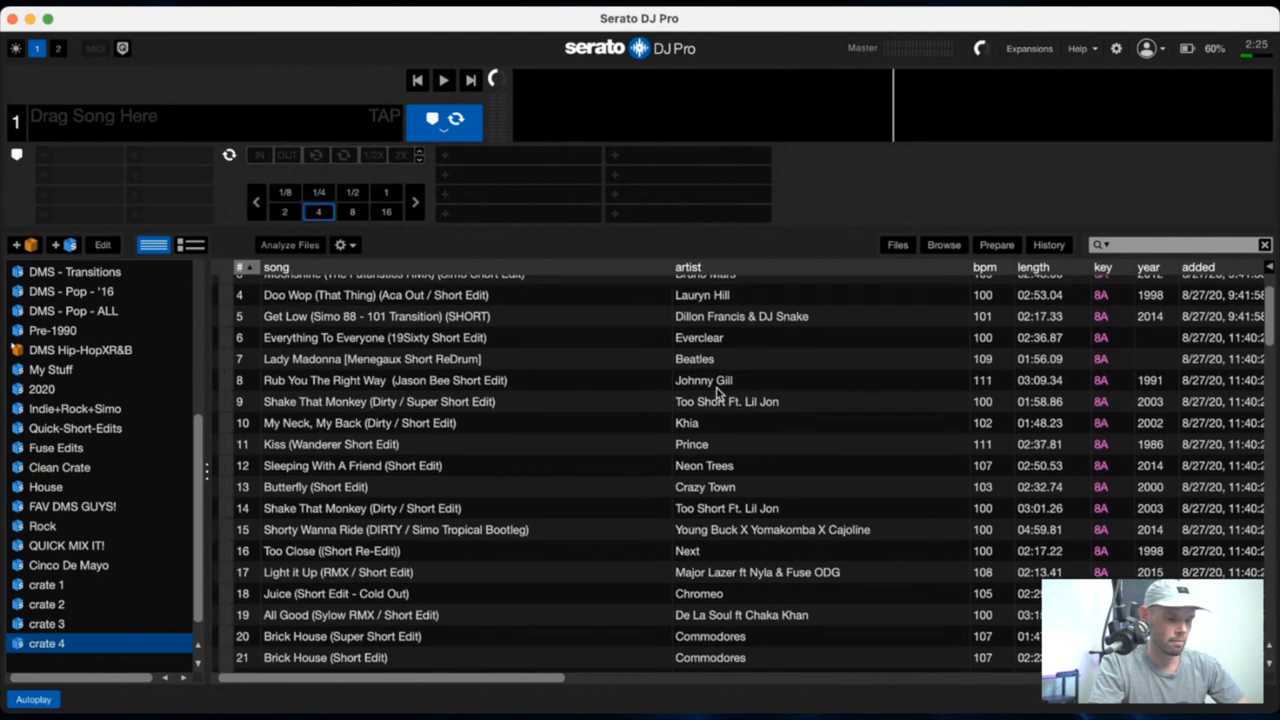
scroll(down, 3)
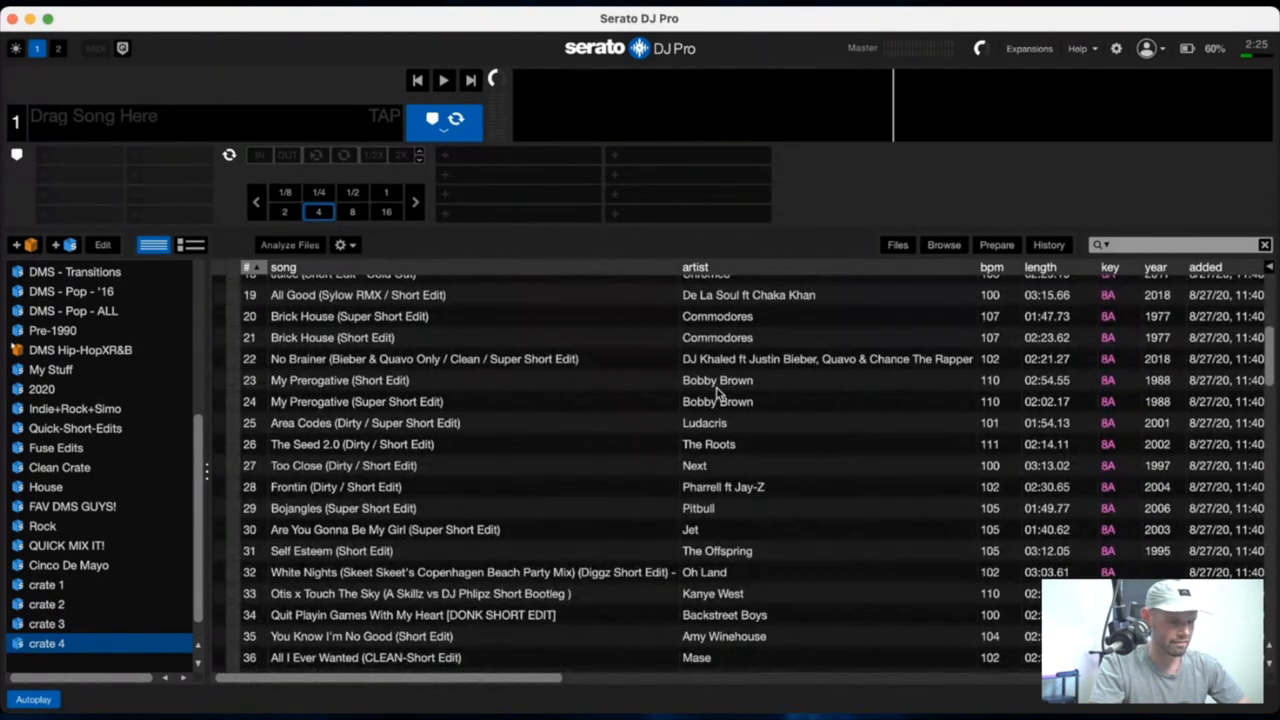
scroll(down, 3)
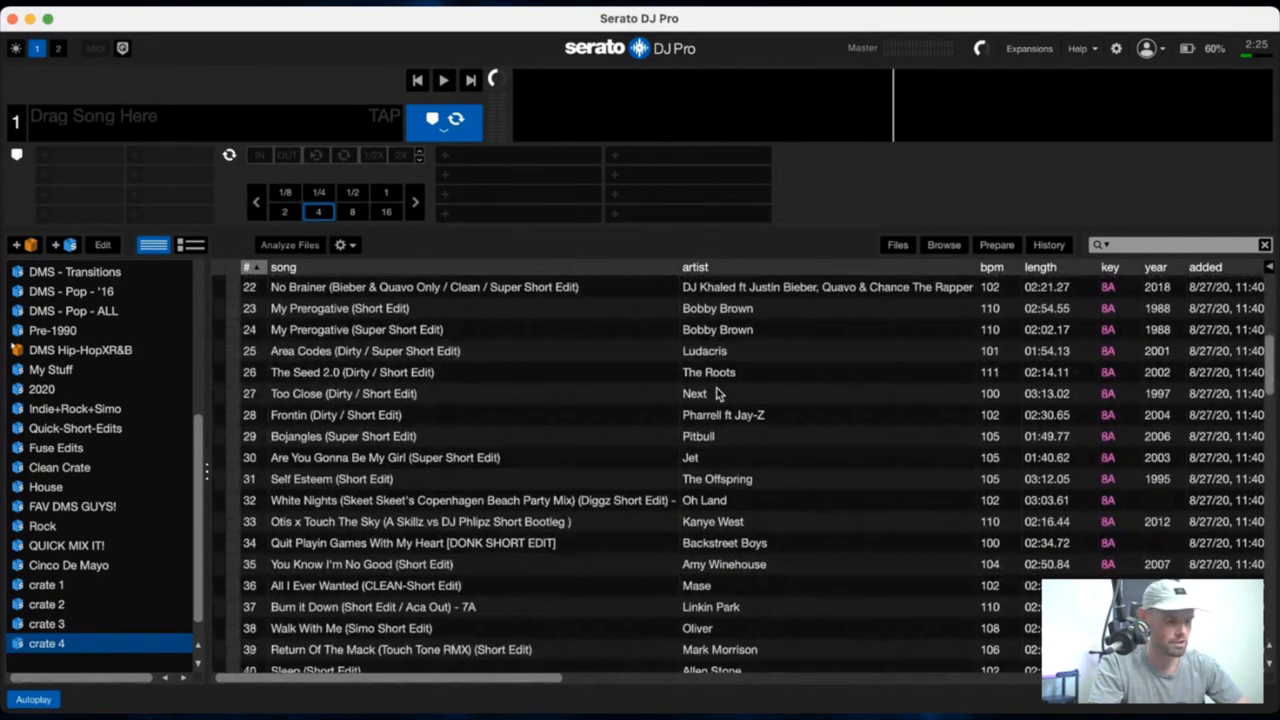
scroll(down, 3)
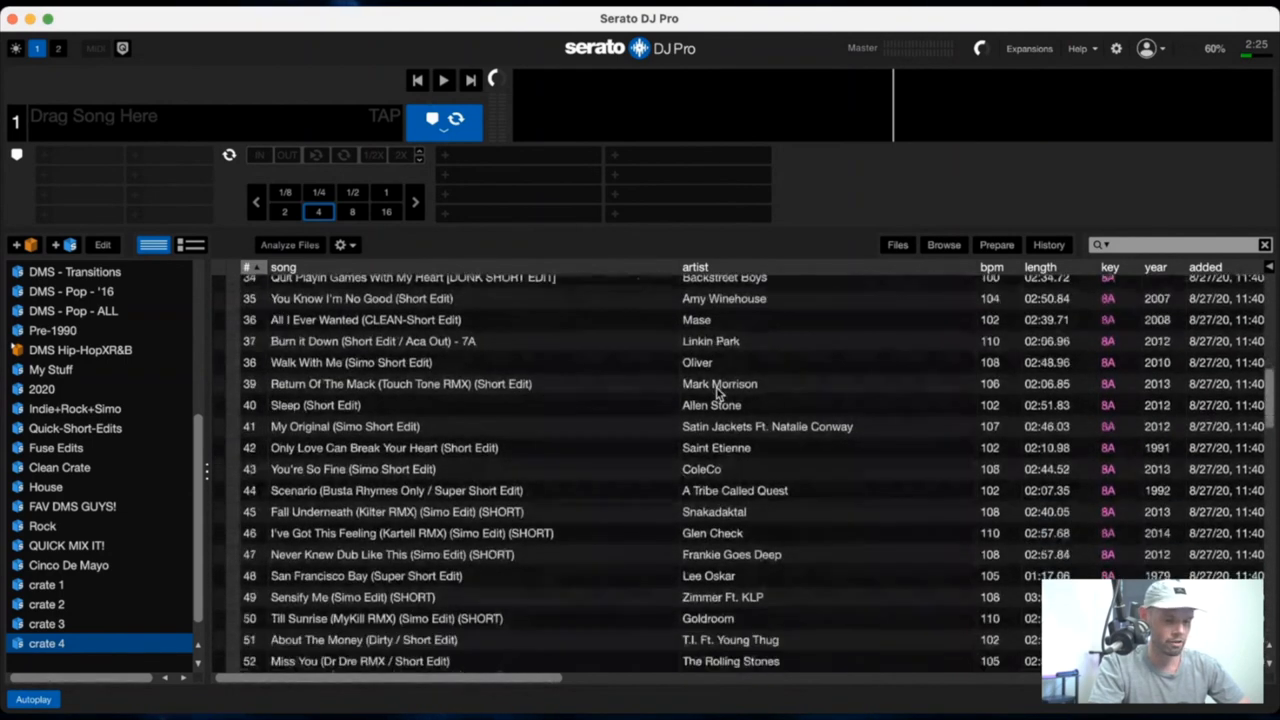
scroll(down, 3)
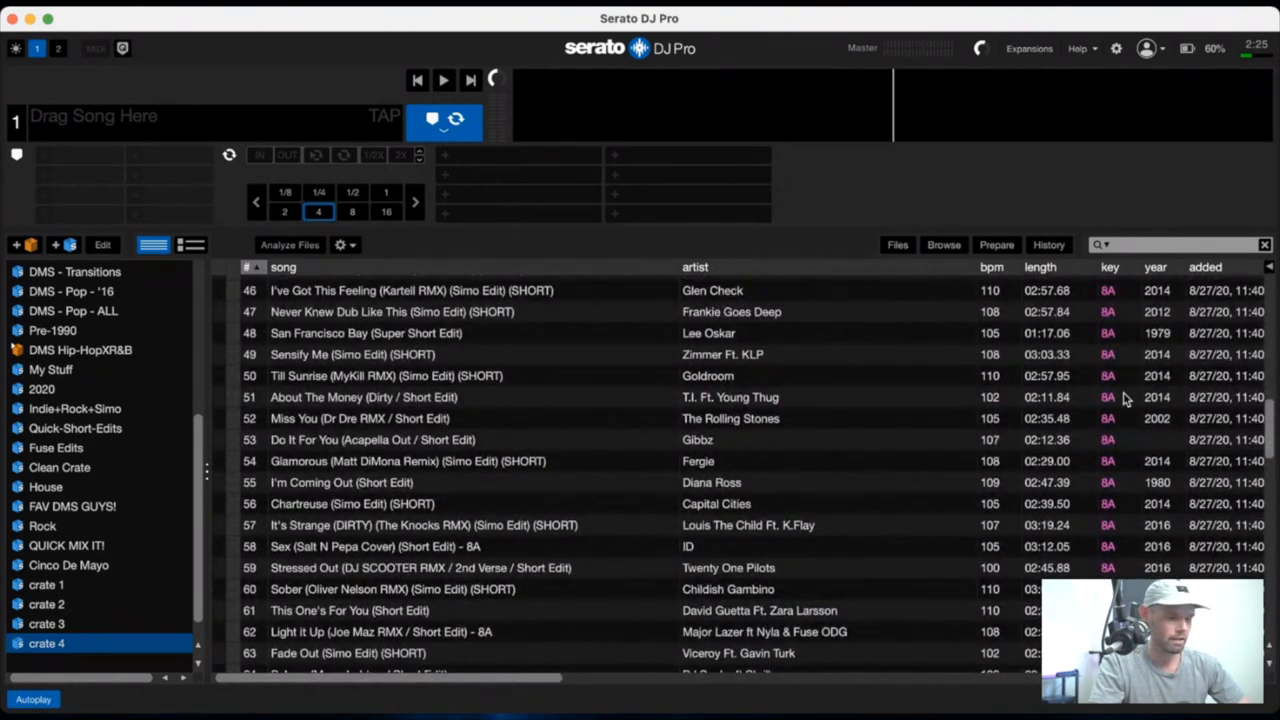